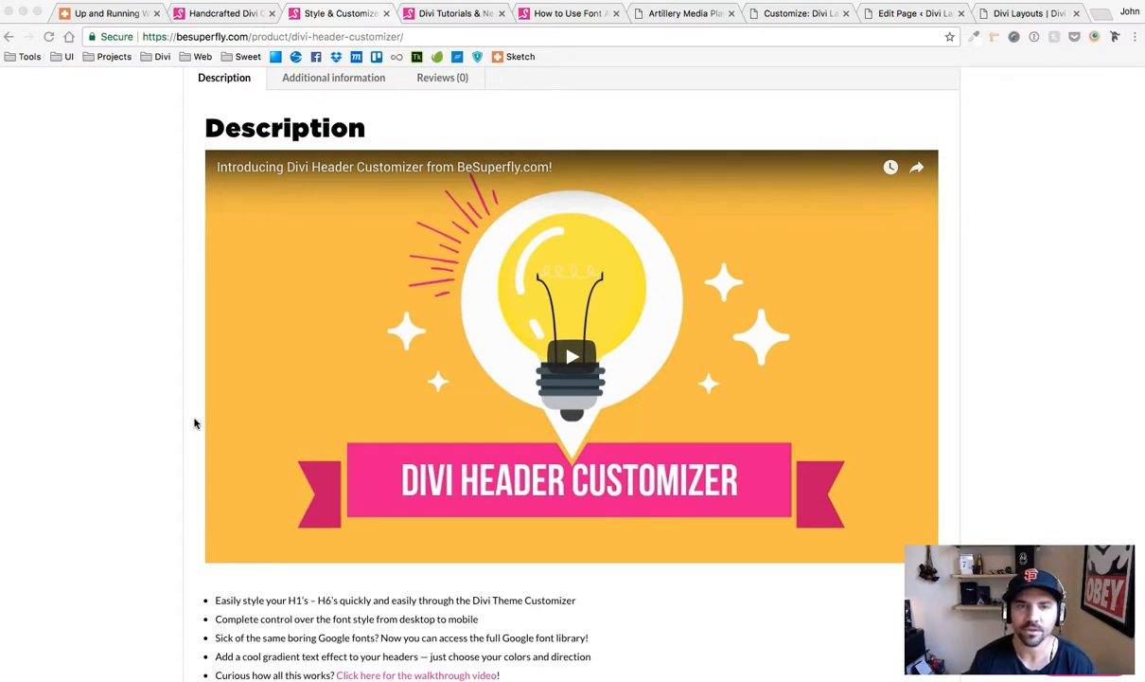
mouse_move(231, 407)
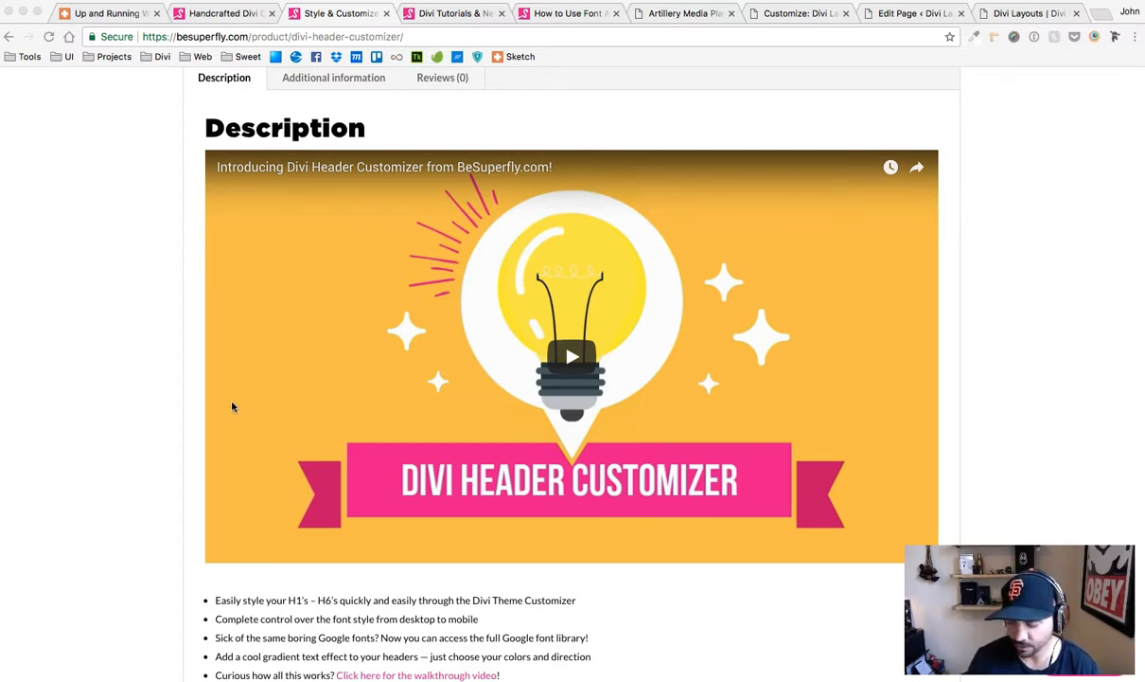
mouse_move(238, 401)
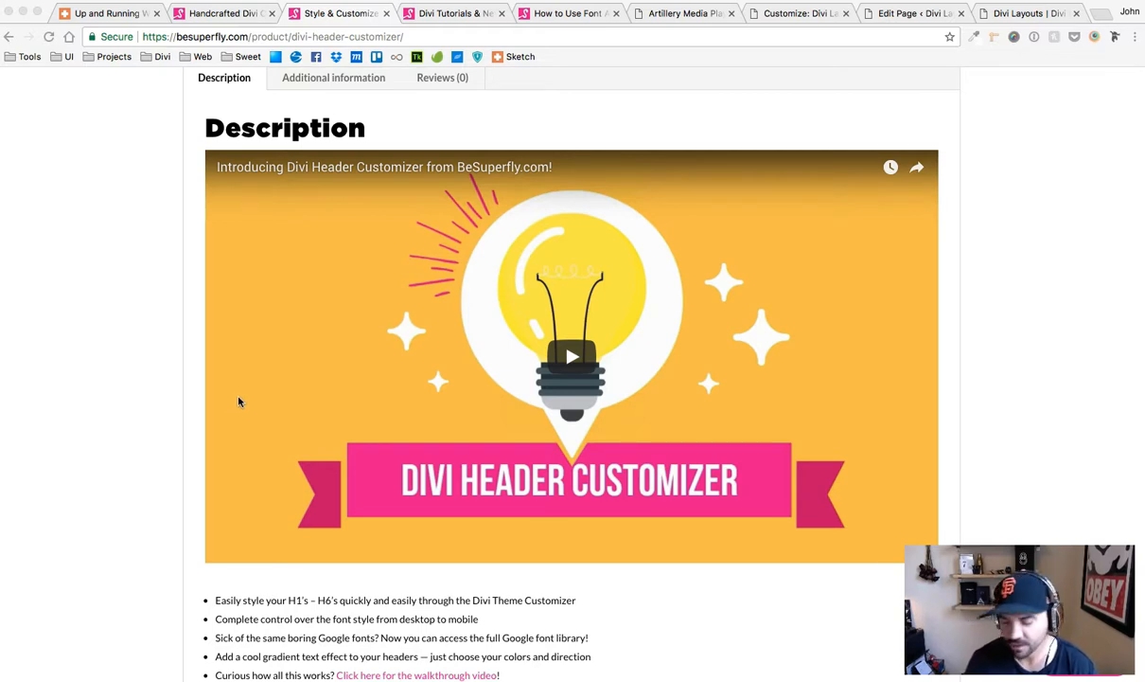
mouse_move(128, 216)
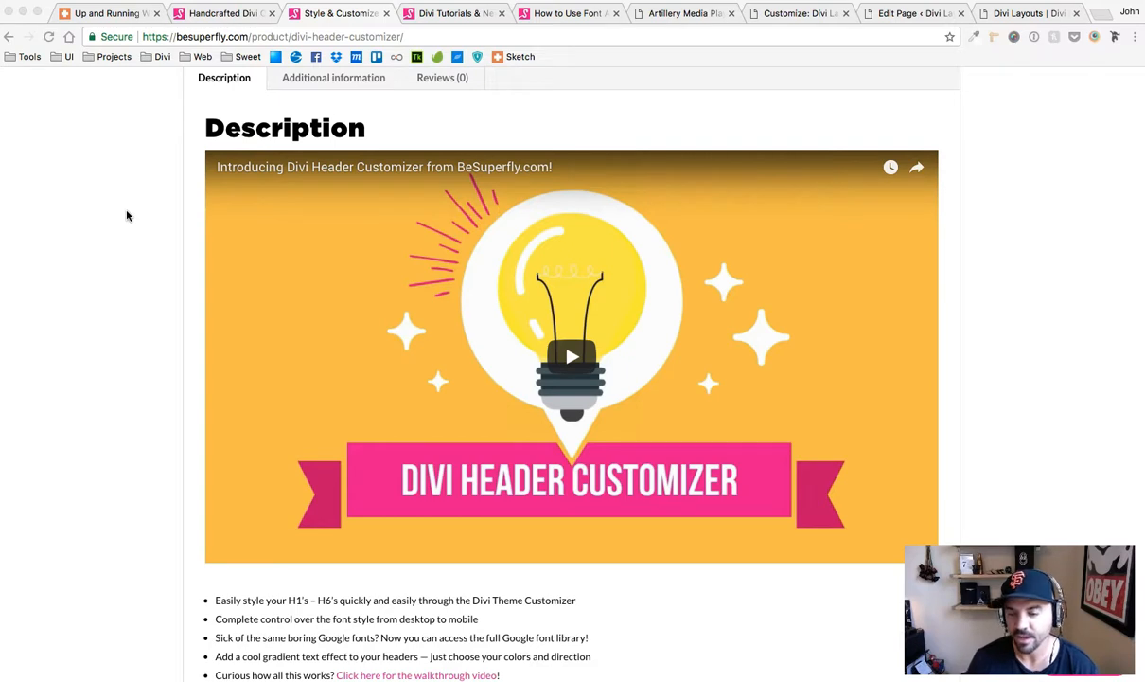
mouse_move(136, 224)
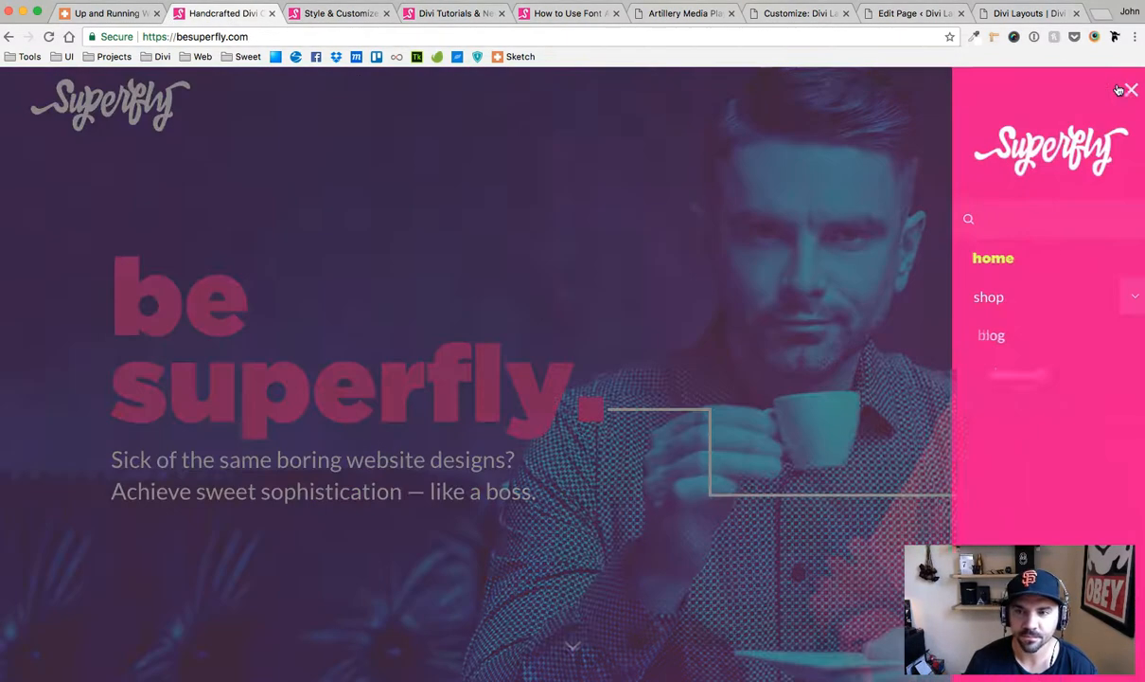
Go to the besuperfly.com shop and browse its child themes and plugins.
click(989, 296)
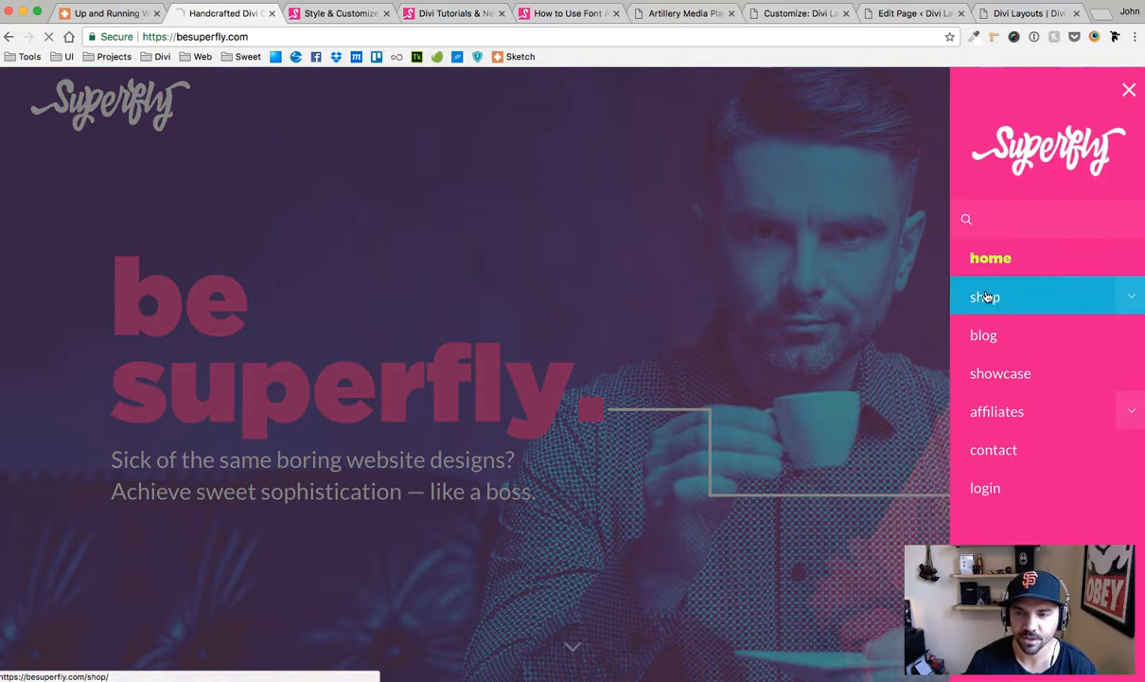
click(985, 296)
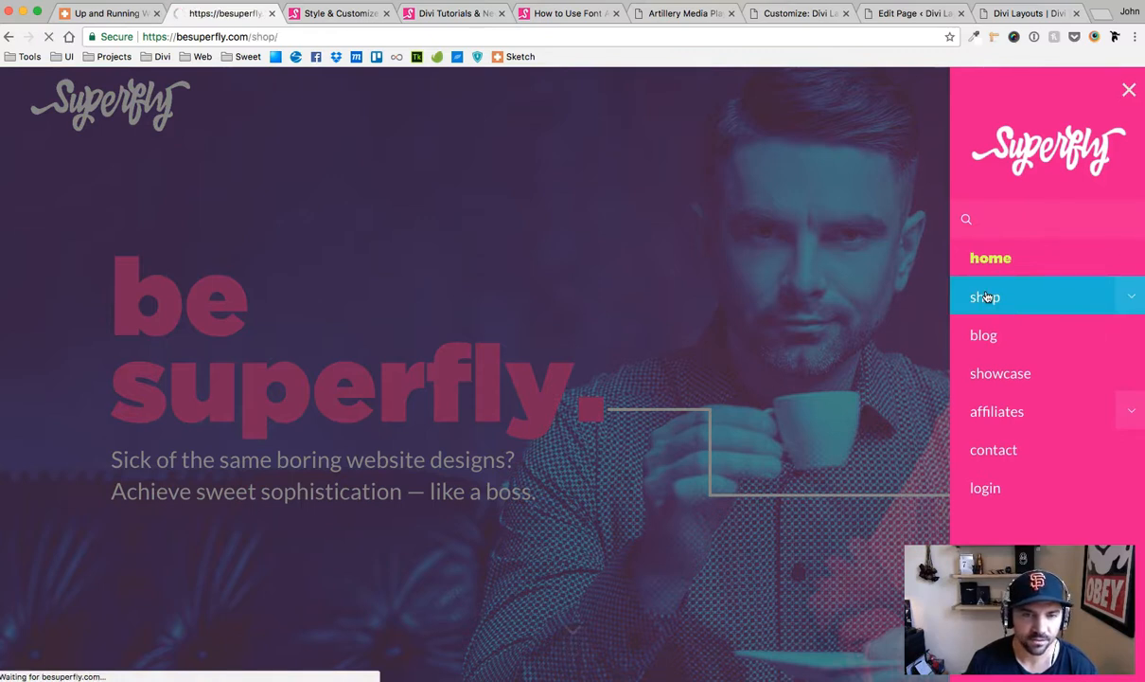
click(984, 296)
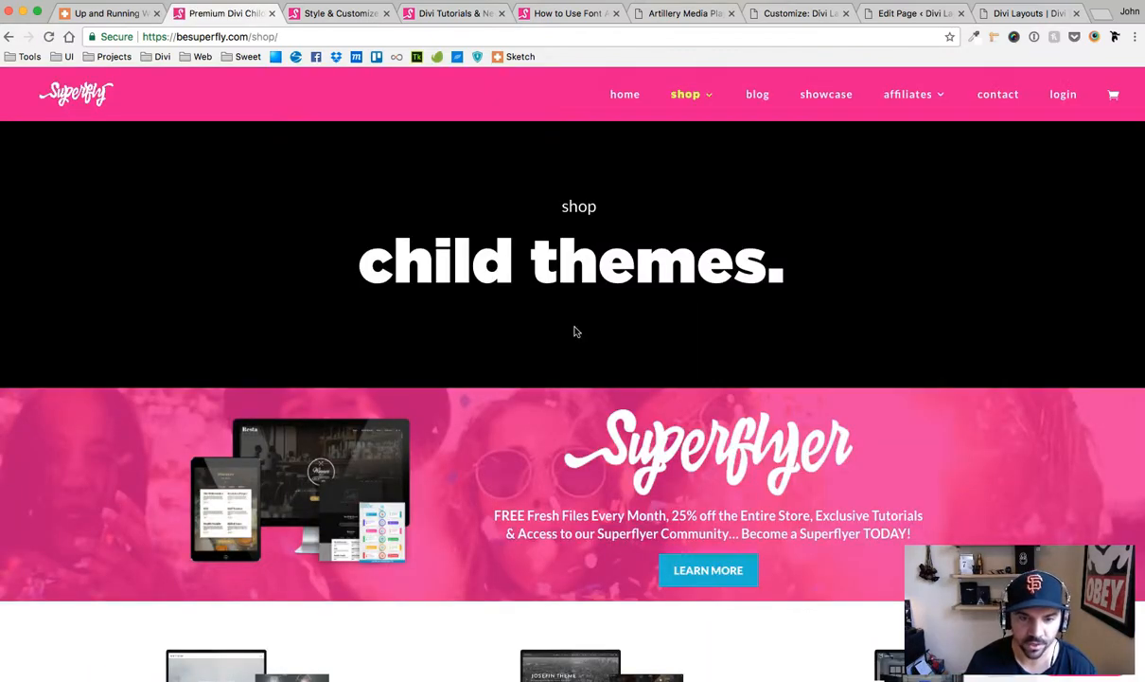
scroll(down, 3)
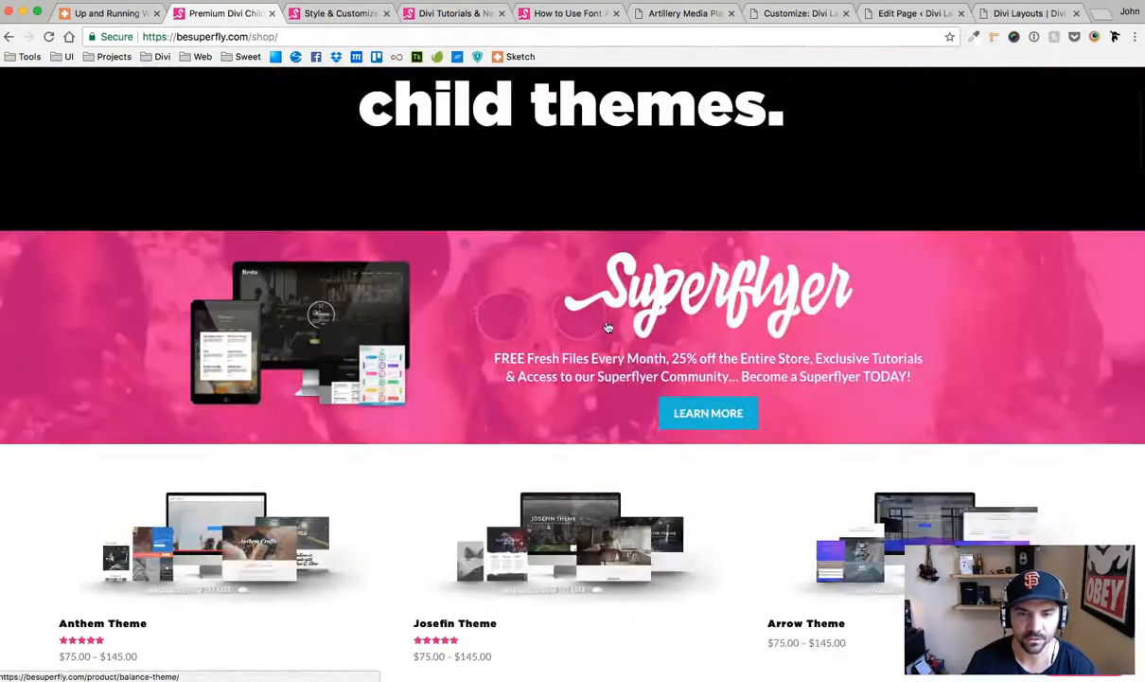
scroll(down, 3)
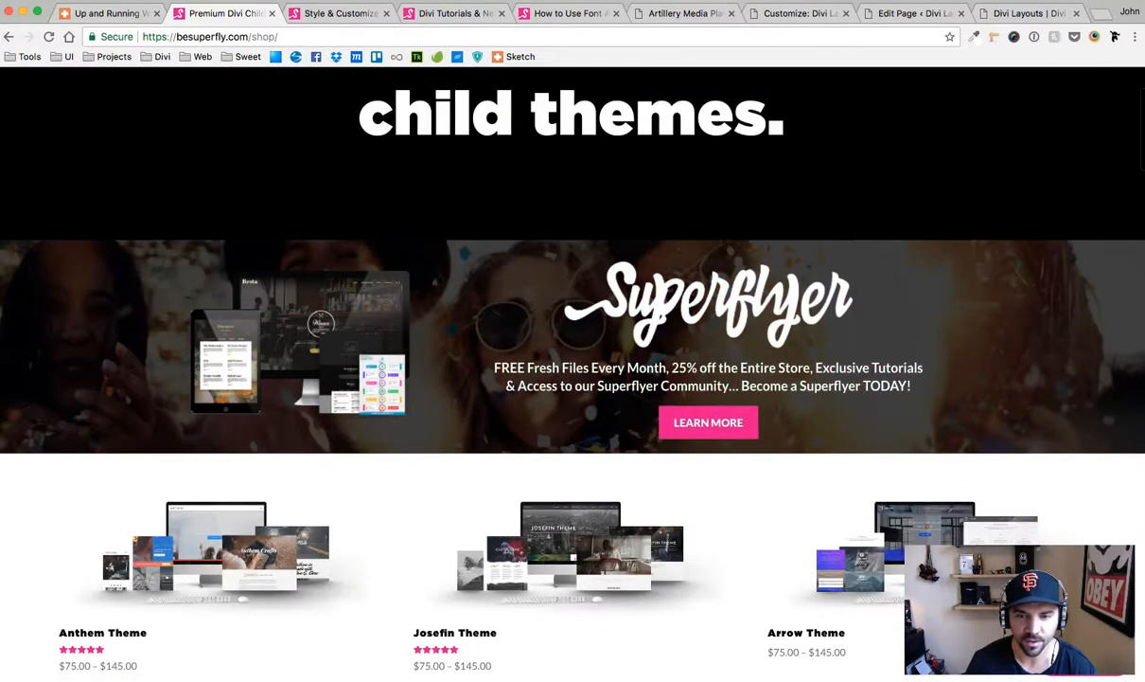
scroll(down, 3)
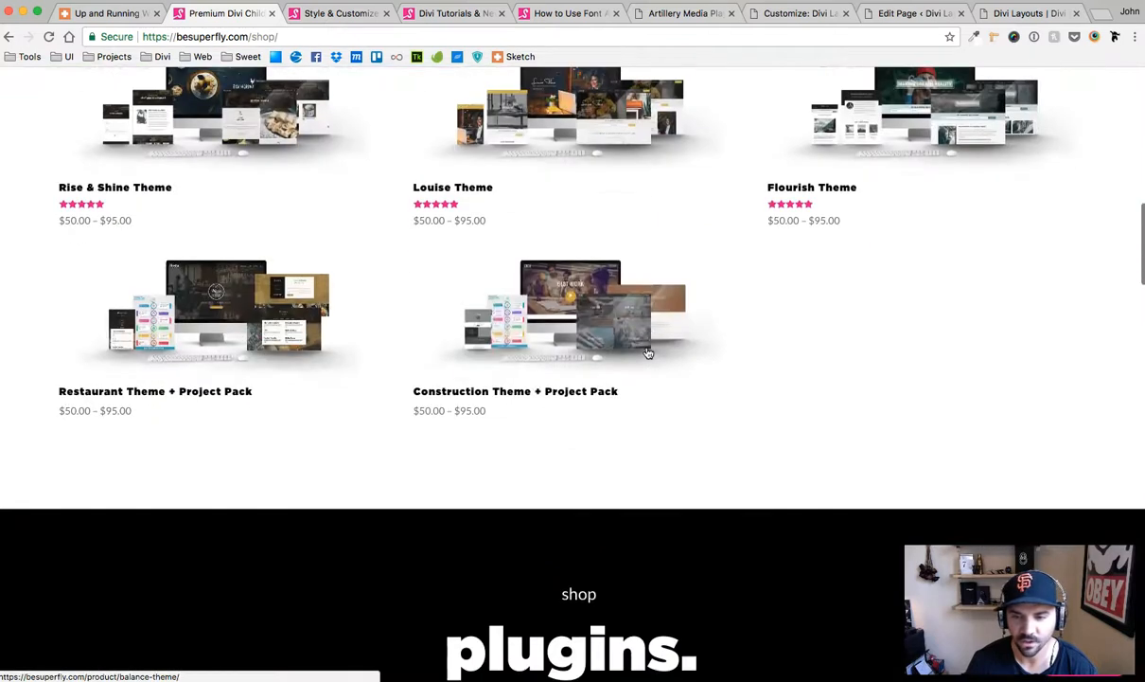
scroll(down, 3)
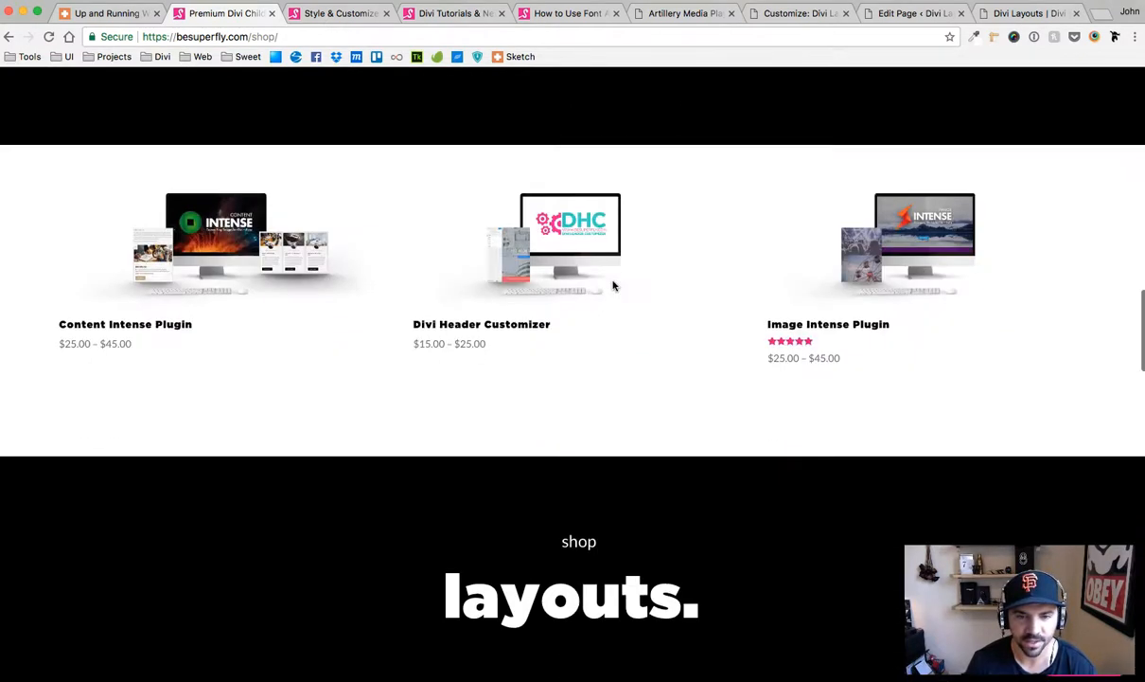
scroll(down, 3)
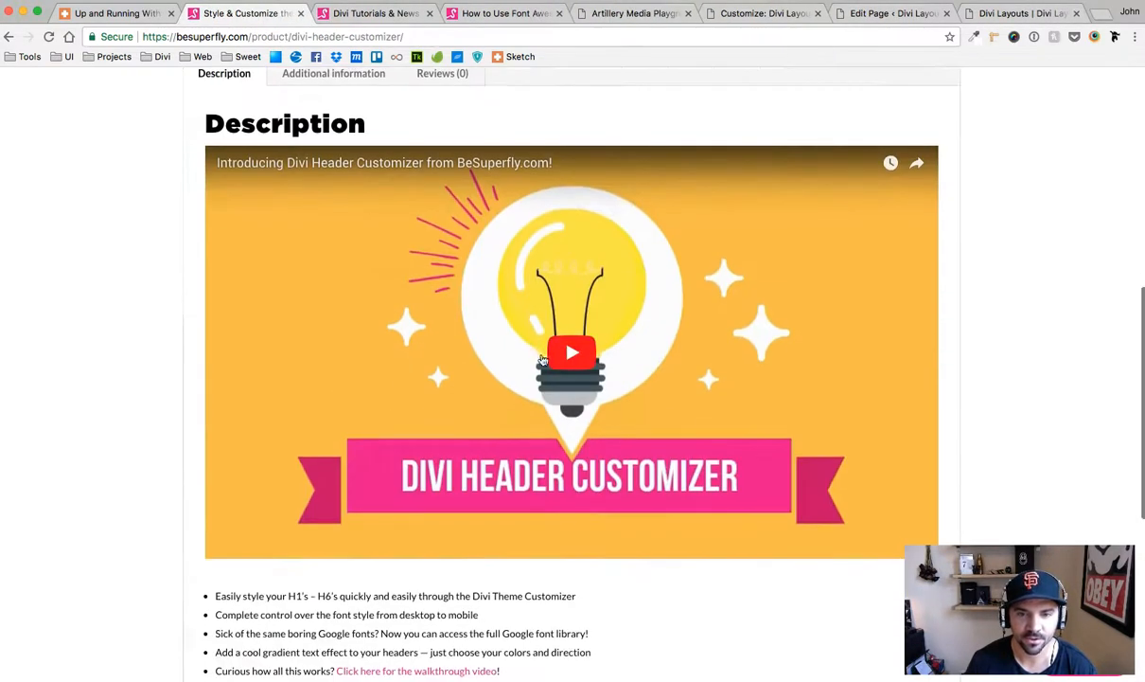
mouse_move(572, 352)
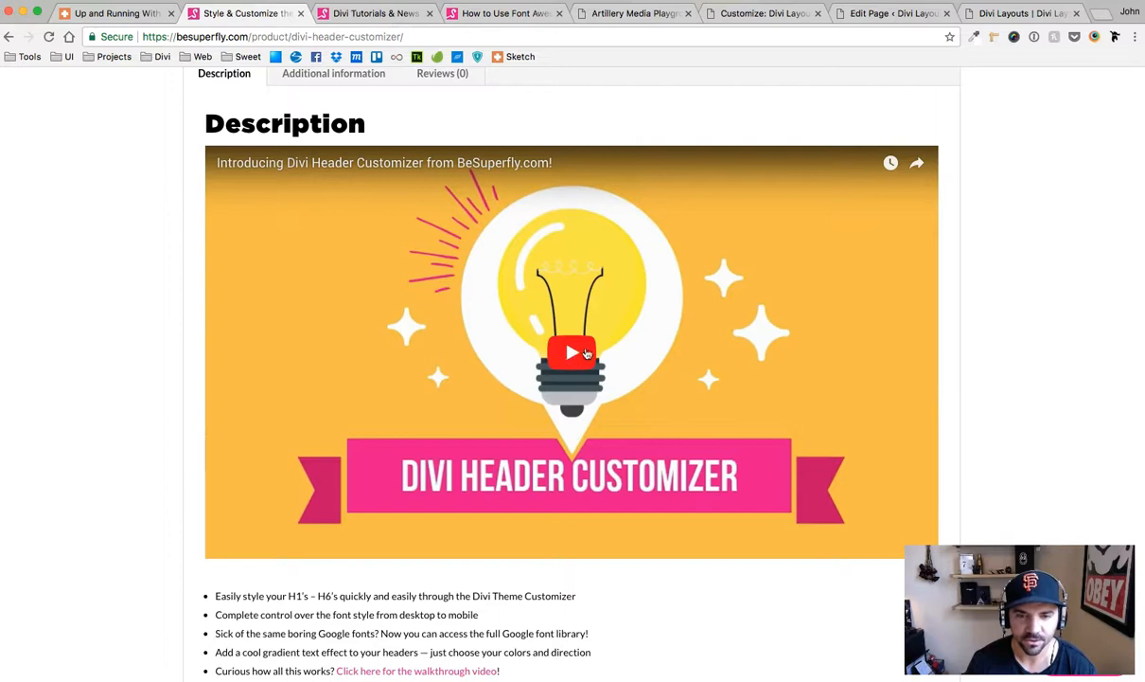
Bring up the Divi Header Customizer product page showing its $15–$25 pricing.
scroll(down, 3)
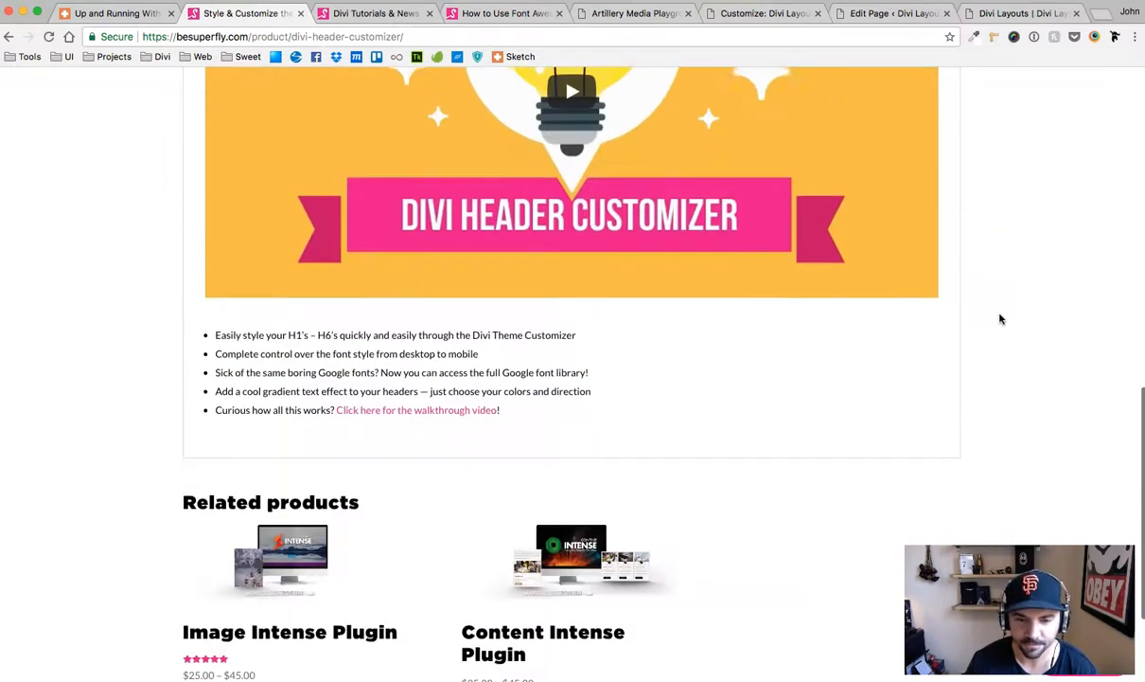
scroll(up, 3)
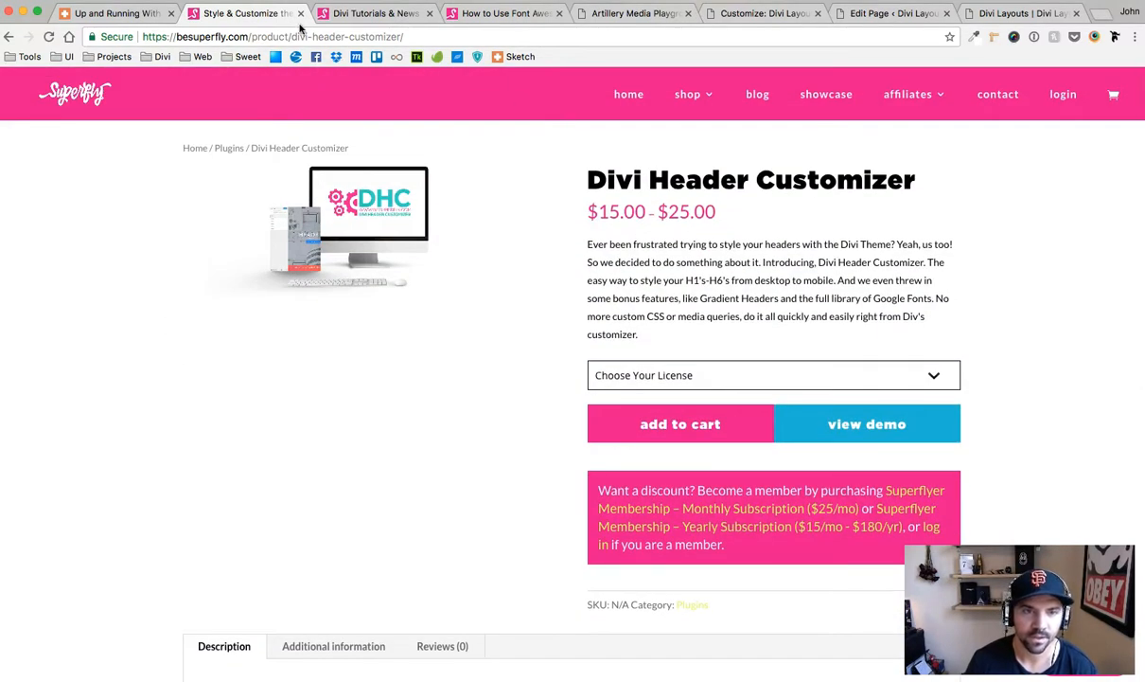
Browse the blog post grid and view the How to Use Font Awesome with Divi tutorial.
click(374, 13)
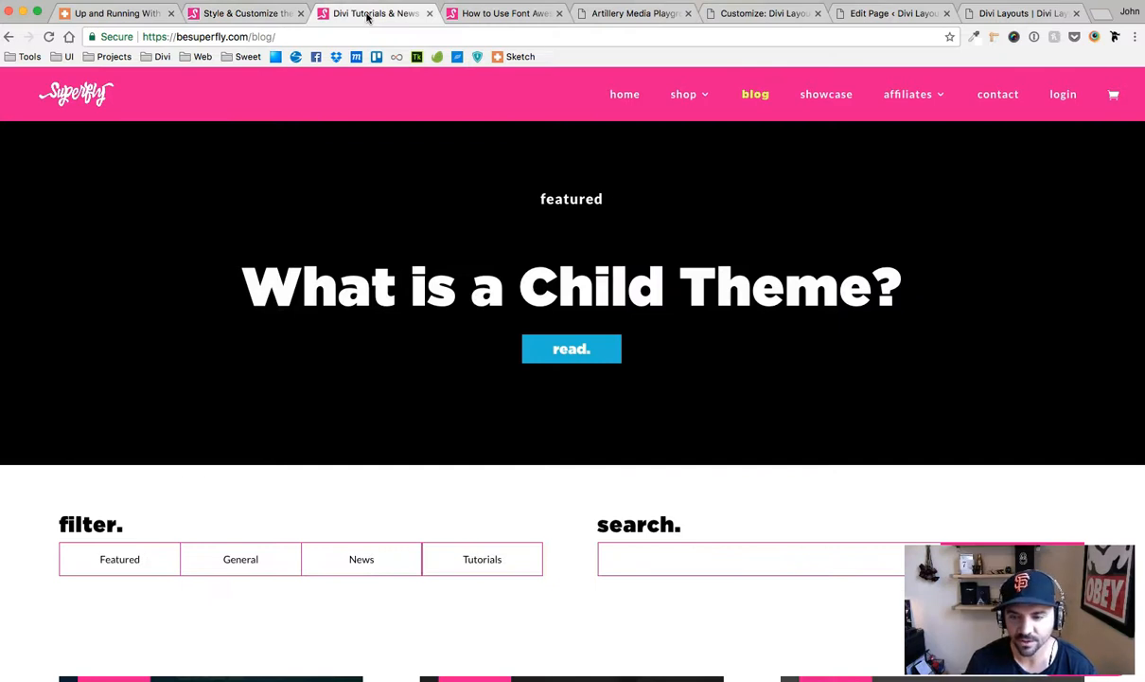
mouse_move(420, 313)
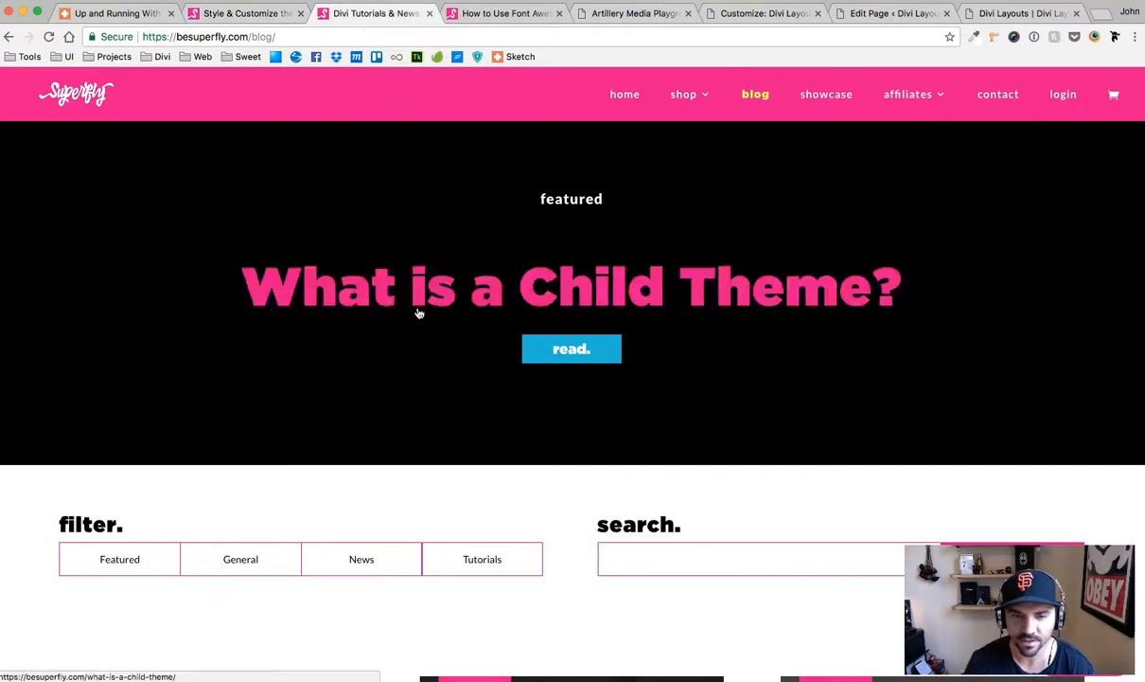
scroll(down, 3)
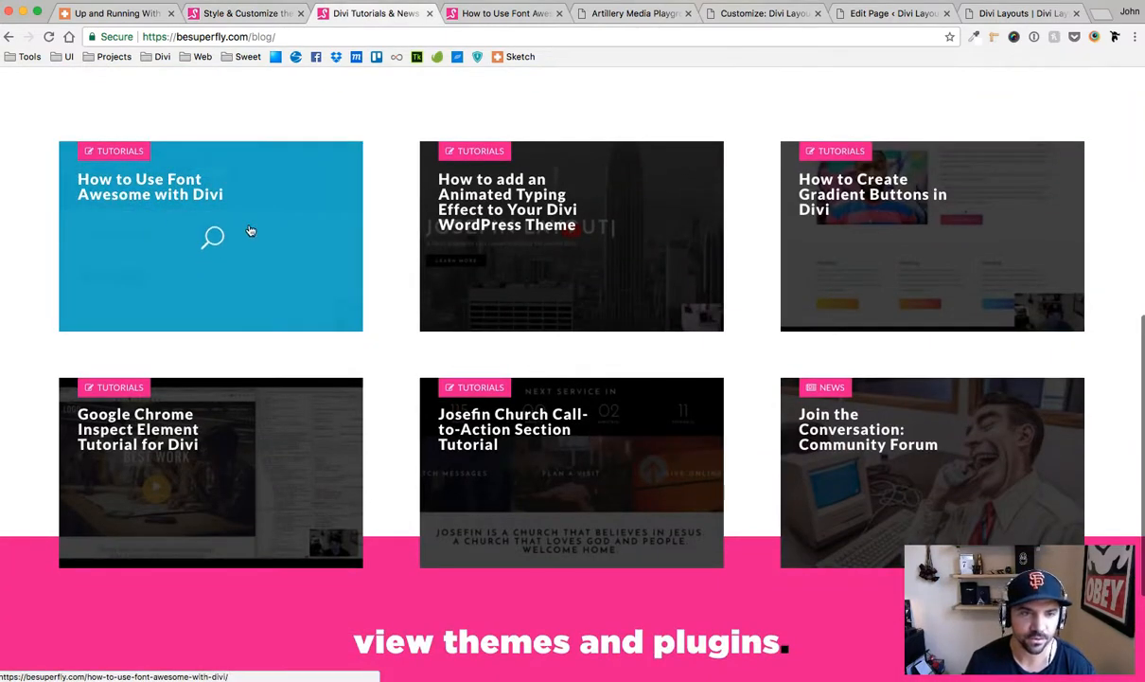
mouse_move(273, 231)
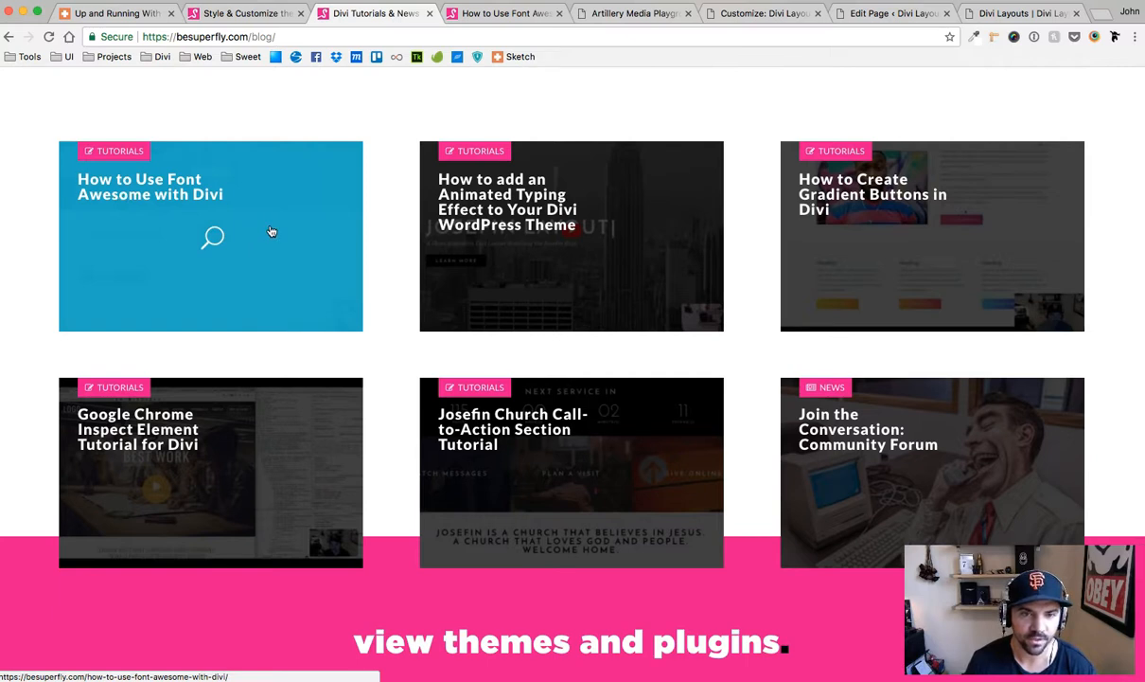
scroll(up, 3)
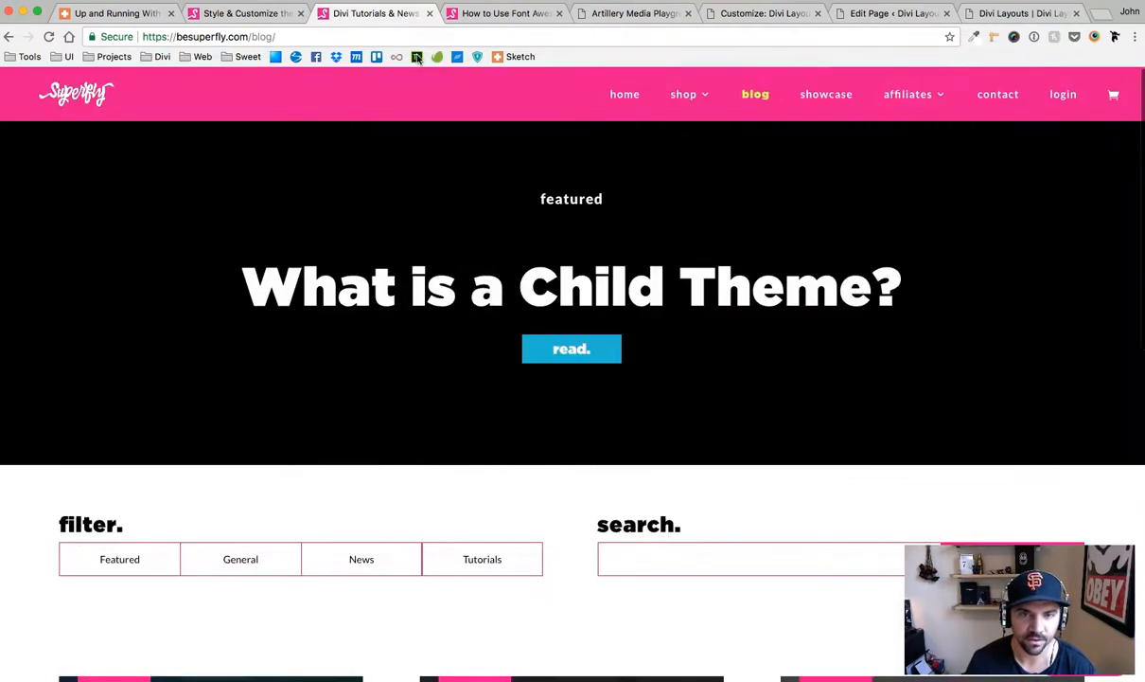
scroll(down, 3)
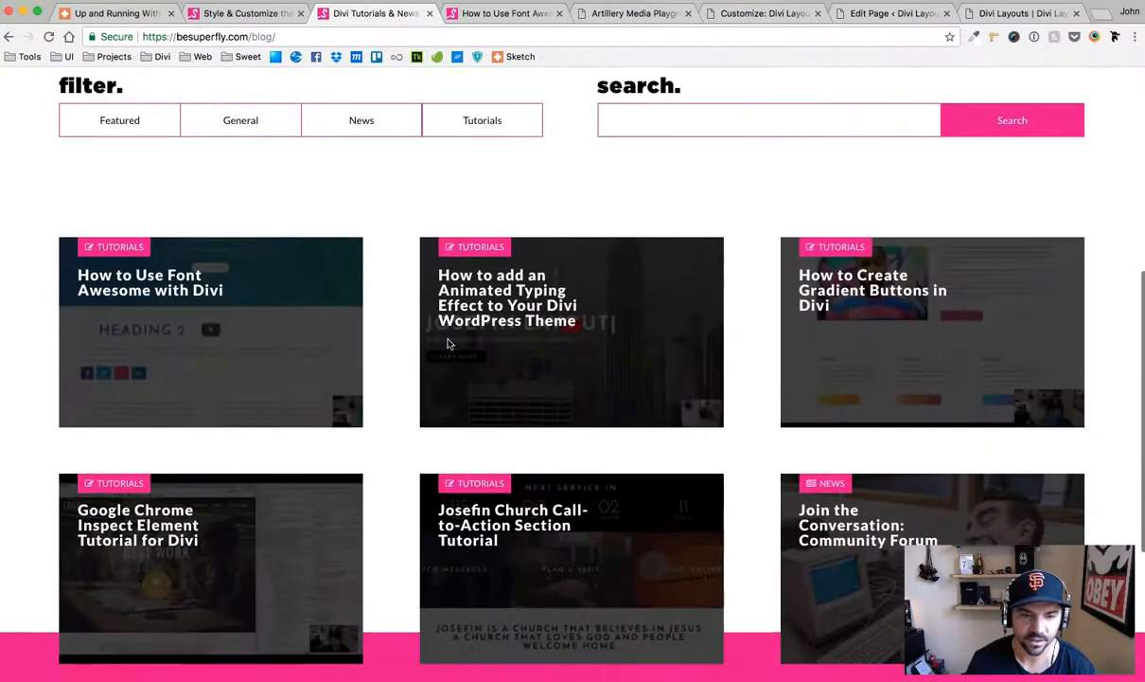
scroll(down, 3)
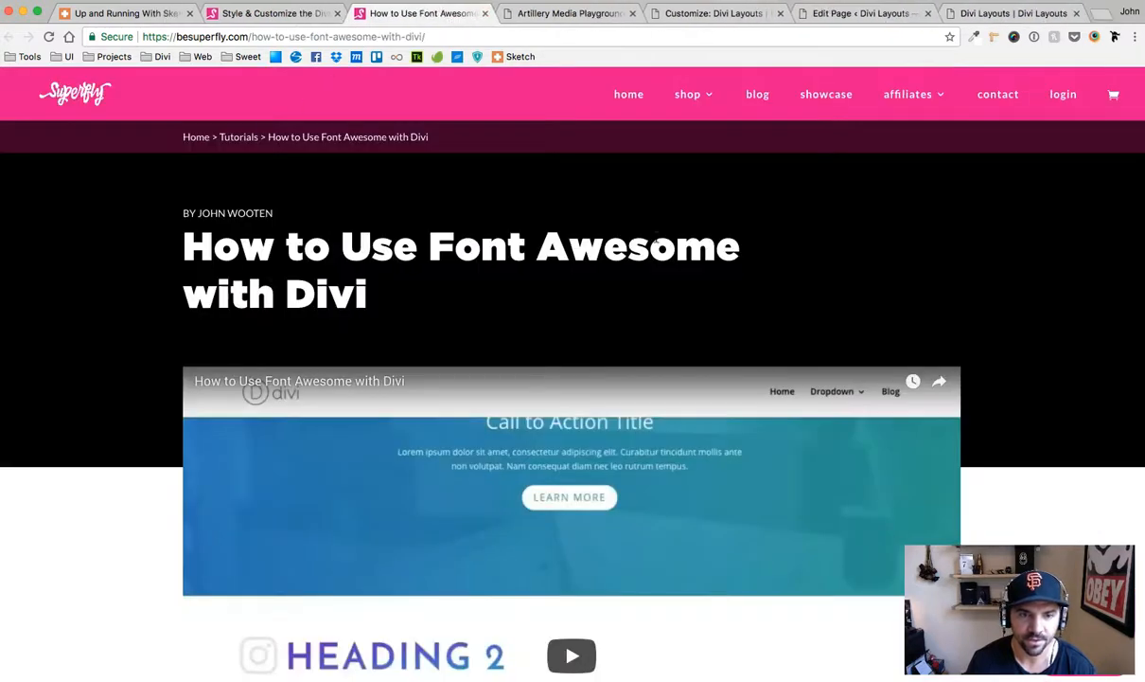
scroll(down, 3)
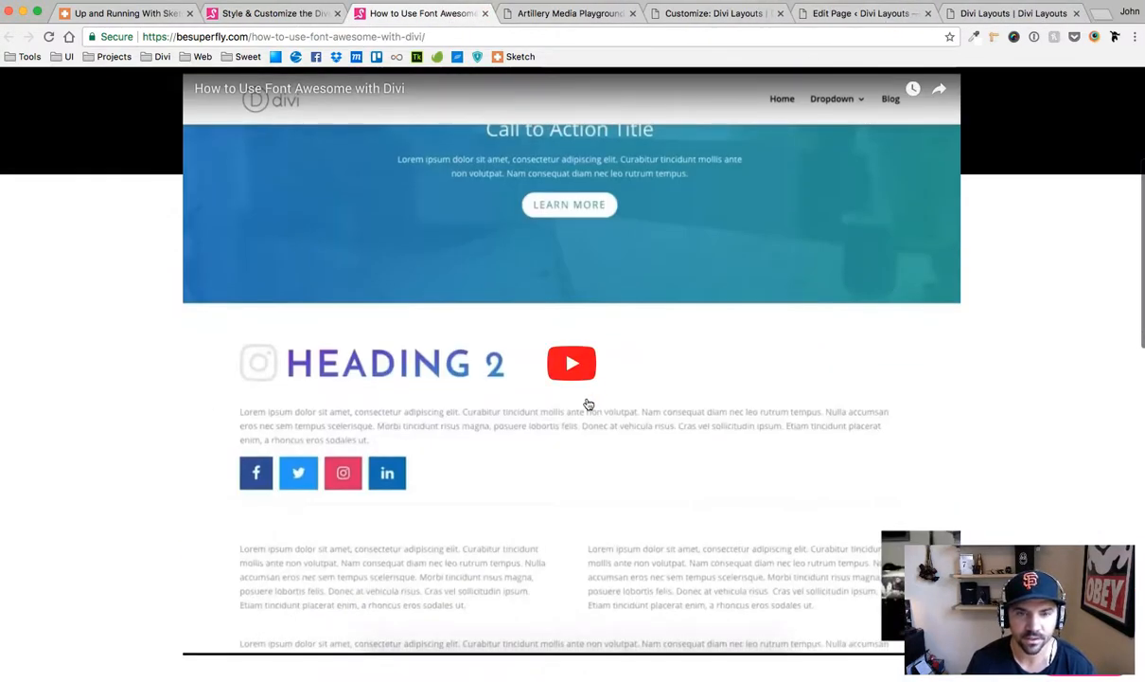
View the Artillery Media Playground demo's Heading 2 section, then close the Font Awesome tutorial.
click(568, 14)
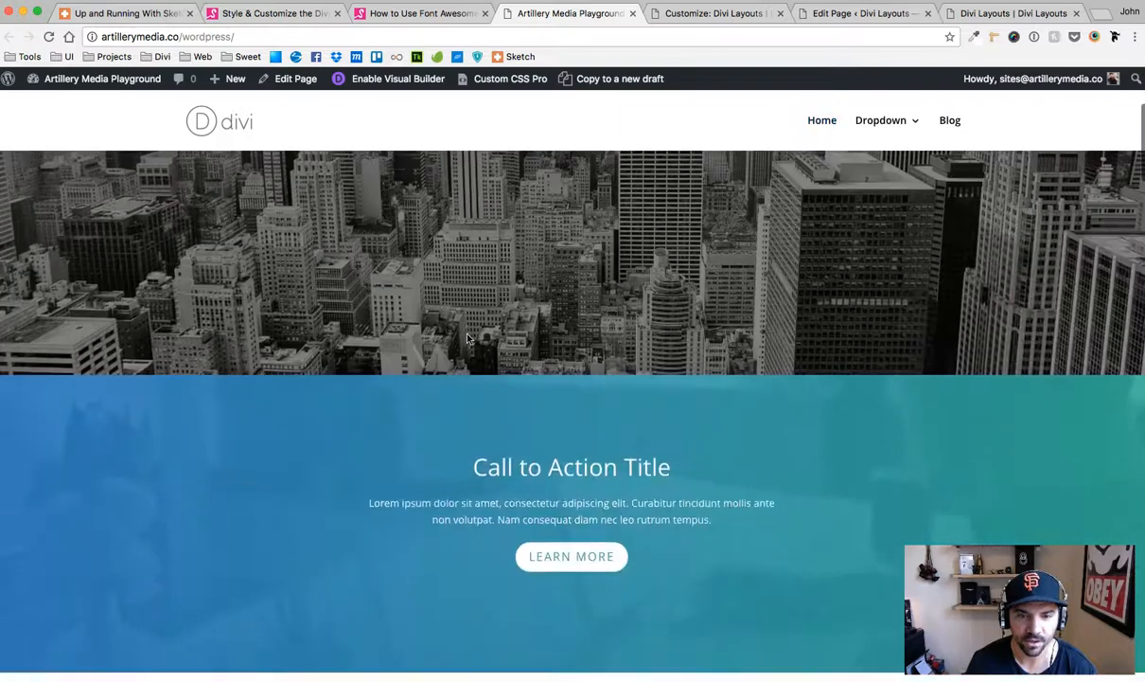
scroll(down, 3)
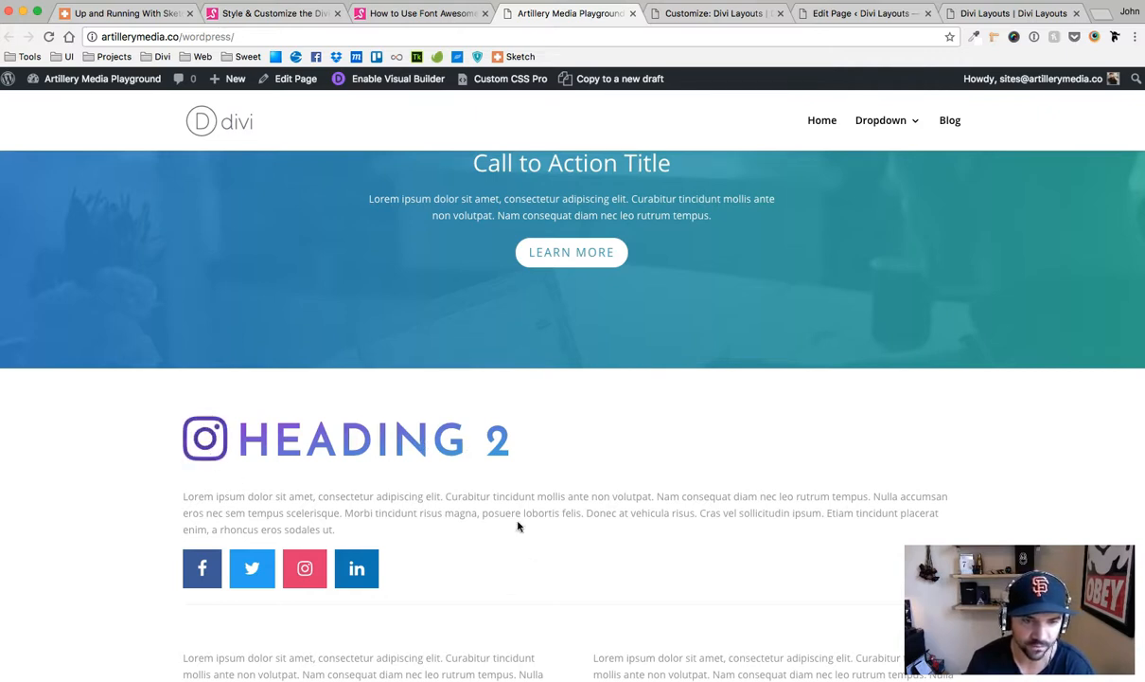
mouse_move(356, 568)
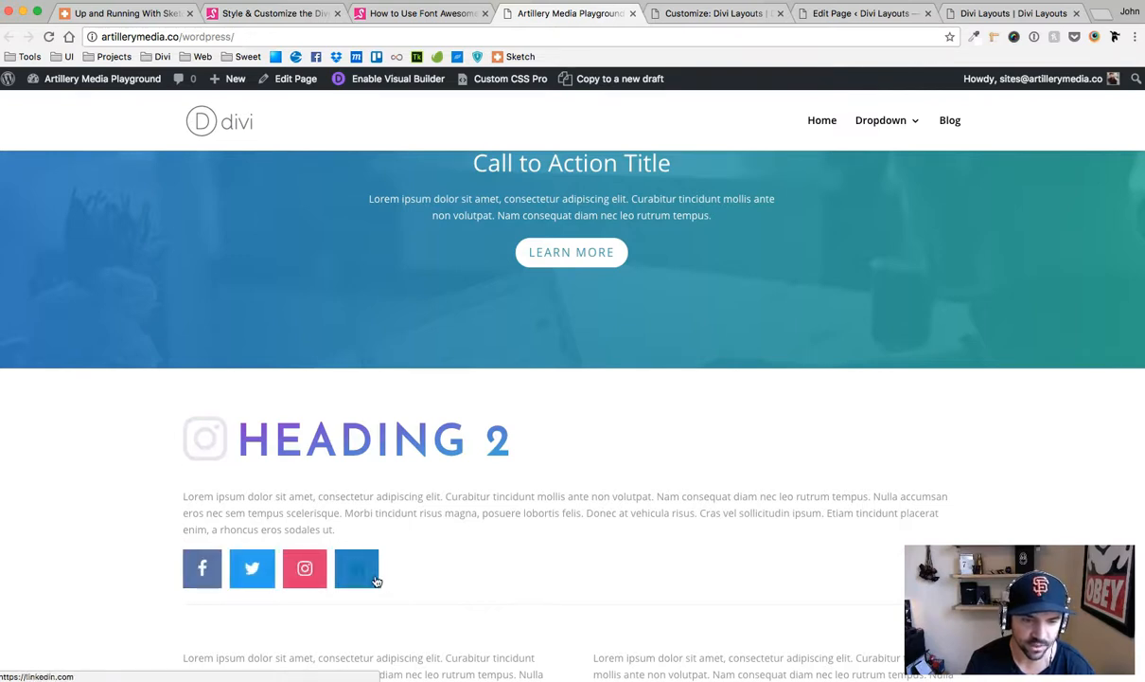
click(420, 14)
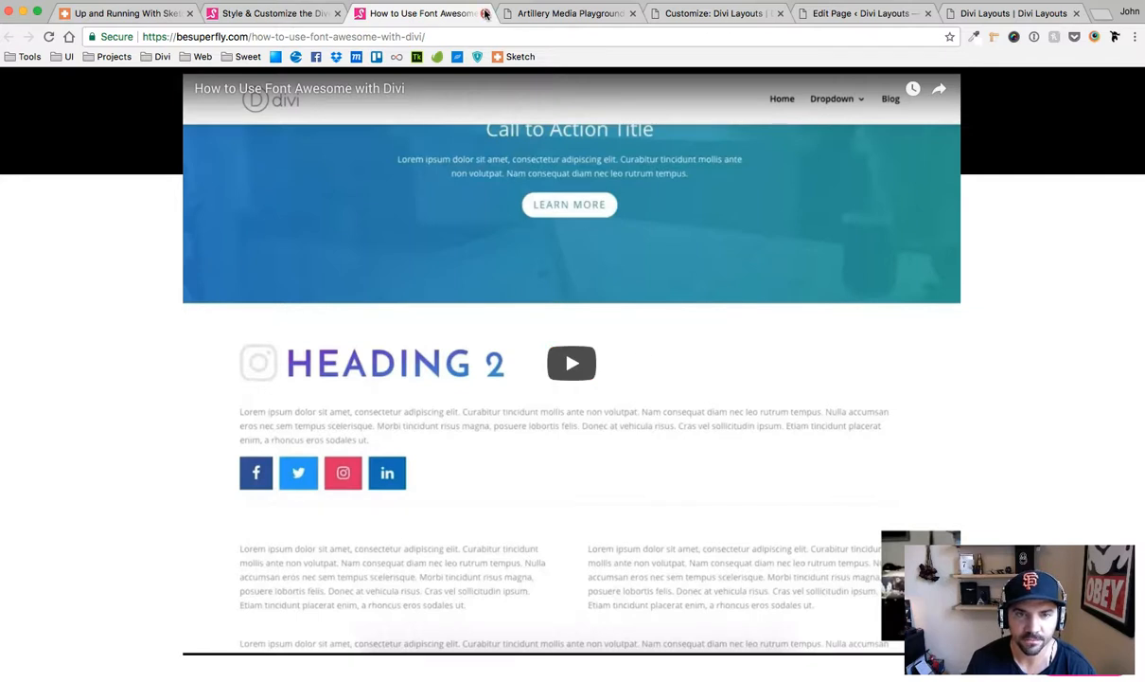
click(275, 13)
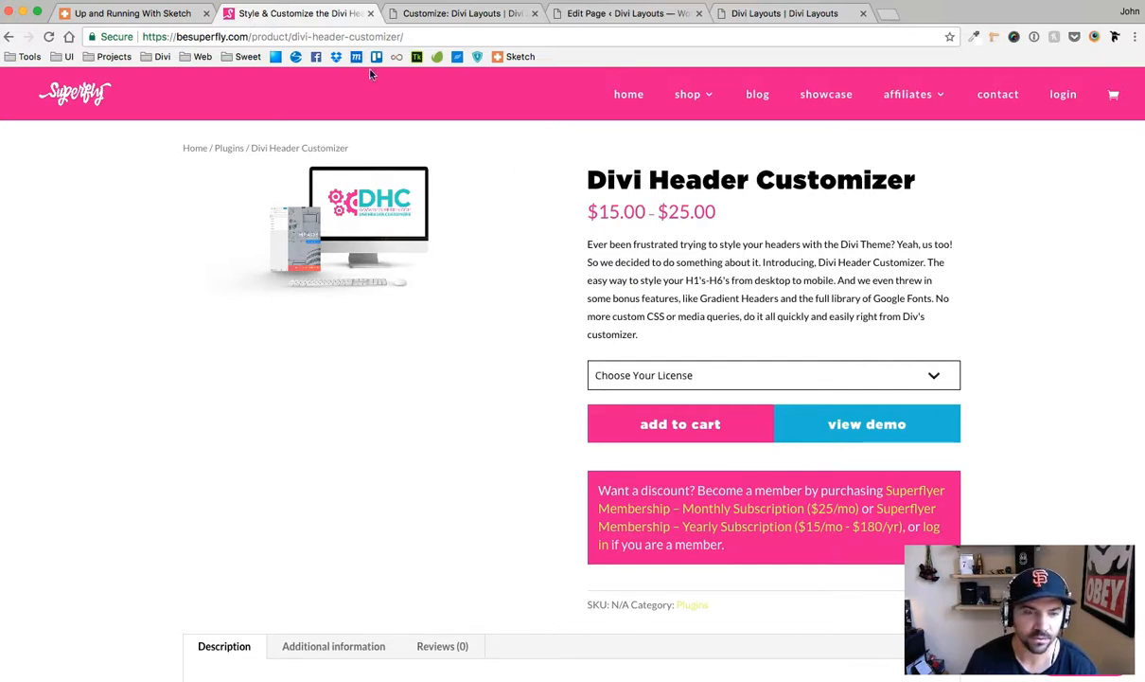
View the live Home page and its Divi Builder editor, then reload the Customizer, raising the 'Leave site?' prompt.
click(299, 13)
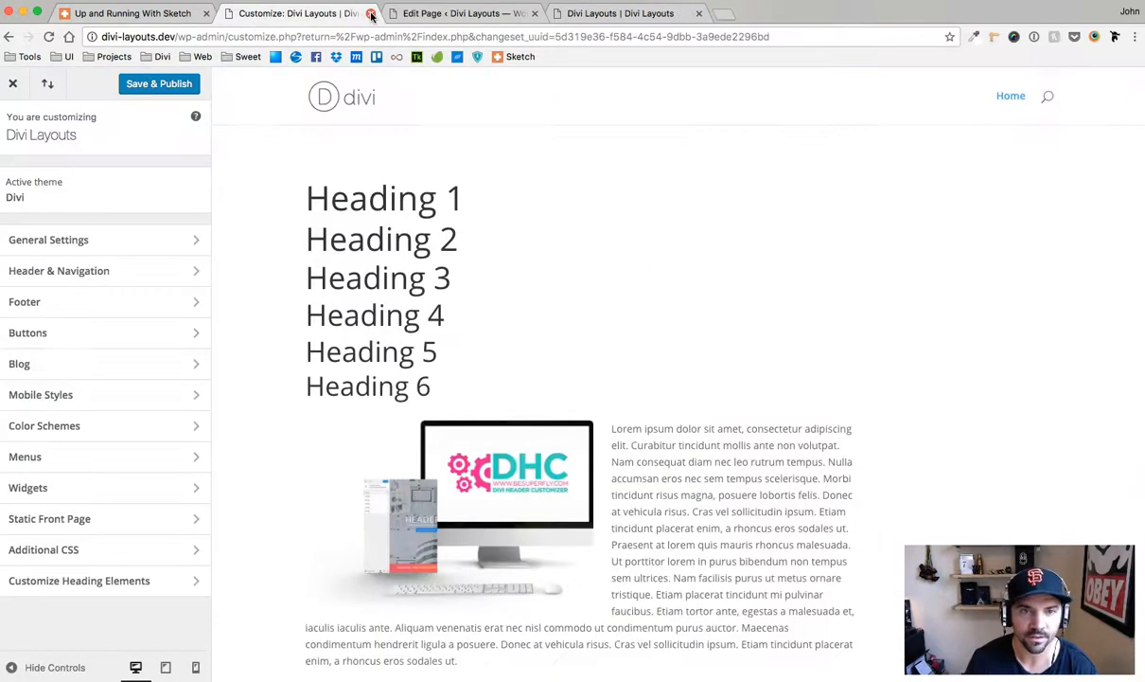
click(616, 13)
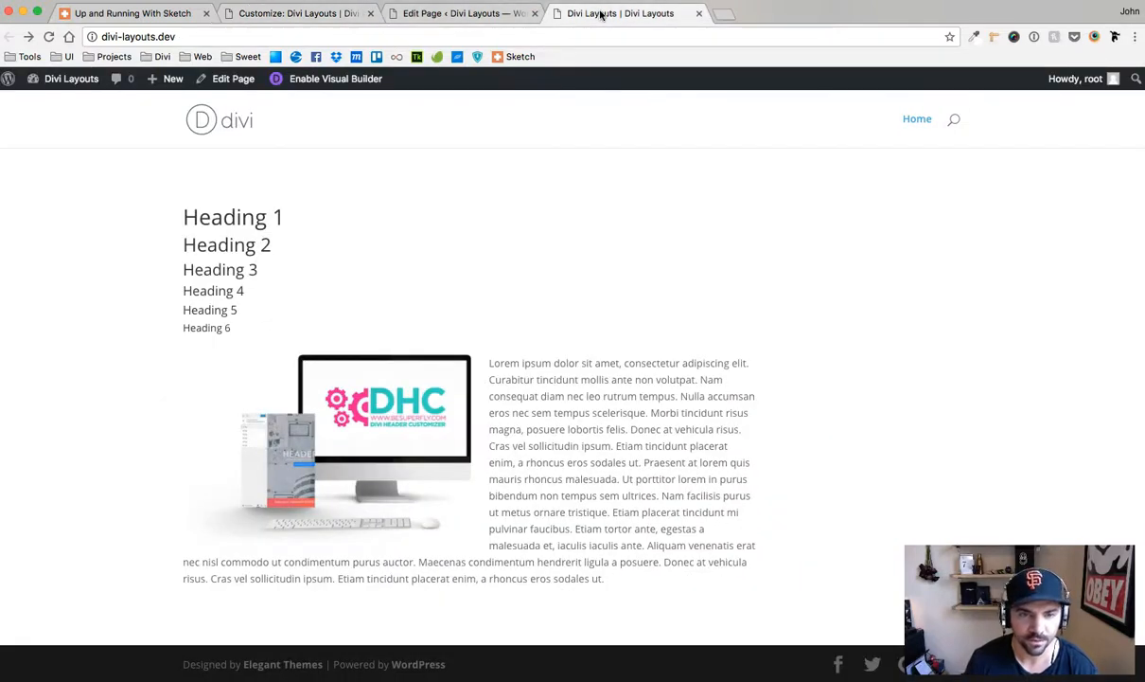
mouse_move(570, 291)
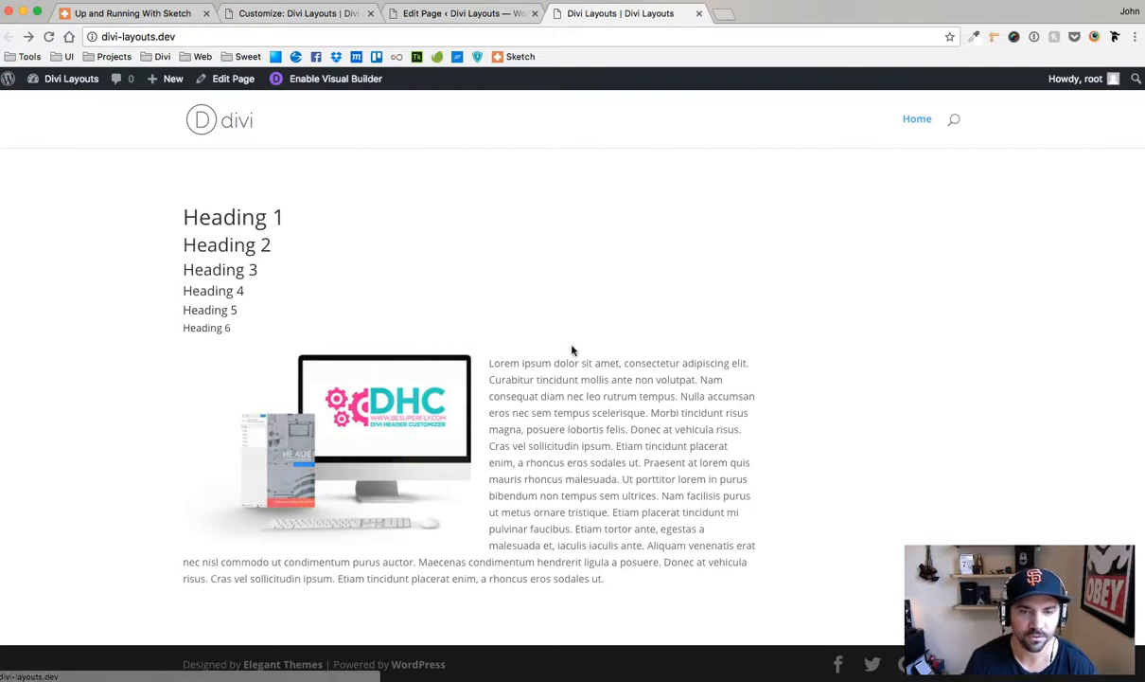
mouse_move(292, 455)
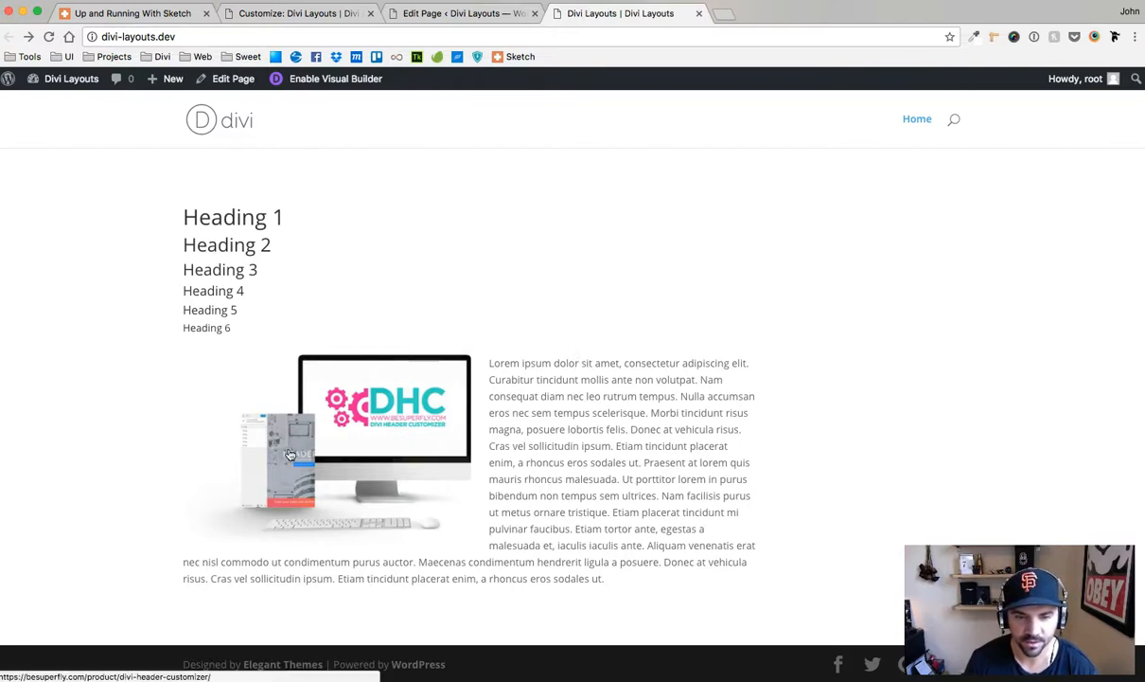
mouse_move(216, 277)
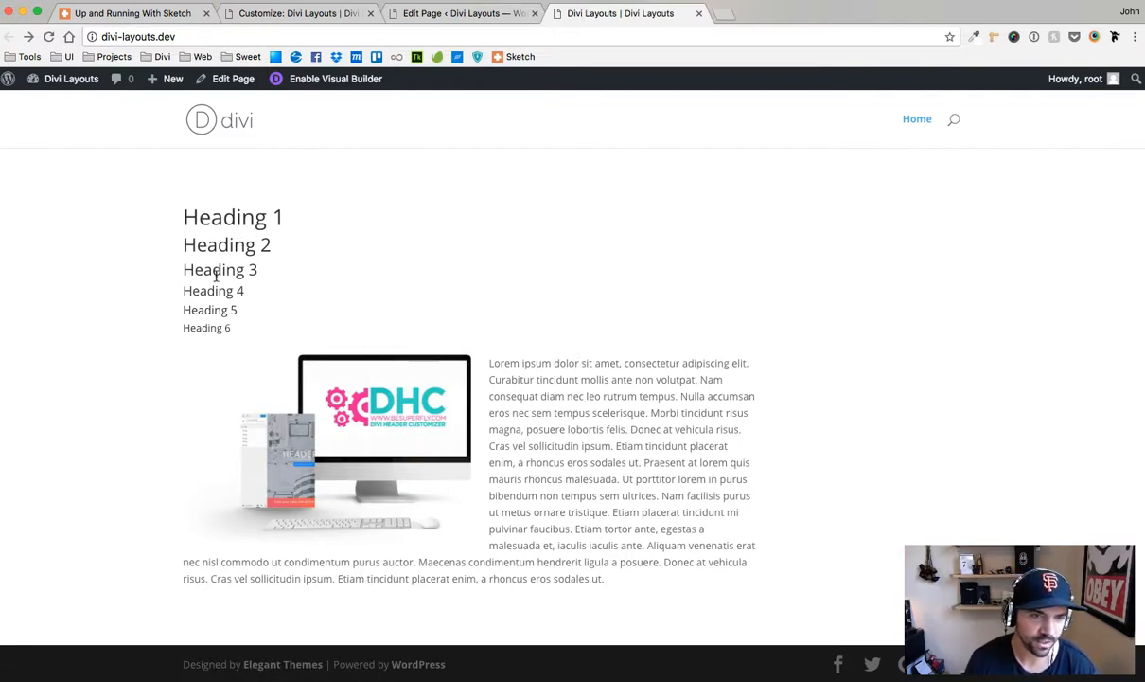
click(233, 80)
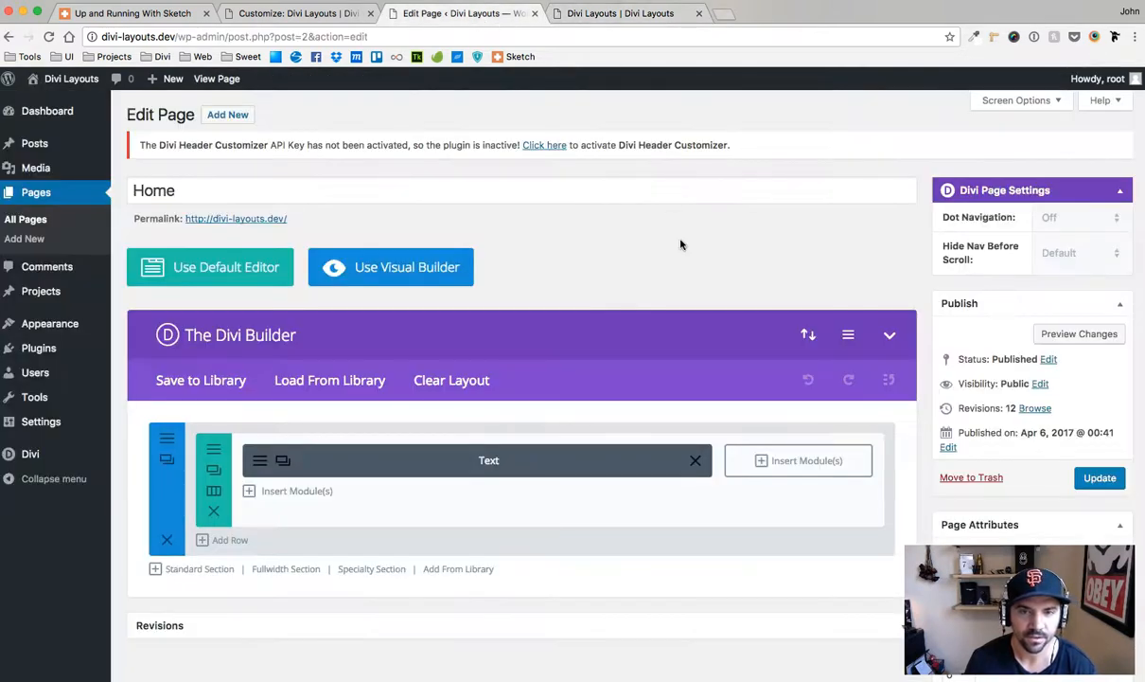
scroll(down, 3)
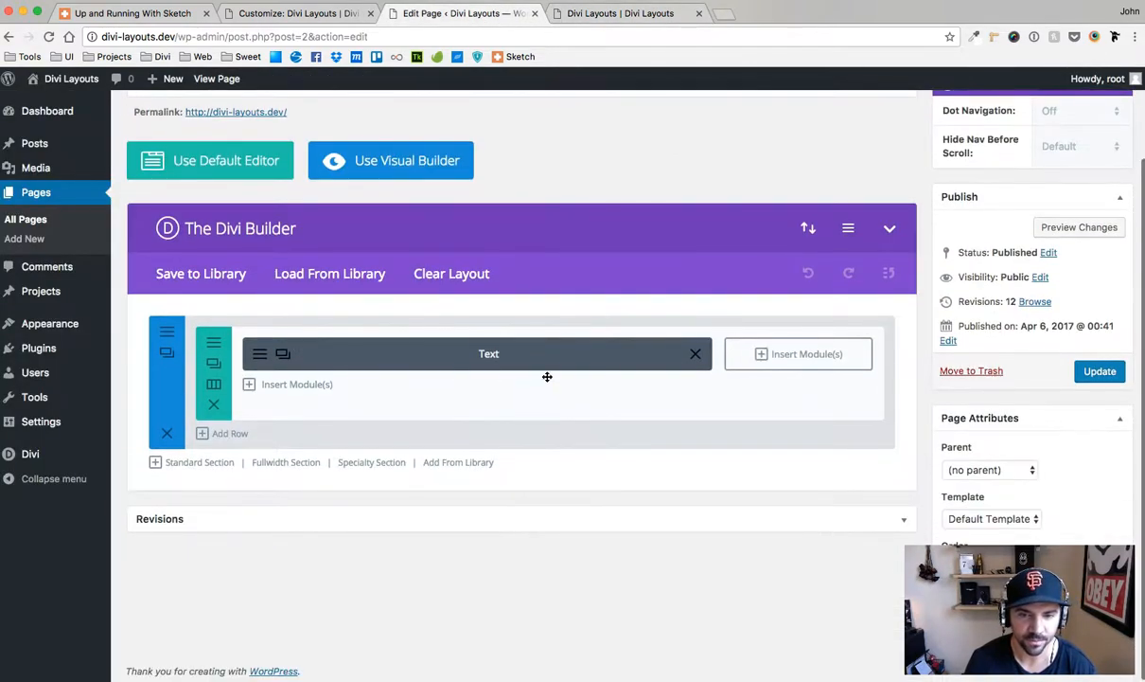
mouse_move(458, 80)
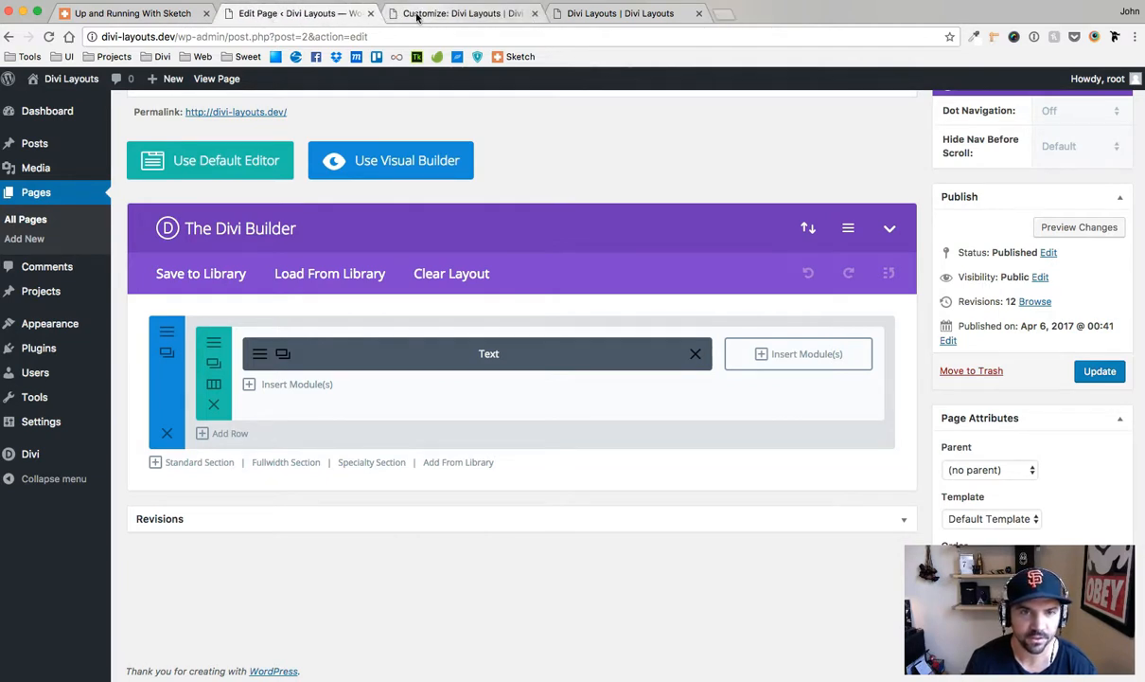
click(458, 13)
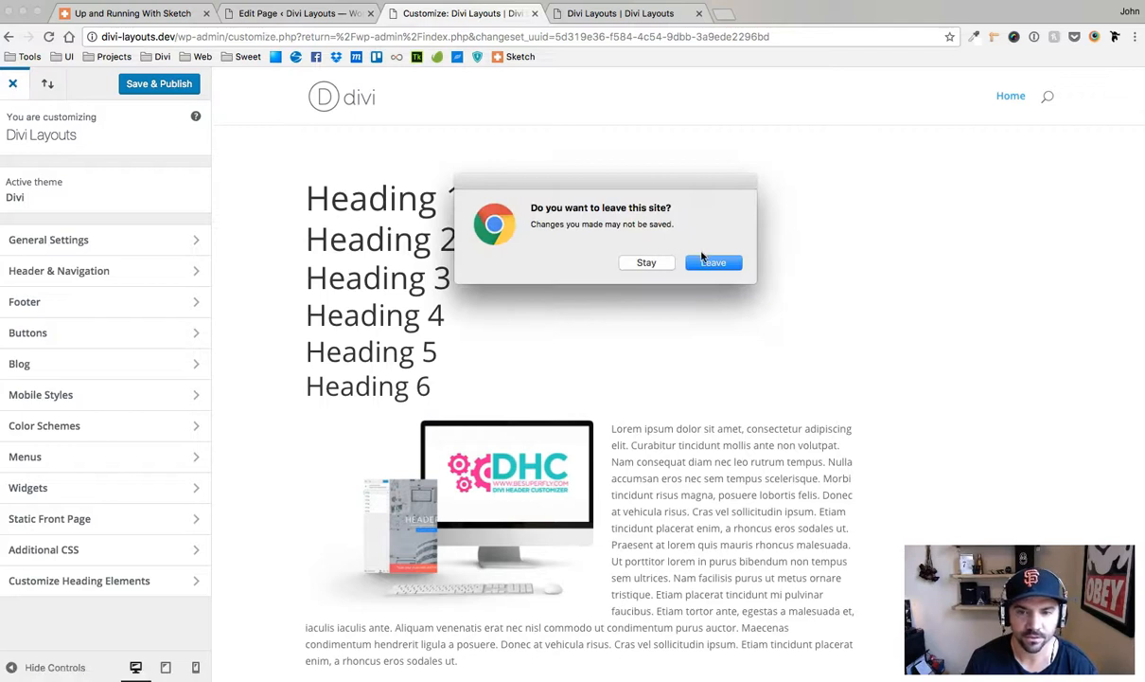
Leave the unsaved Customizer and reopen it via Appearance > Customize from the dashboard.
click(712, 261)
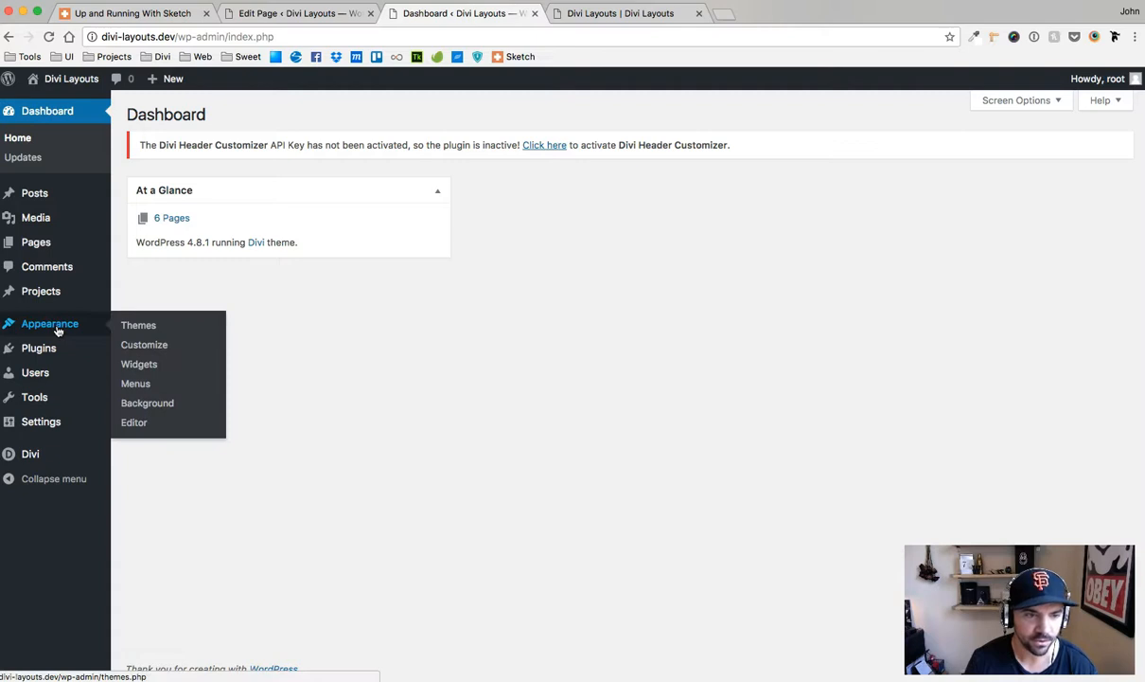
mouse_move(144, 344)
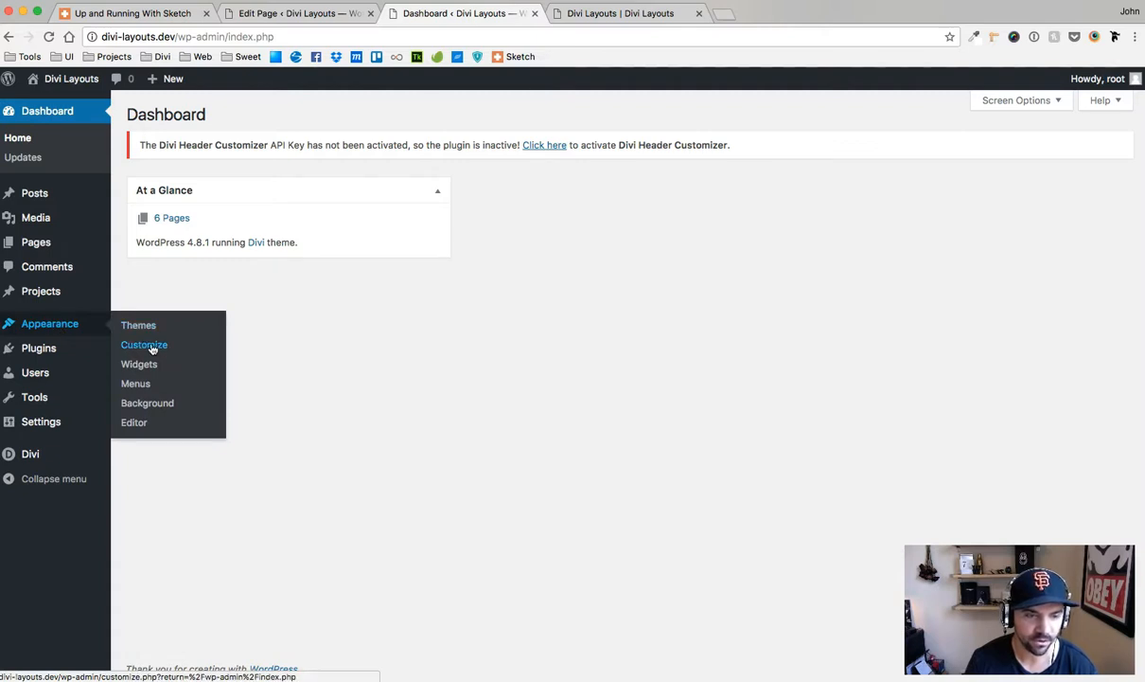
click(144, 345)
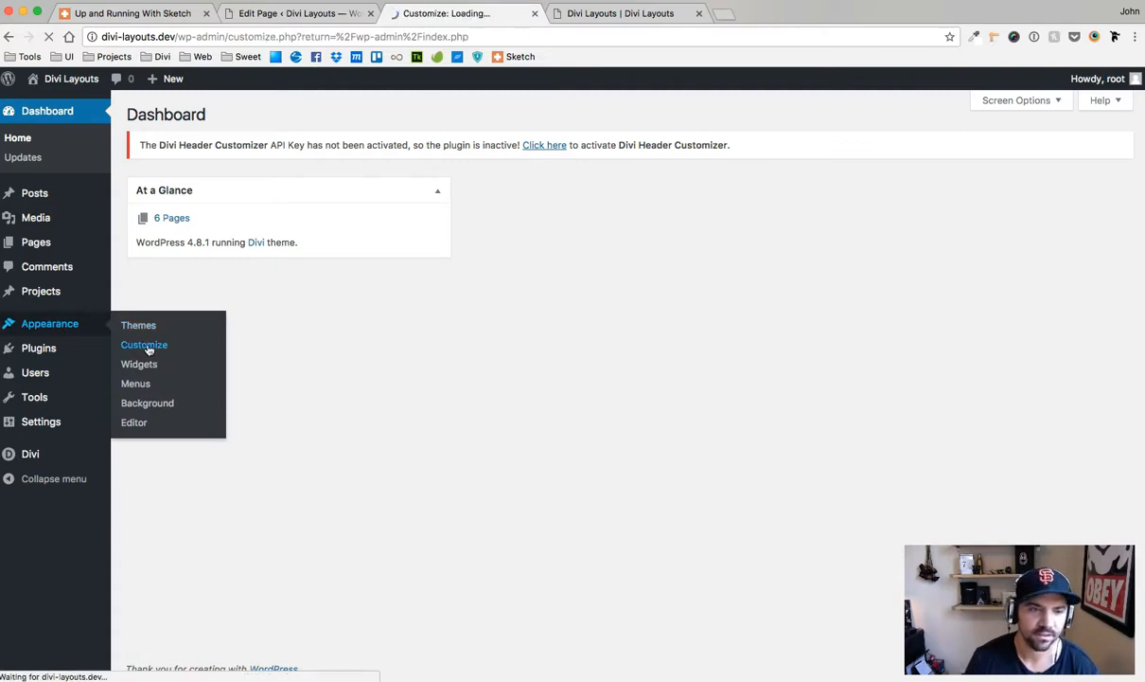
click(144, 345)
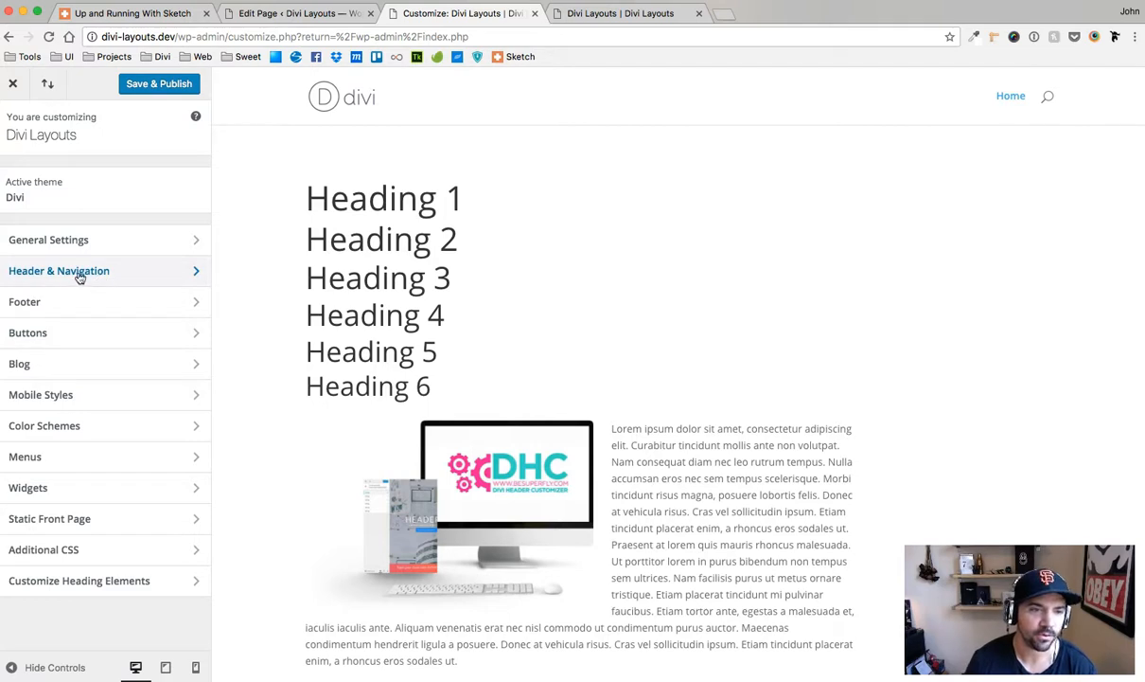
Review Header & Navigation and General Settings typography, returning to the top-level sections.
click(59, 271)
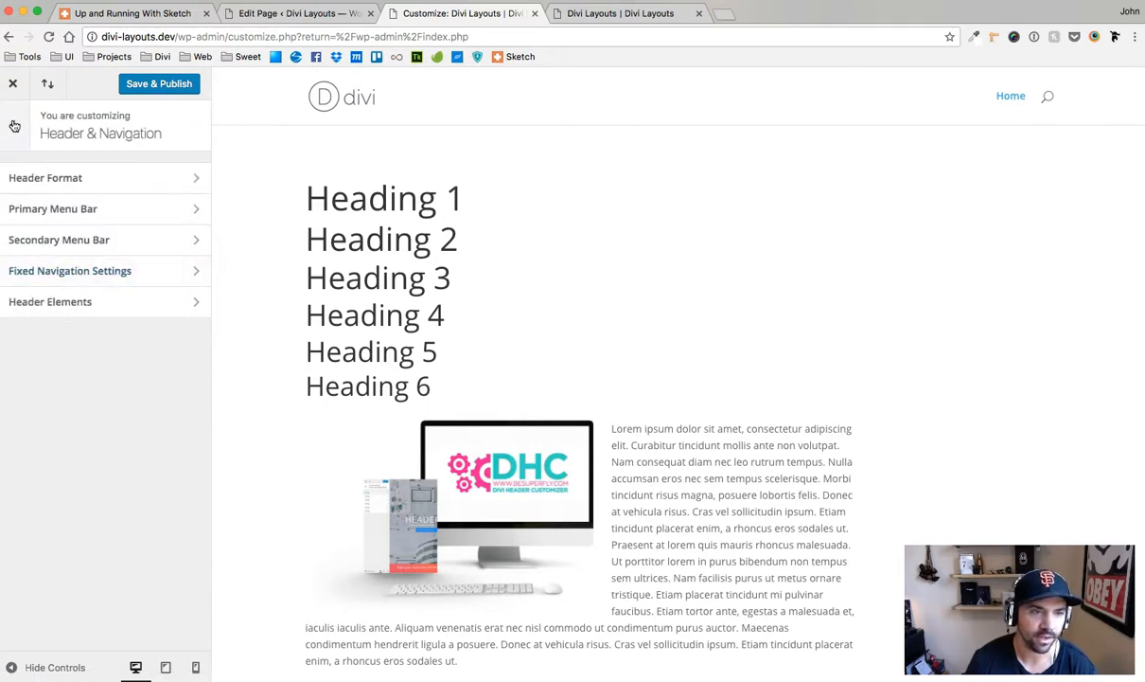
click(15, 125)
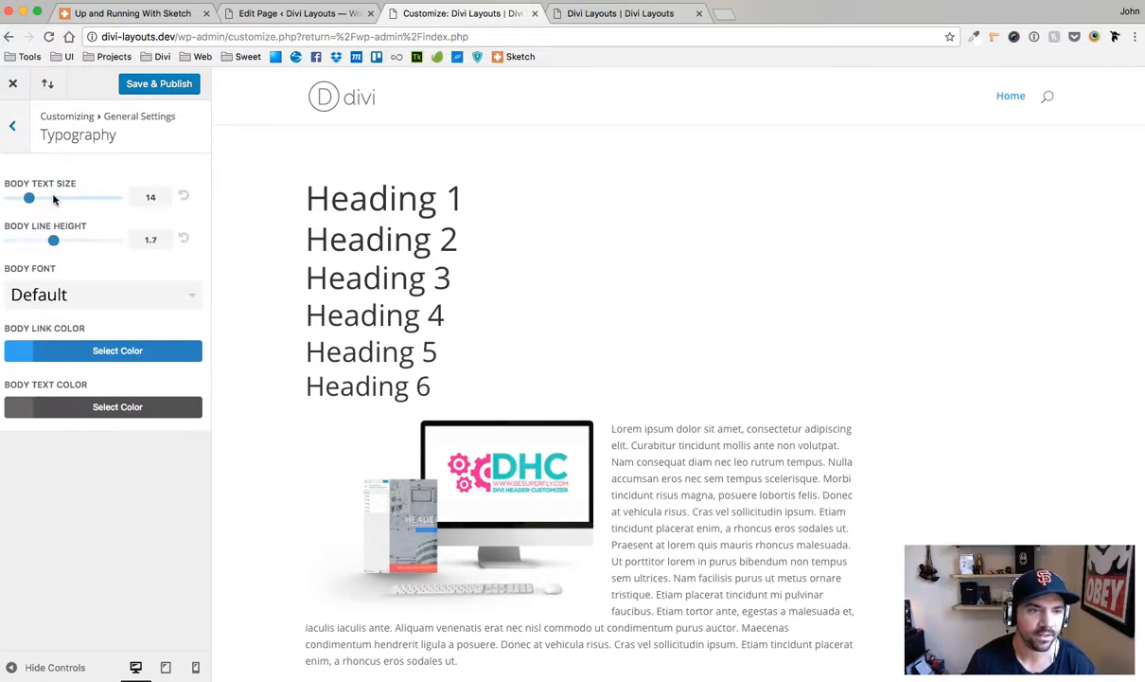
click(11, 125)
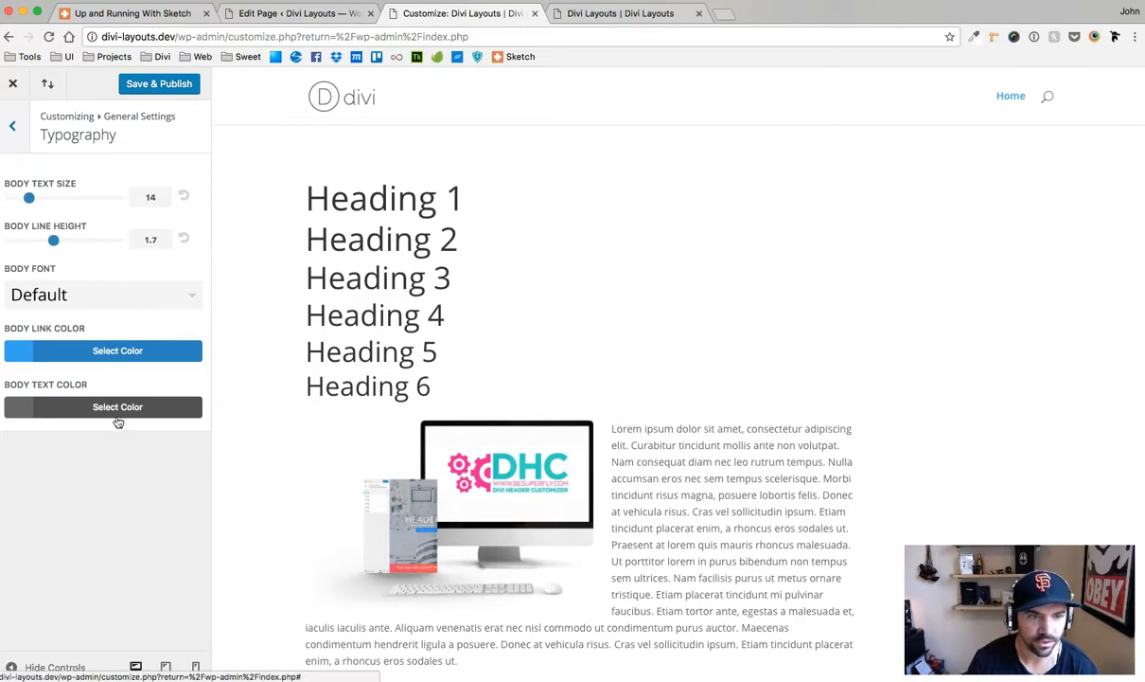
mouse_move(140, 331)
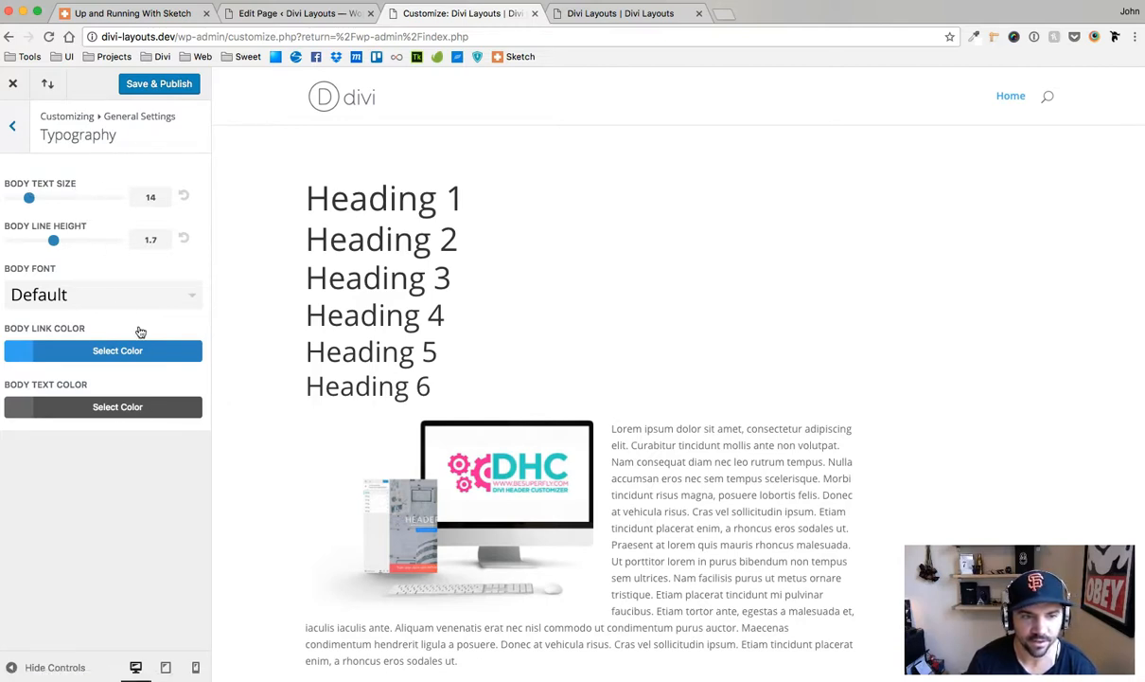
click(12, 125)
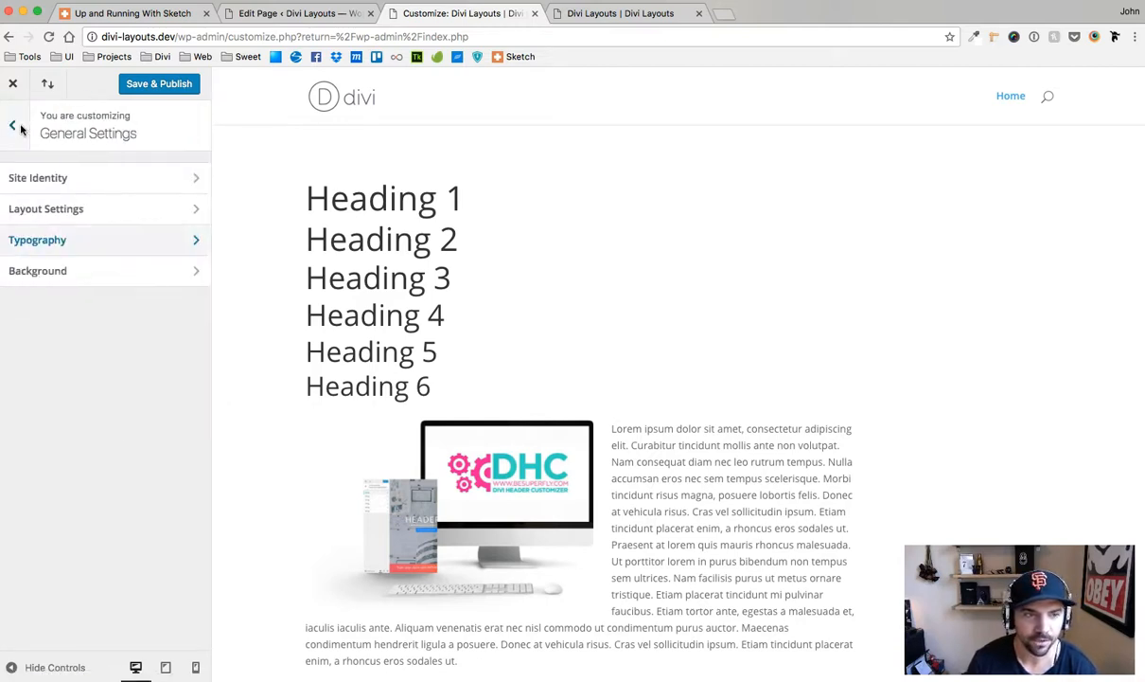
click(12, 125)
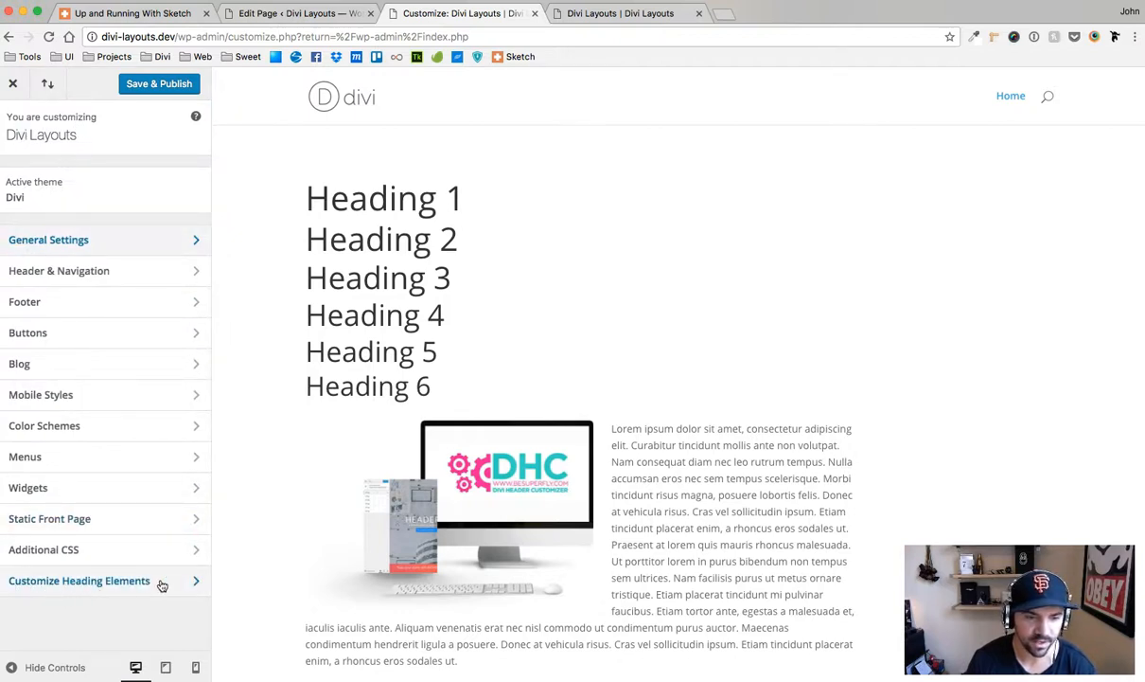
Enter Customize Heading Elements and show its H1–H6 tag list.
click(80, 579)
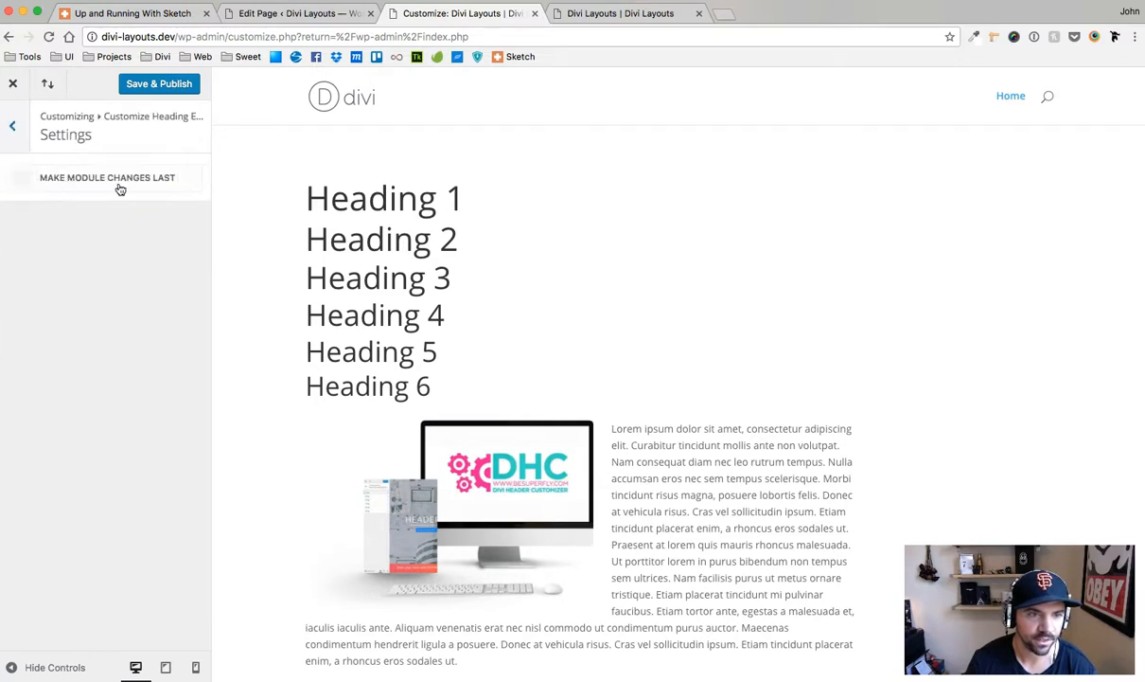
mouse_move(136, 187)
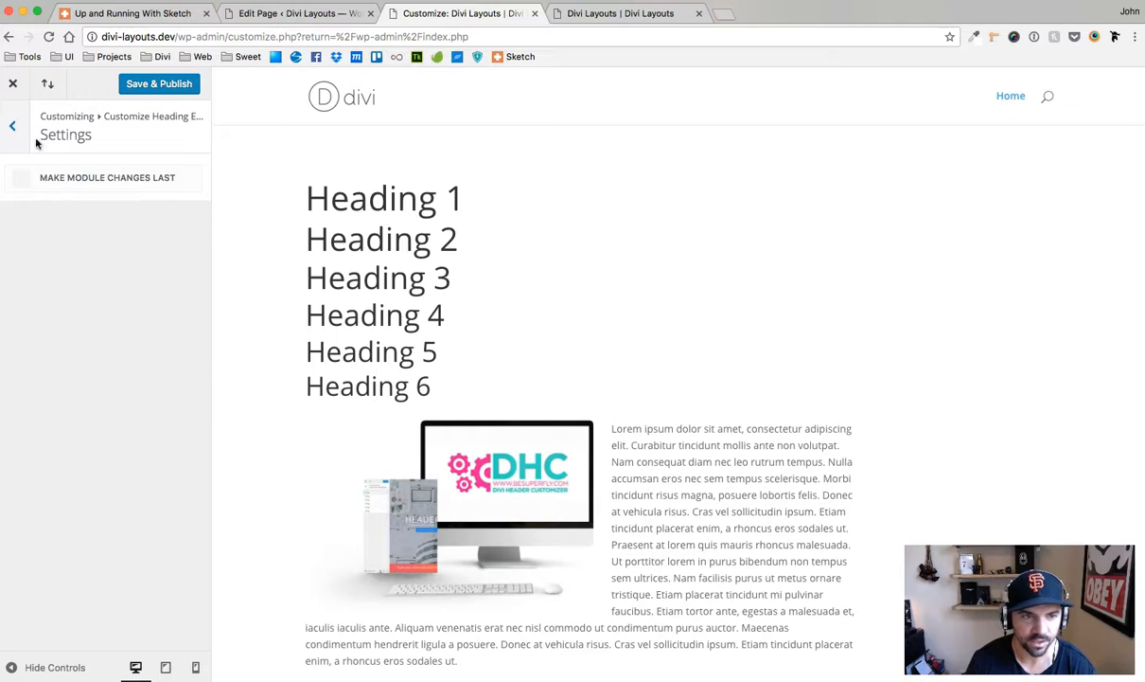
click(106, 178)
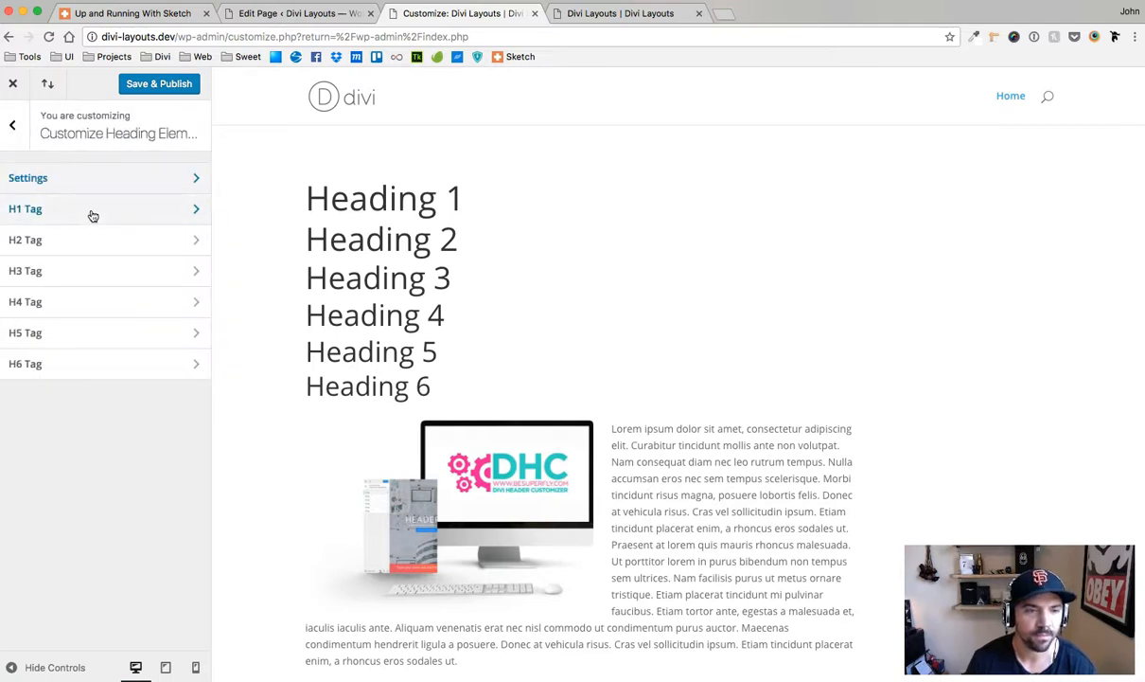
mouse_move(98, 231)
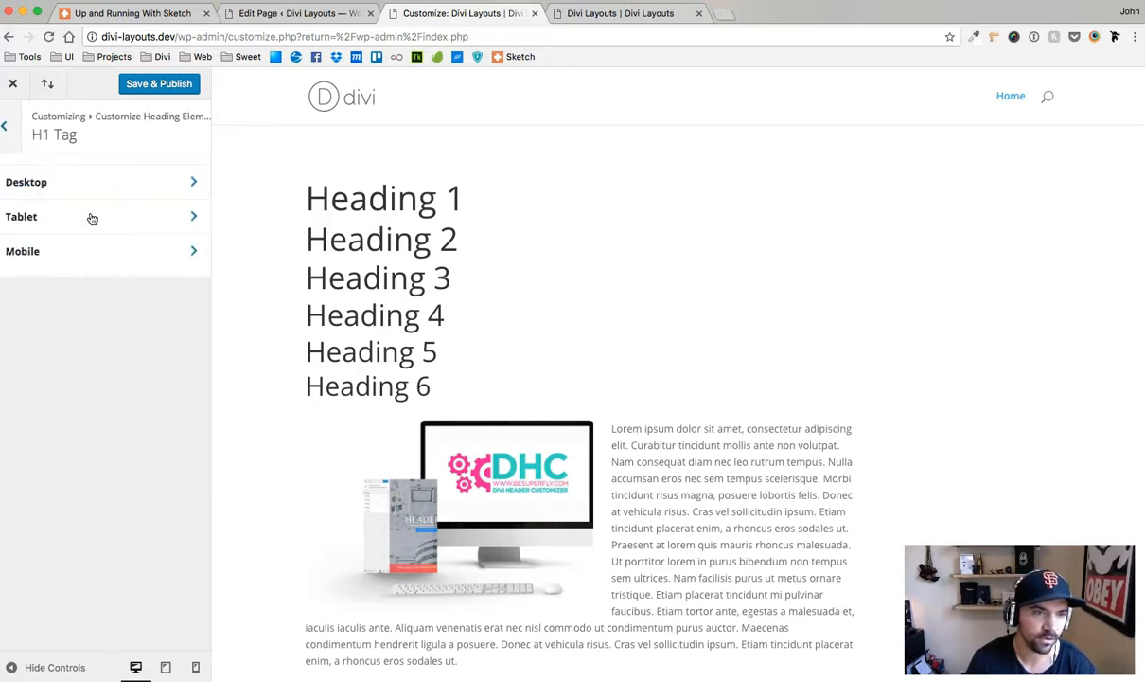
mouse_move(51, 193)
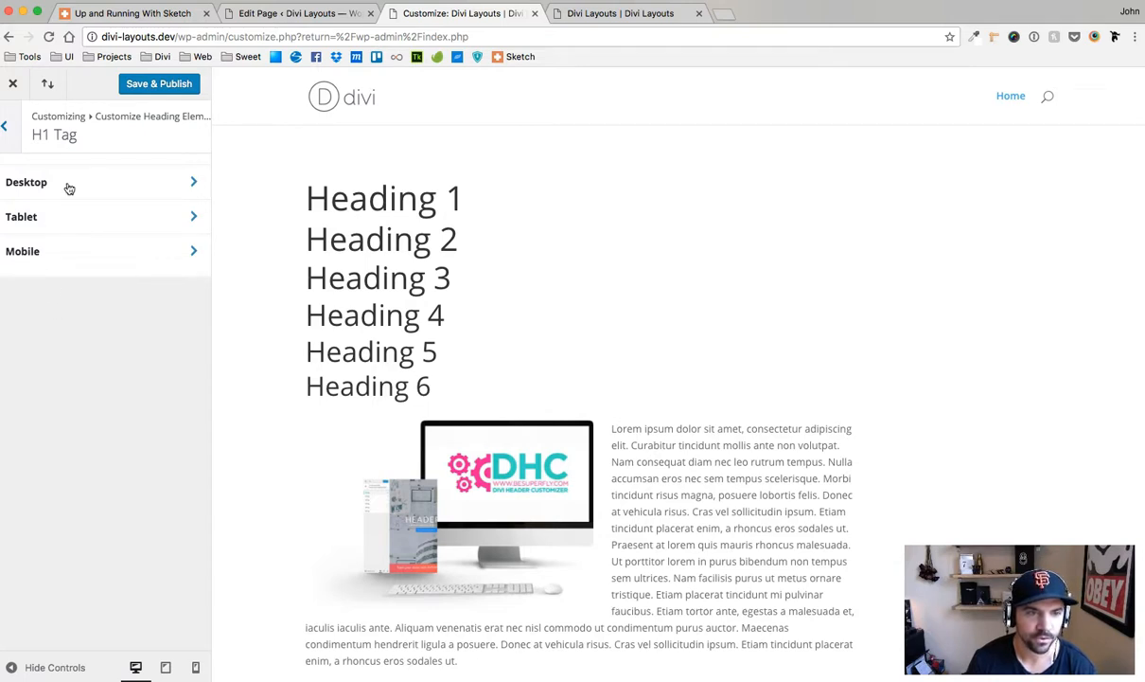
Set the desktop H1 text size to 80 and line height to 1.1.
click(26, 181)
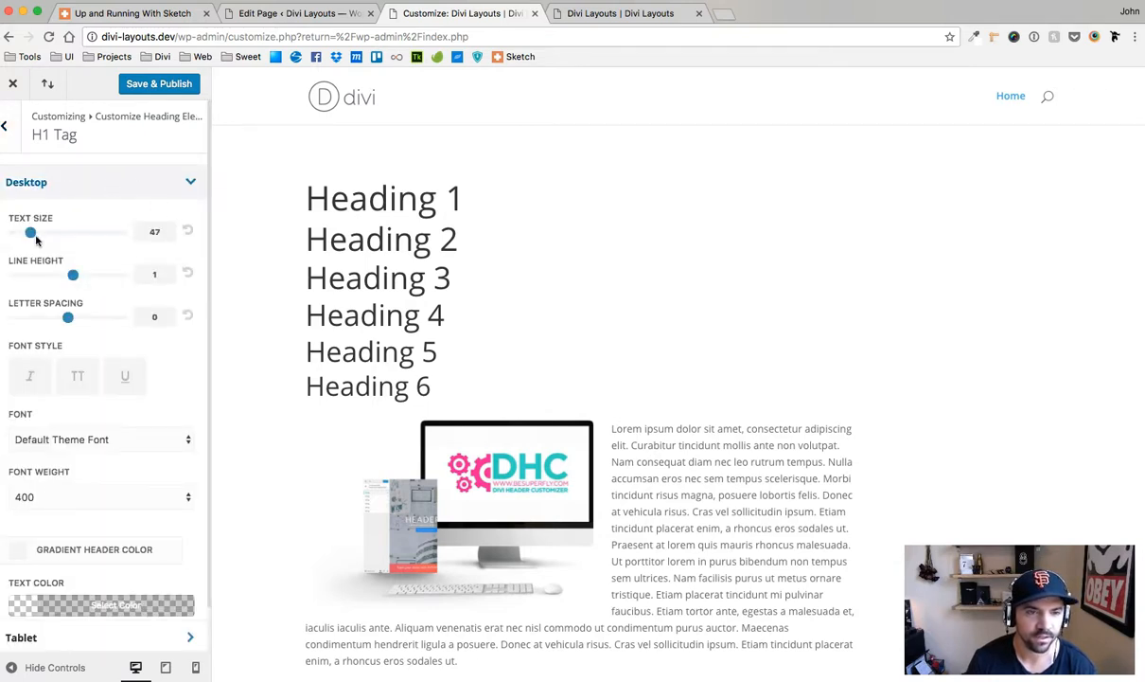
drag(30, 230, 39, 231)
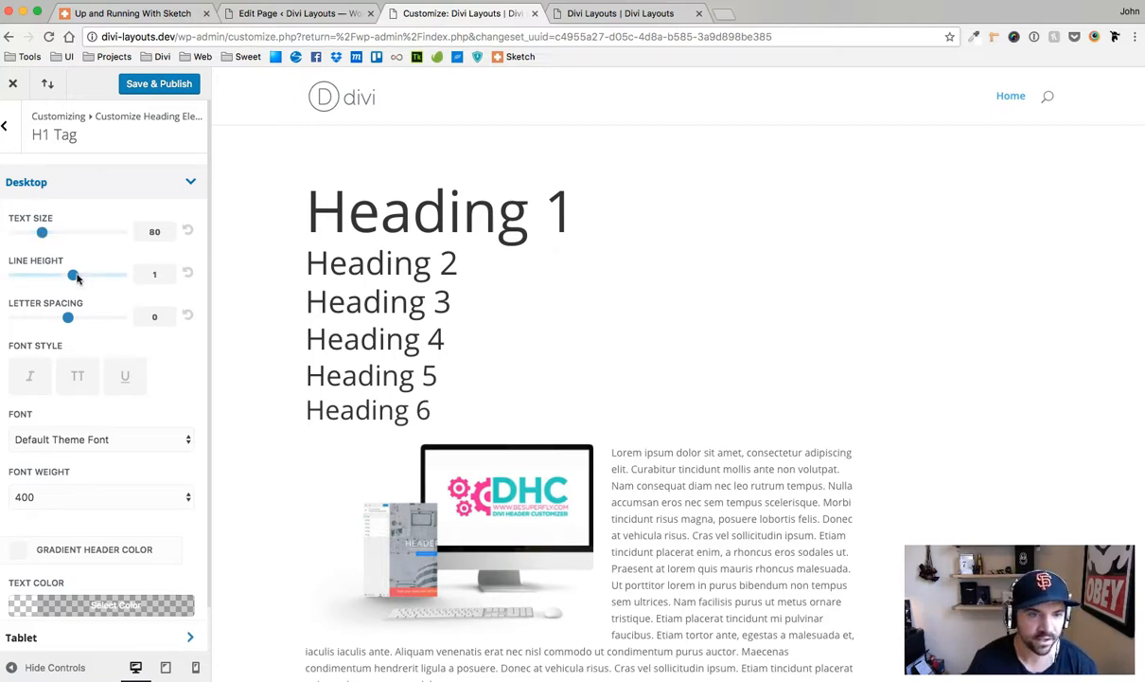
drag(76, 274, 68, 275)
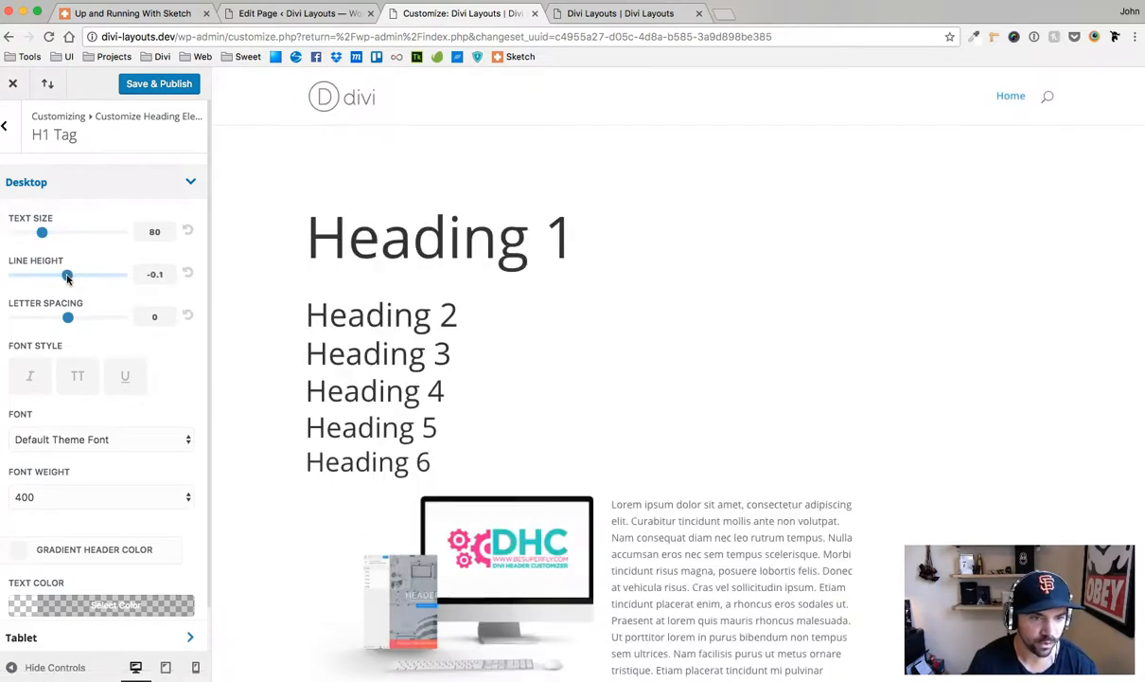
drag(68, 275, 75, 275)
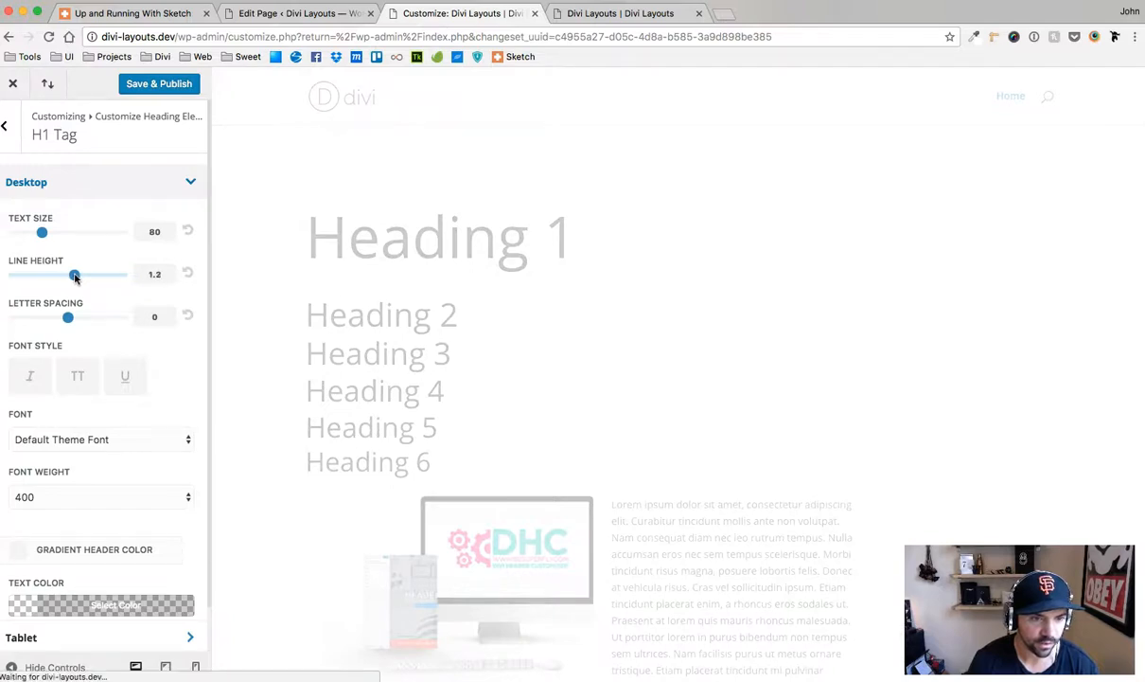
drag(76, 274, 80, 275)
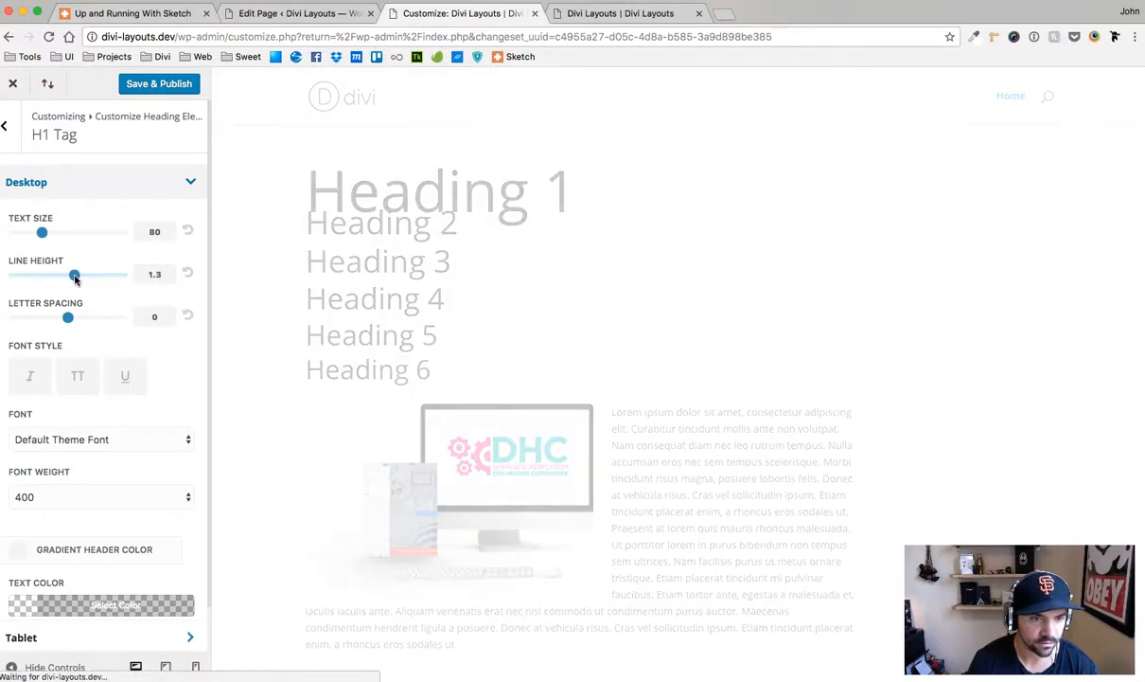
drag(76, 274, 74, 274)
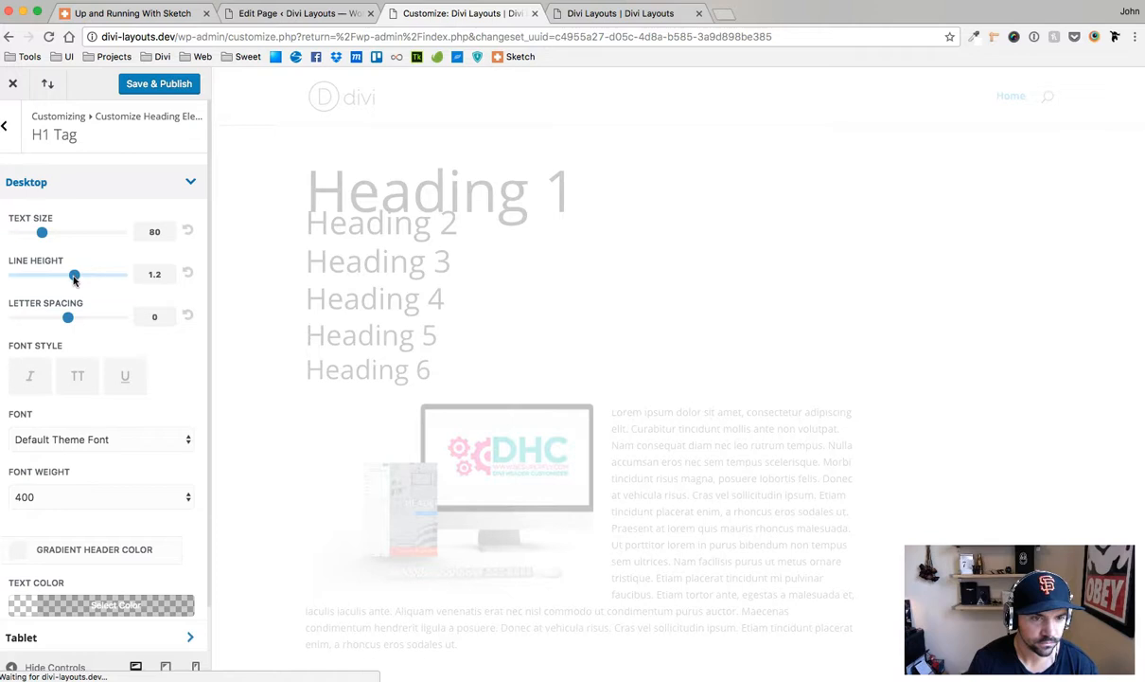
drag(75, 275, 73, 275)
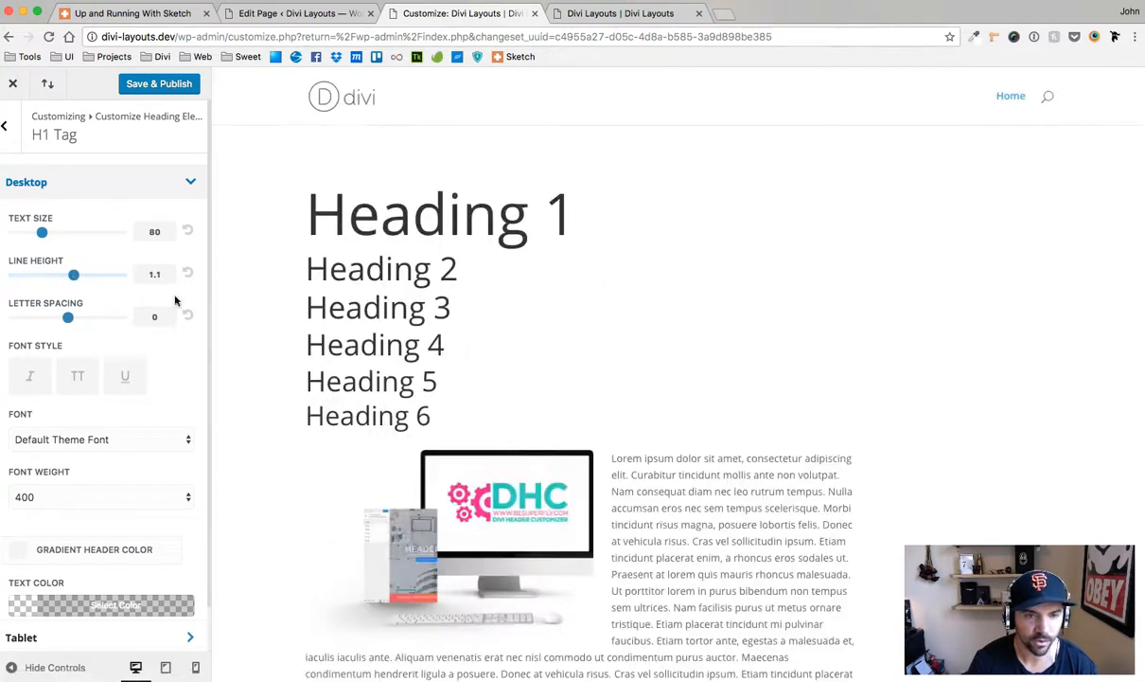
Give the desktop H1 letter spacing of 4 and make it uppercase.
drag(68, 317, 76, 316)
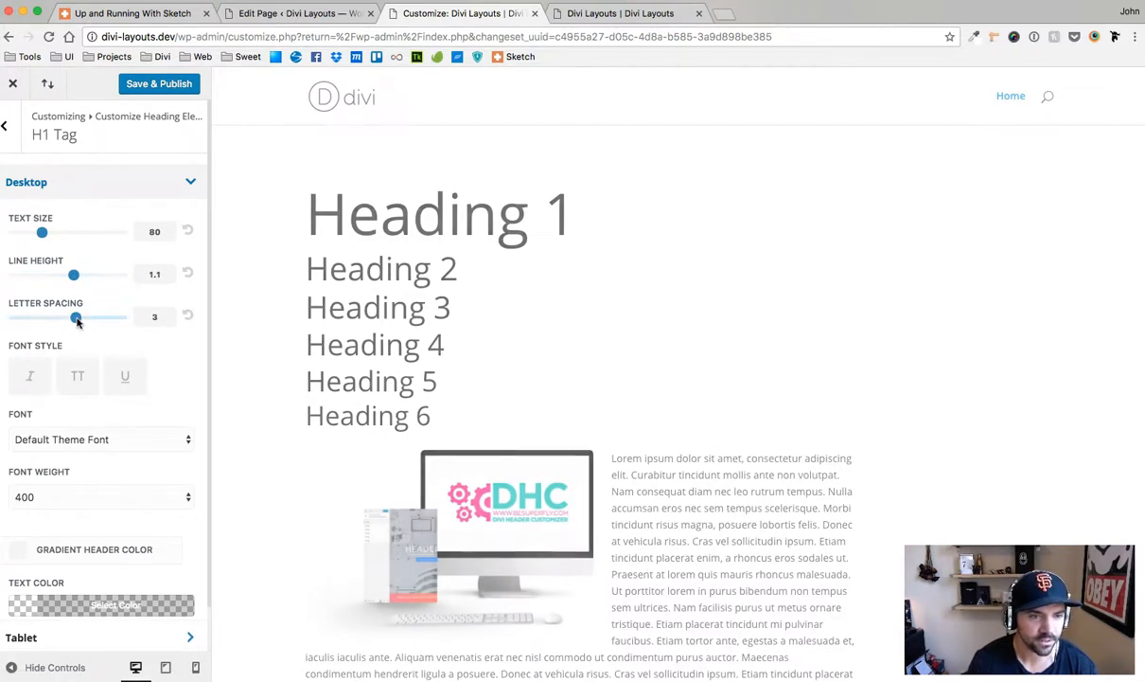
drag(76, 318, 79, 318)
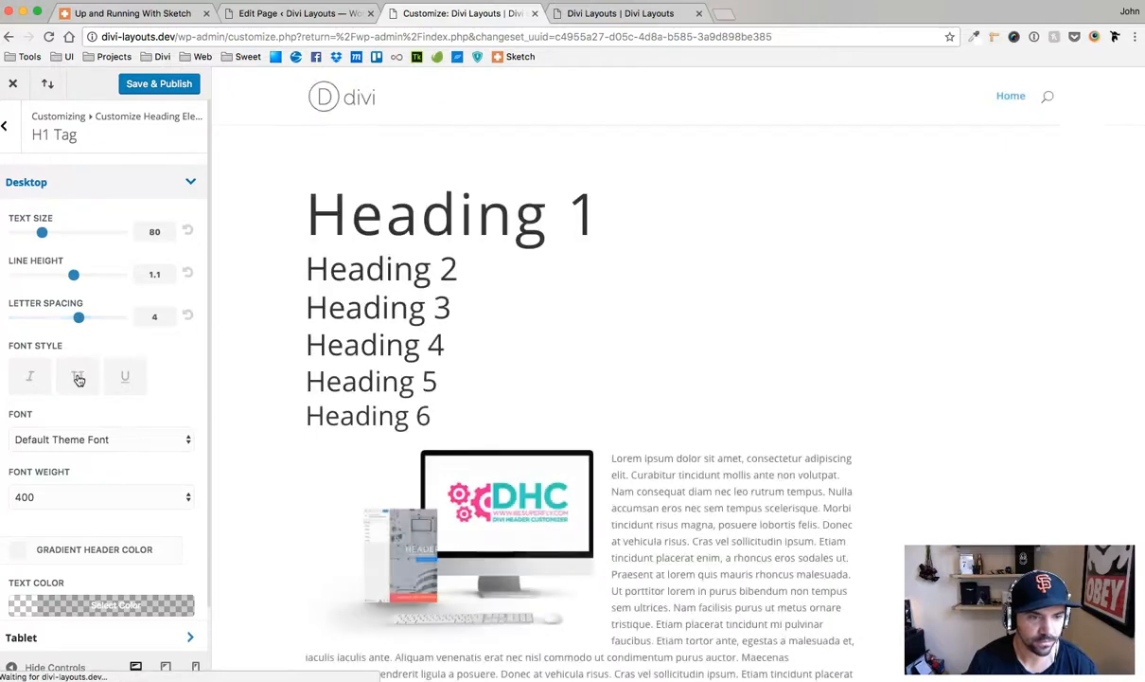
click(78, 375)
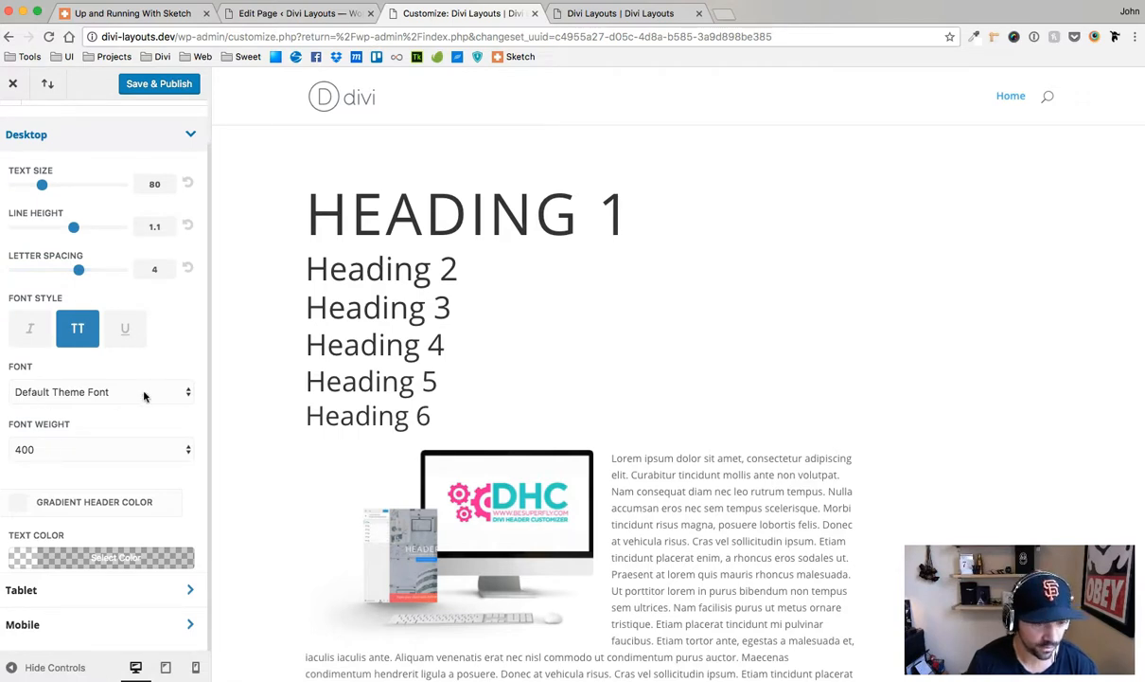
Choose Fira Sans as the desktop H1 font.
click(102, 390)
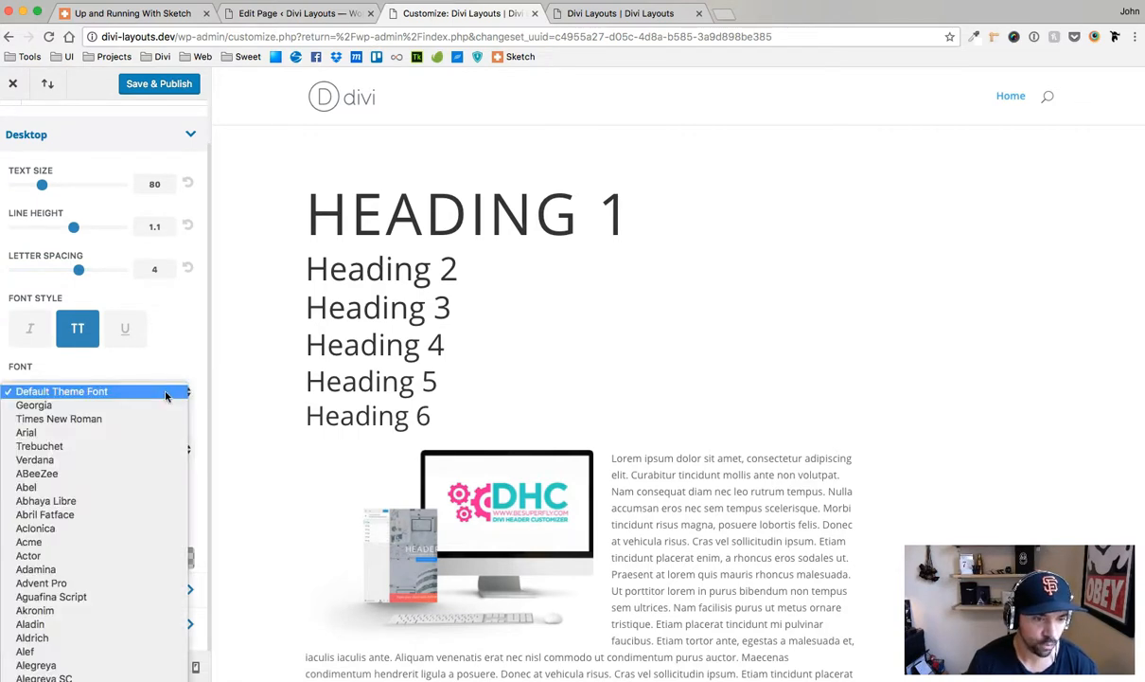
scroll(down, 3)
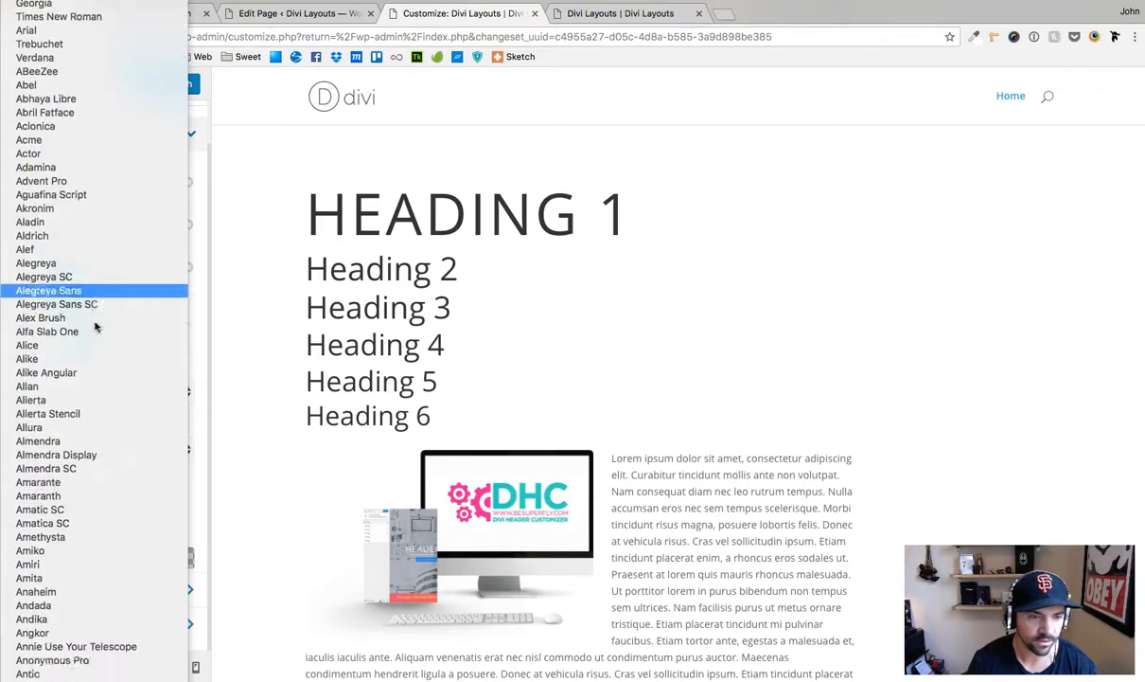
scroll(down, 3)
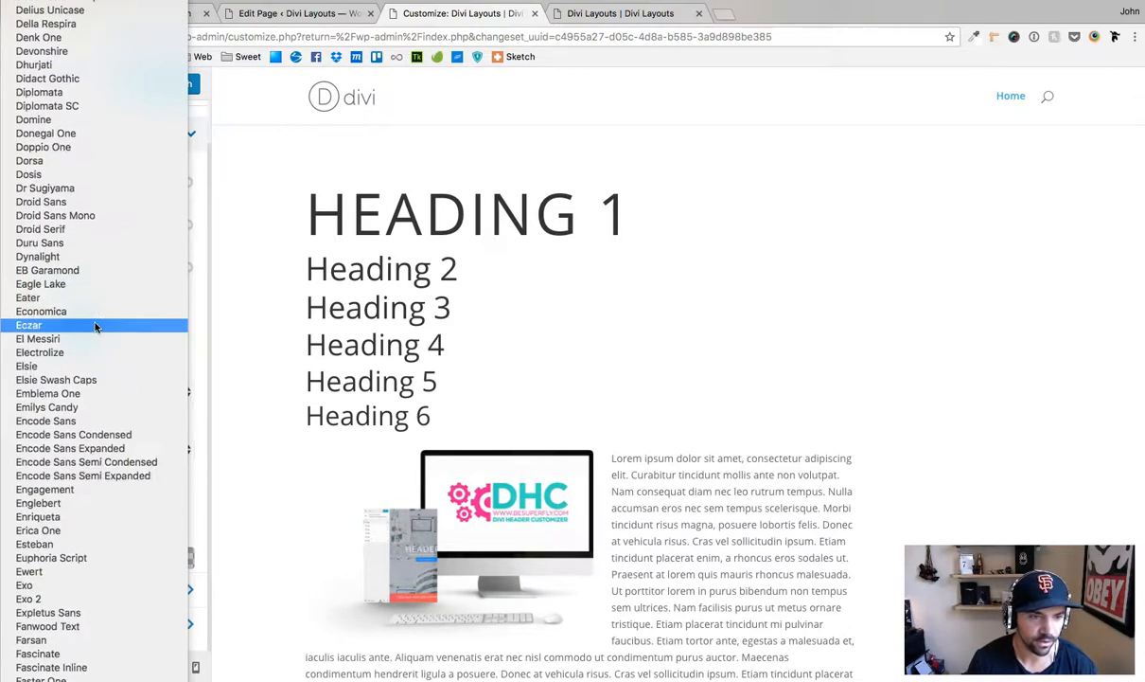
scroll(down, 3)
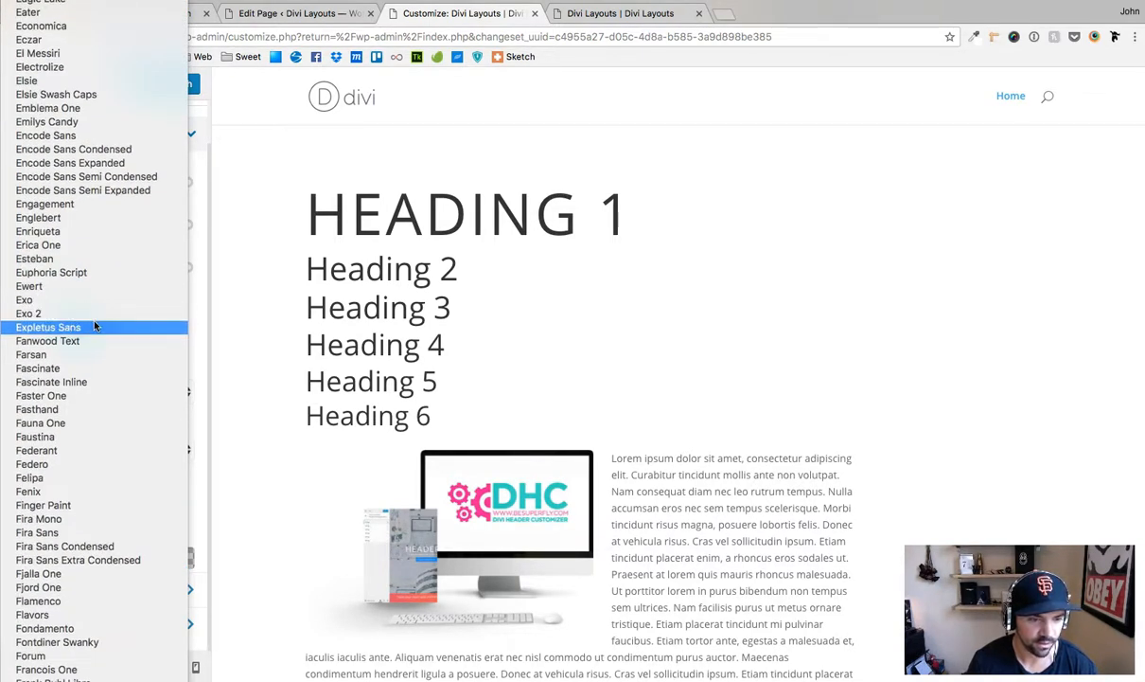
scroll(down, 3)
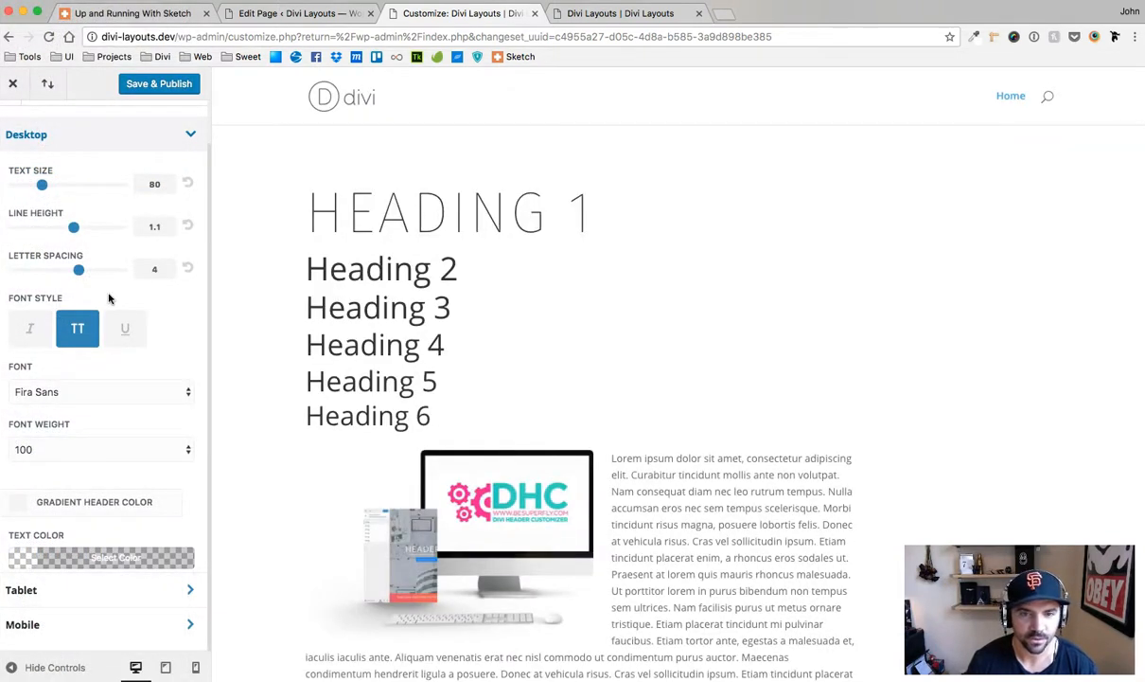
mouse_move(65, 451)
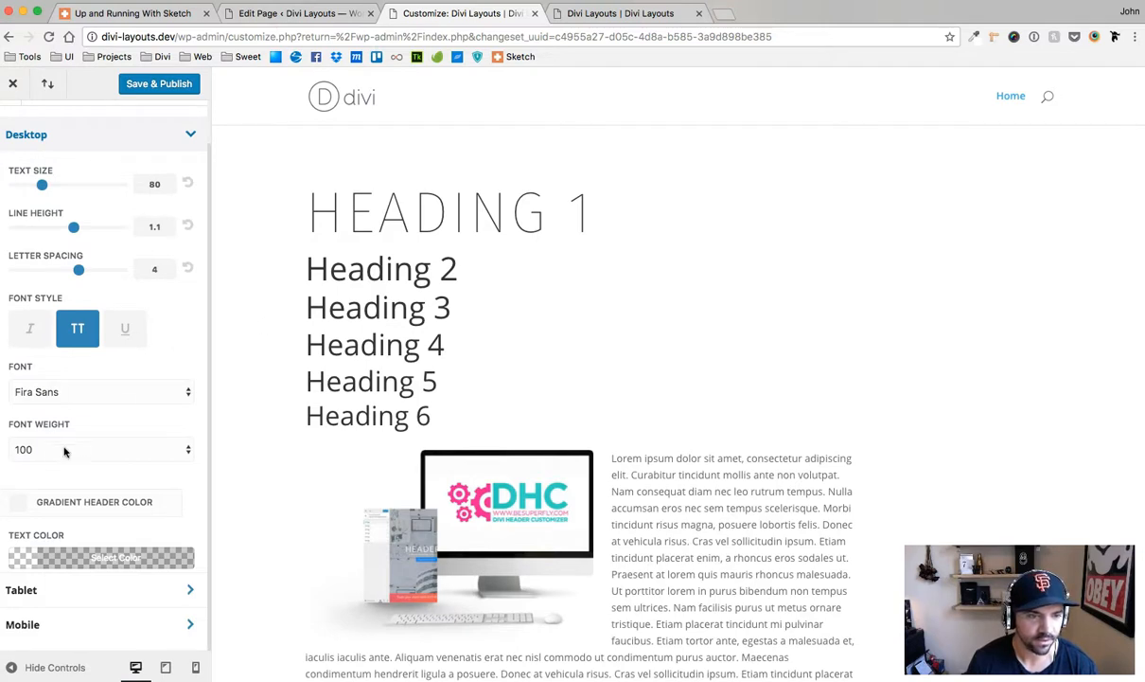
Try heavier H1 font weights, then settle on a light 200 weight.
click(99, 449)
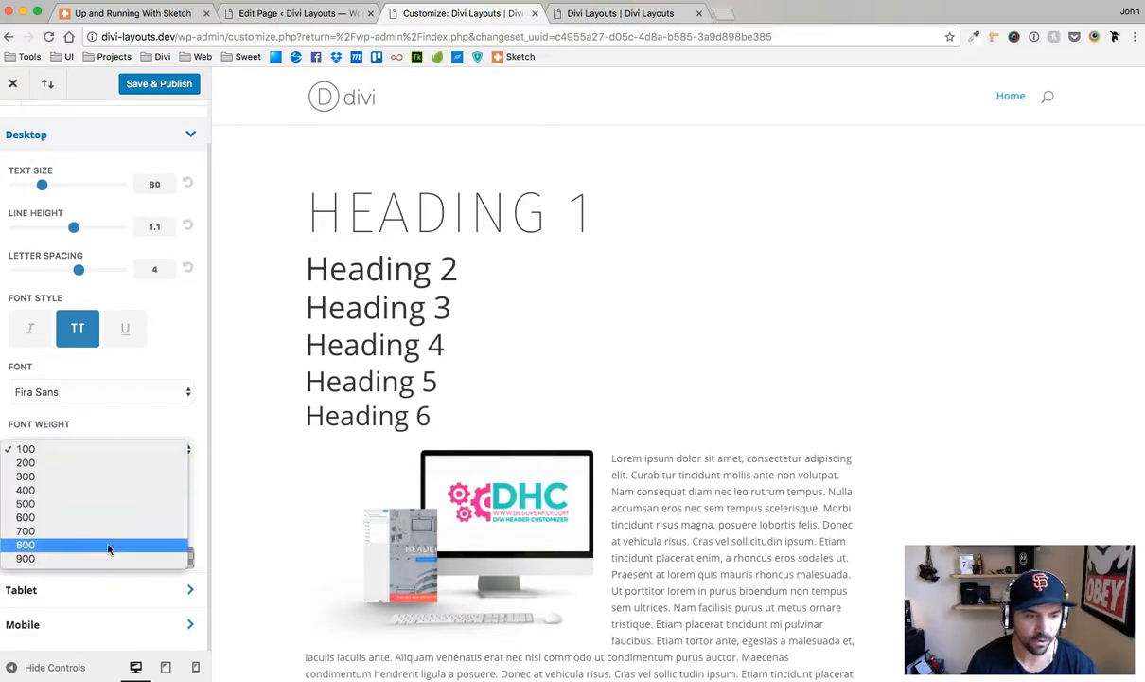
click(26, 556)
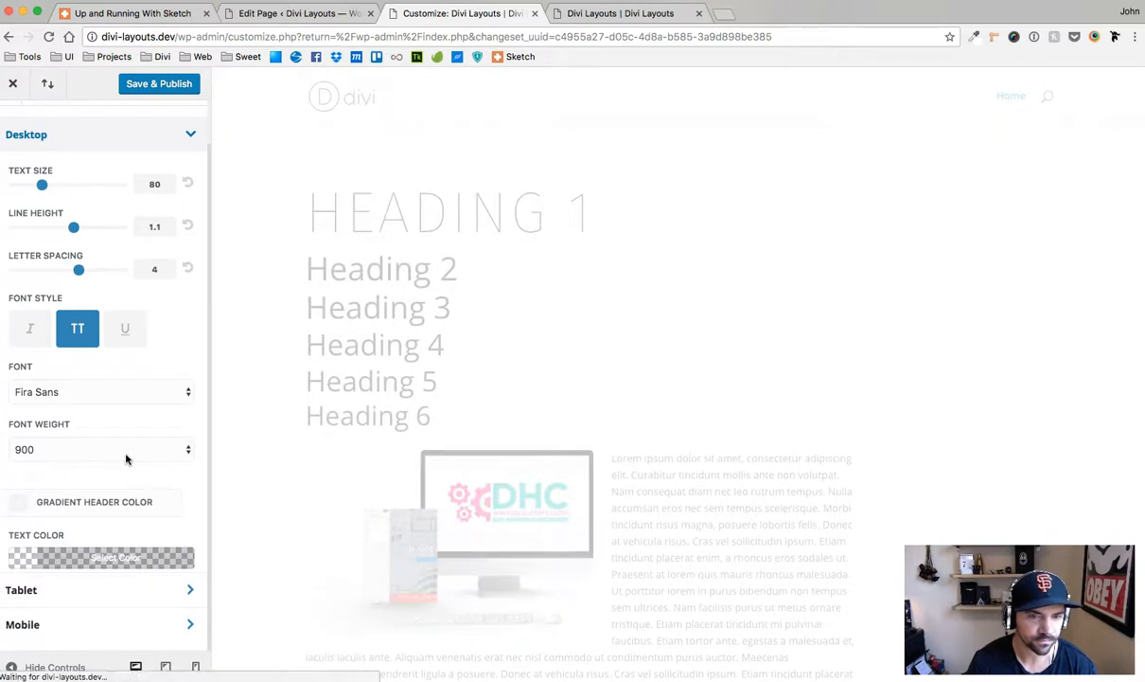
click(99, 449)
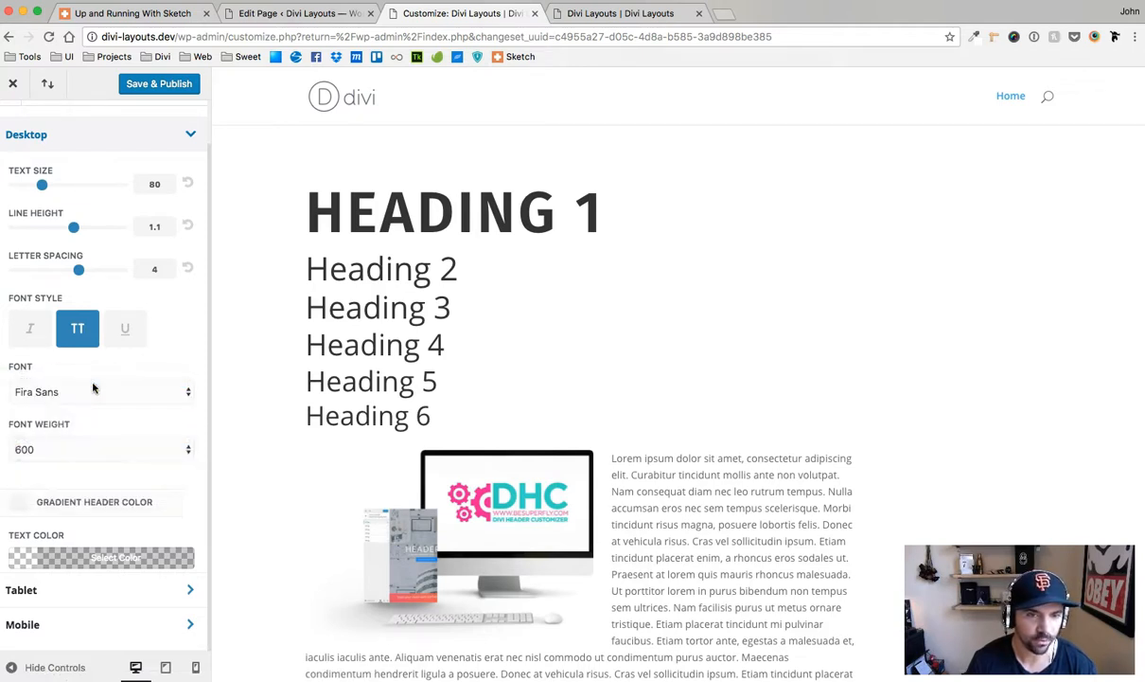
click(95, 449)
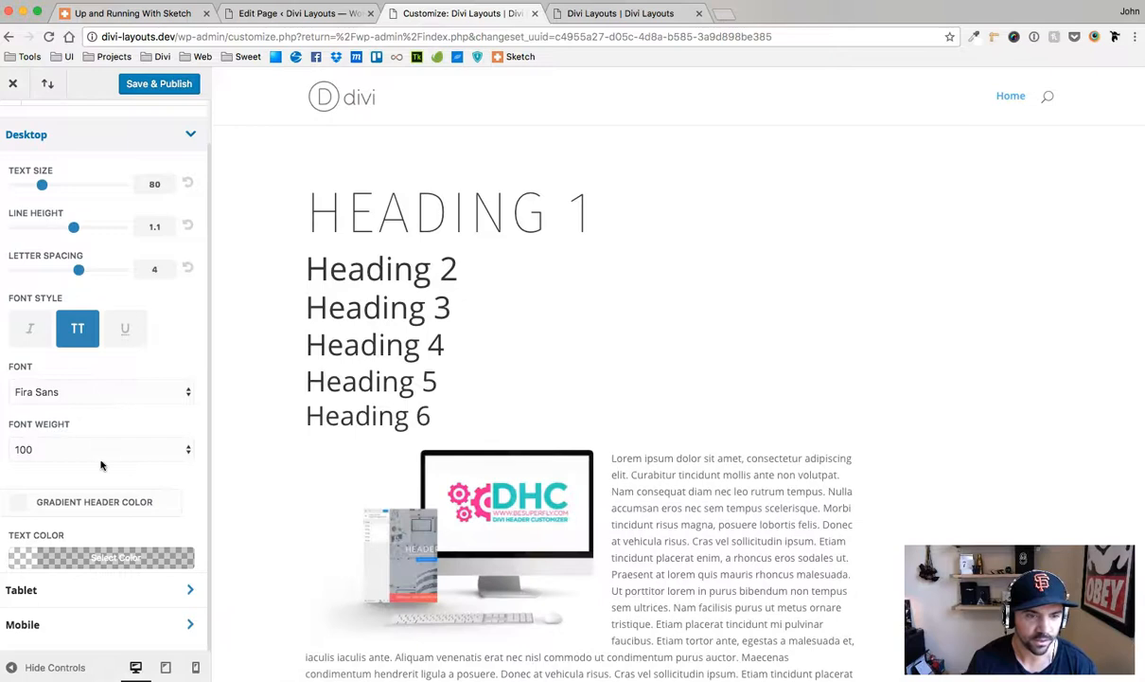
click(103, 449)
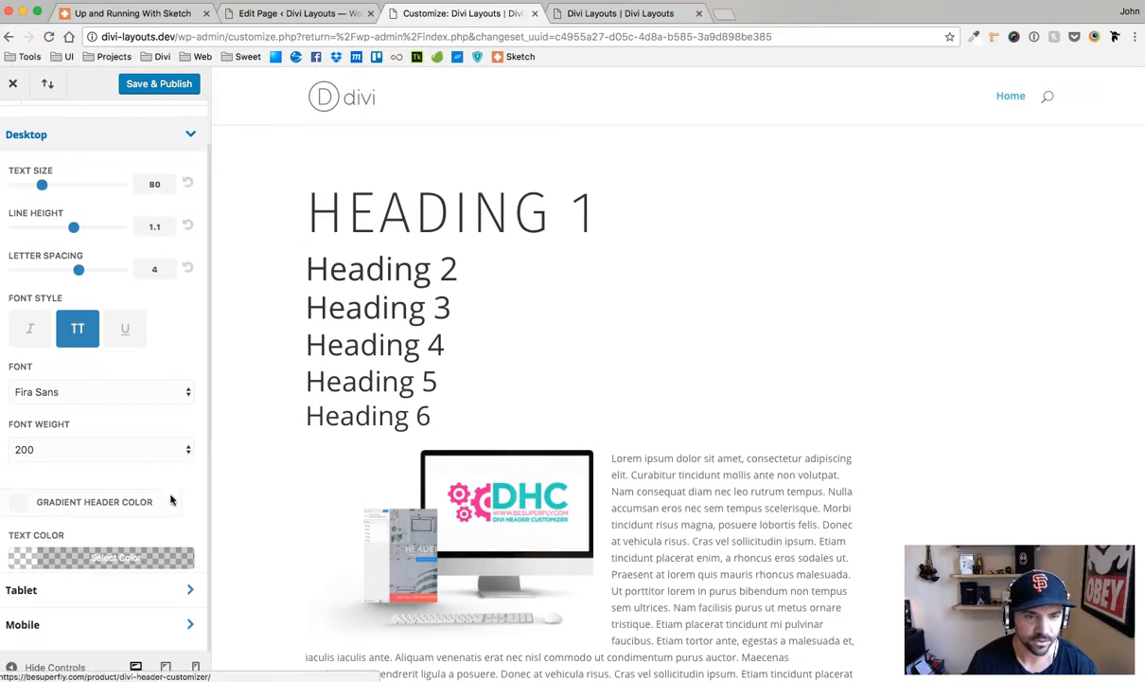
mouse_move(91, 563)
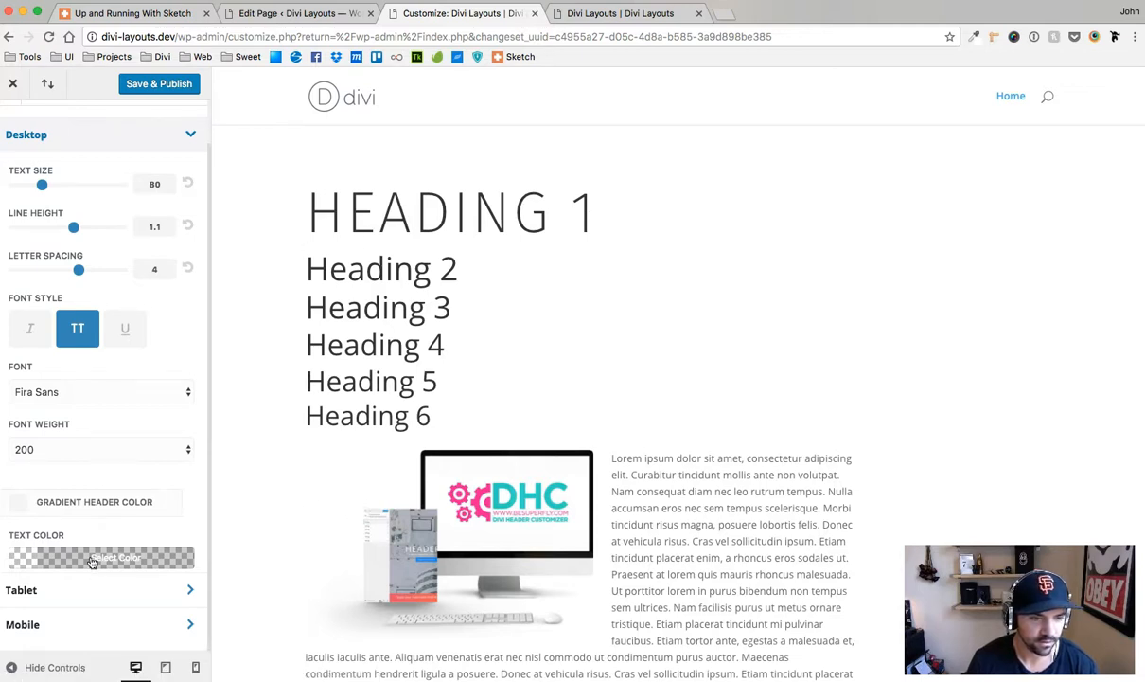
Enable a vertical Gradient Header Color for H1 and pick its two gradient colours.
click(102, 556)
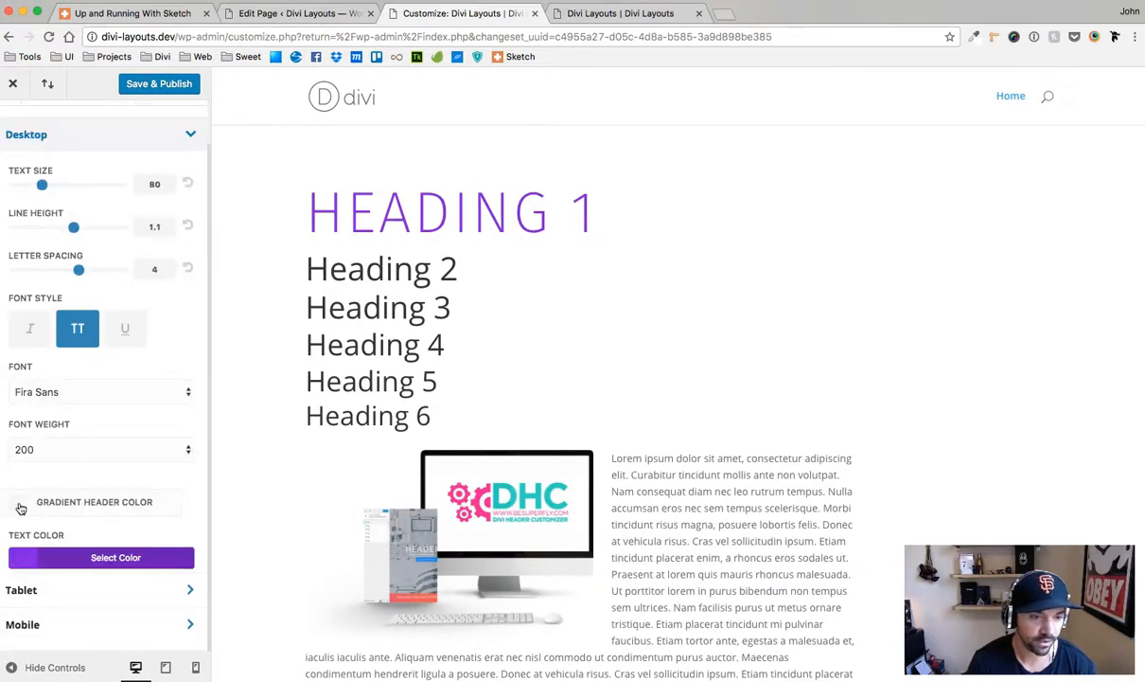
click(19, 500)
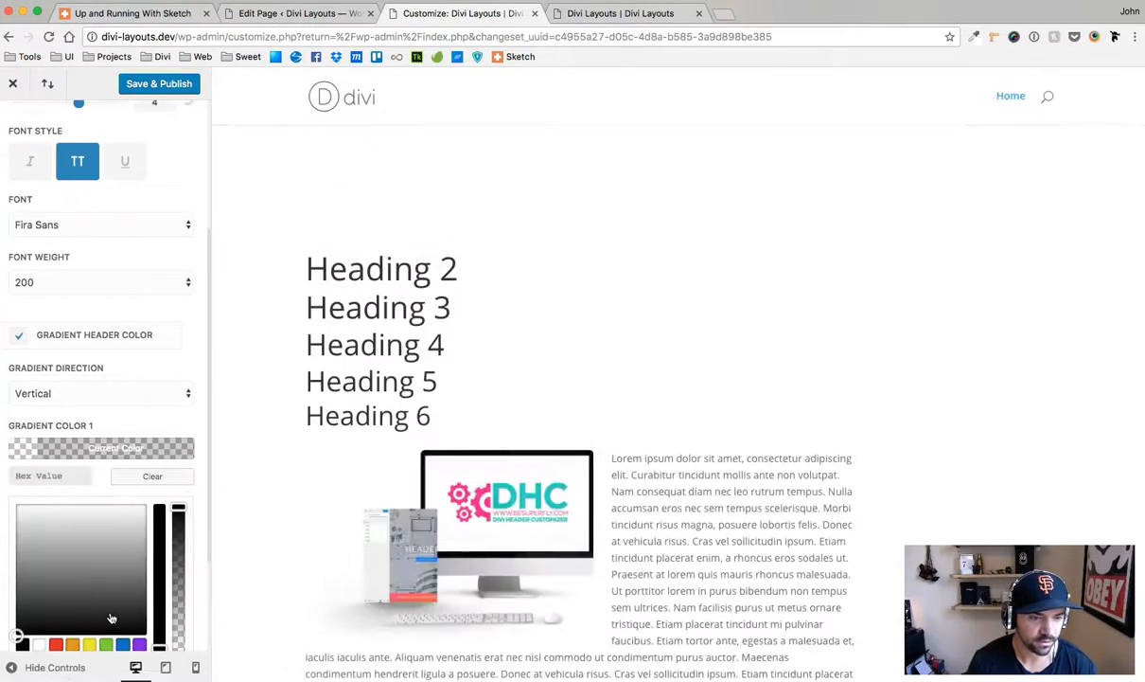
click(56, 587)
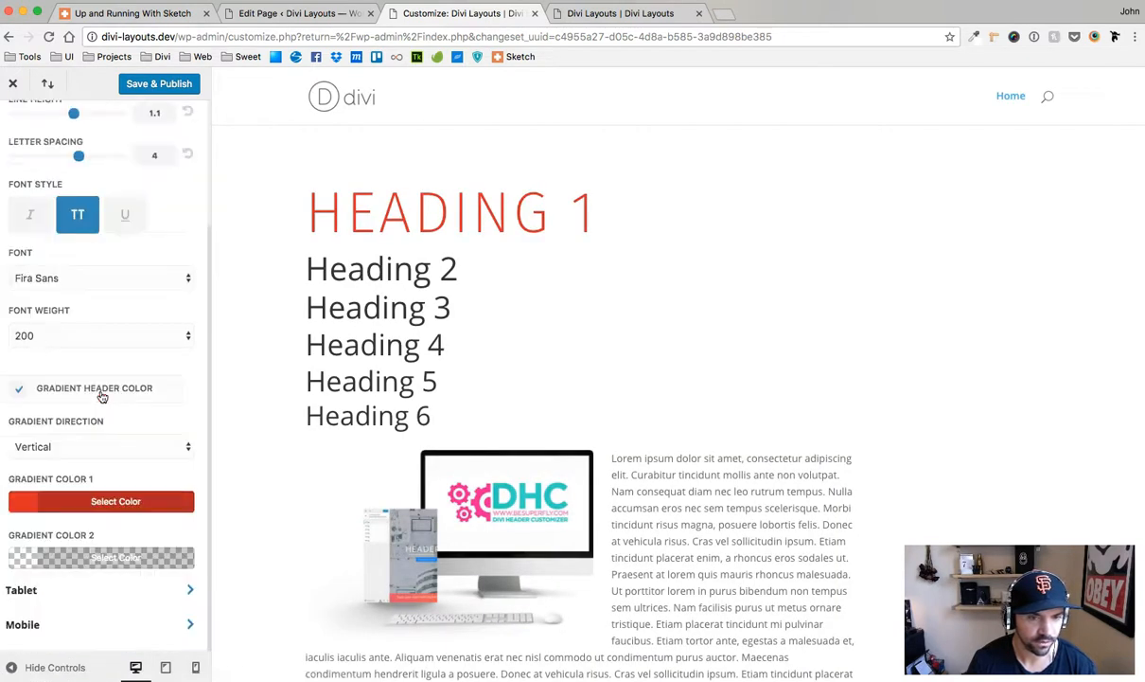
click(115, 557)
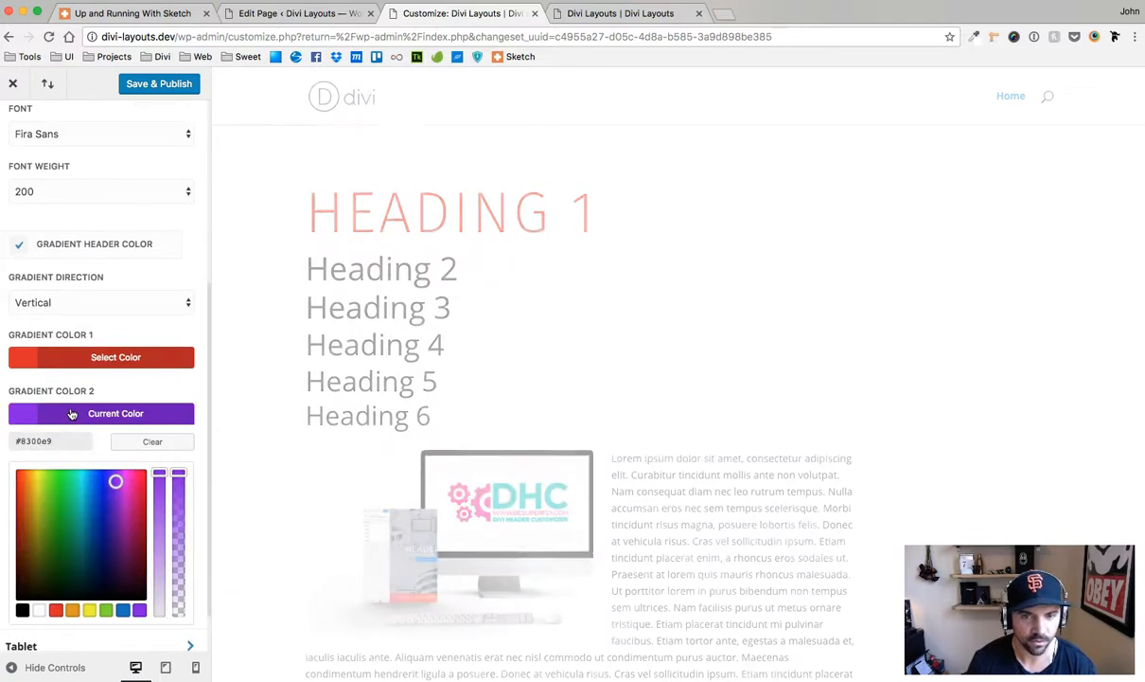
click(57, 500)
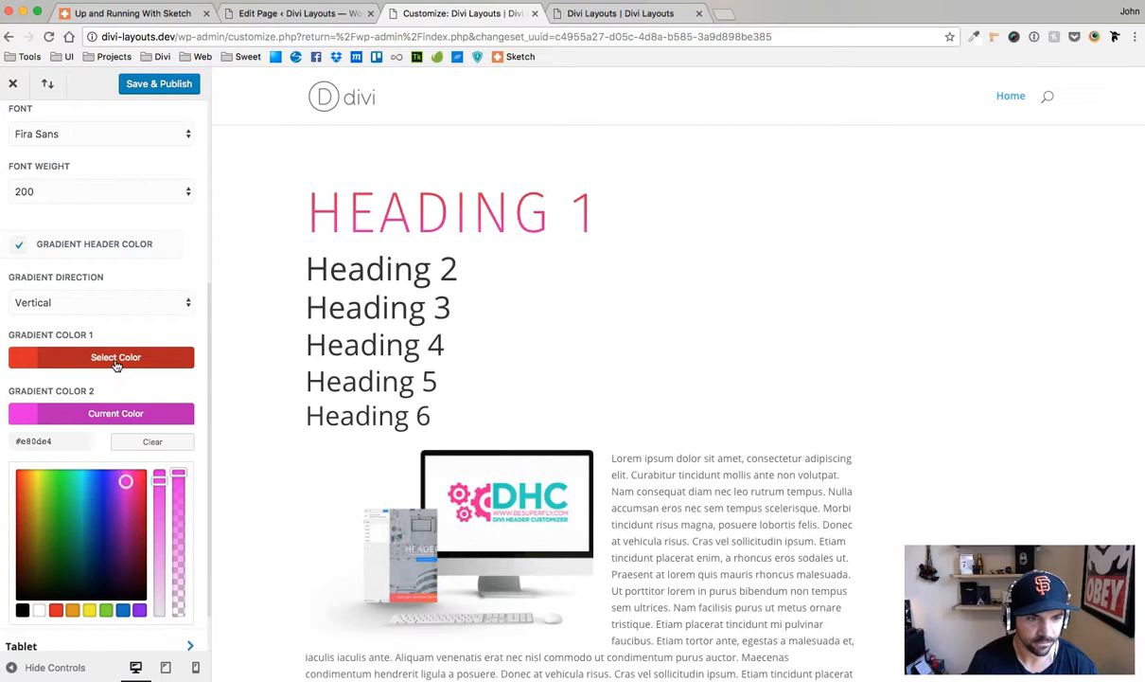
Fine-tune the gradient colours to run from blue to pinkish red.
click(116, 356)
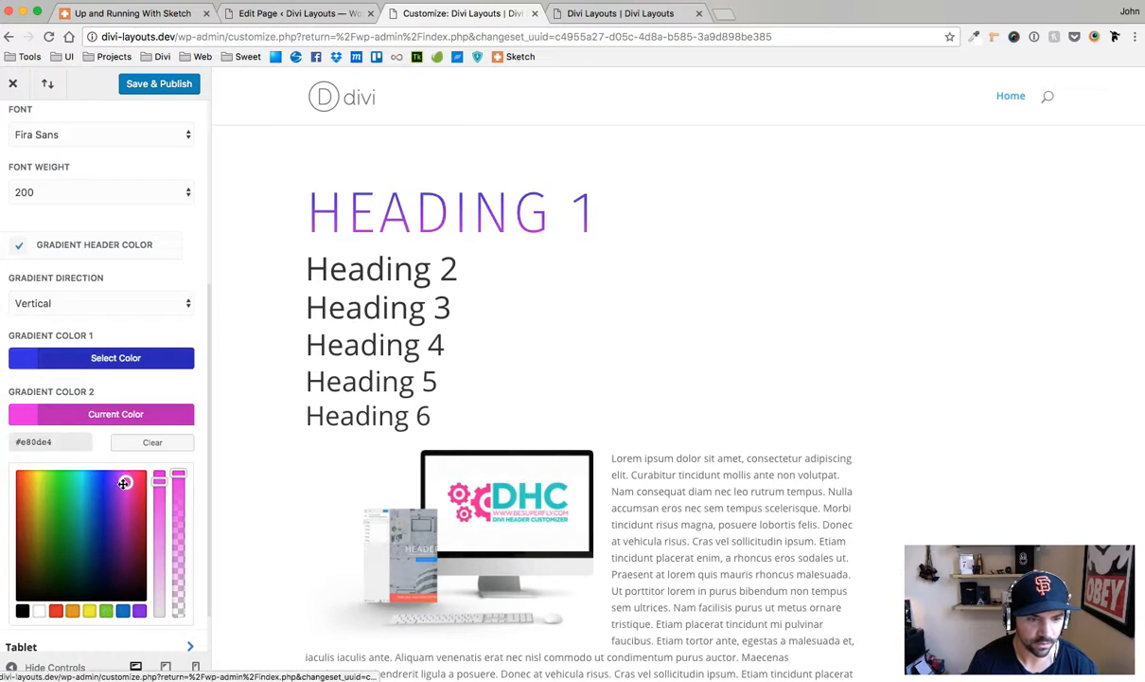
drag(123, 483, 123, 478)
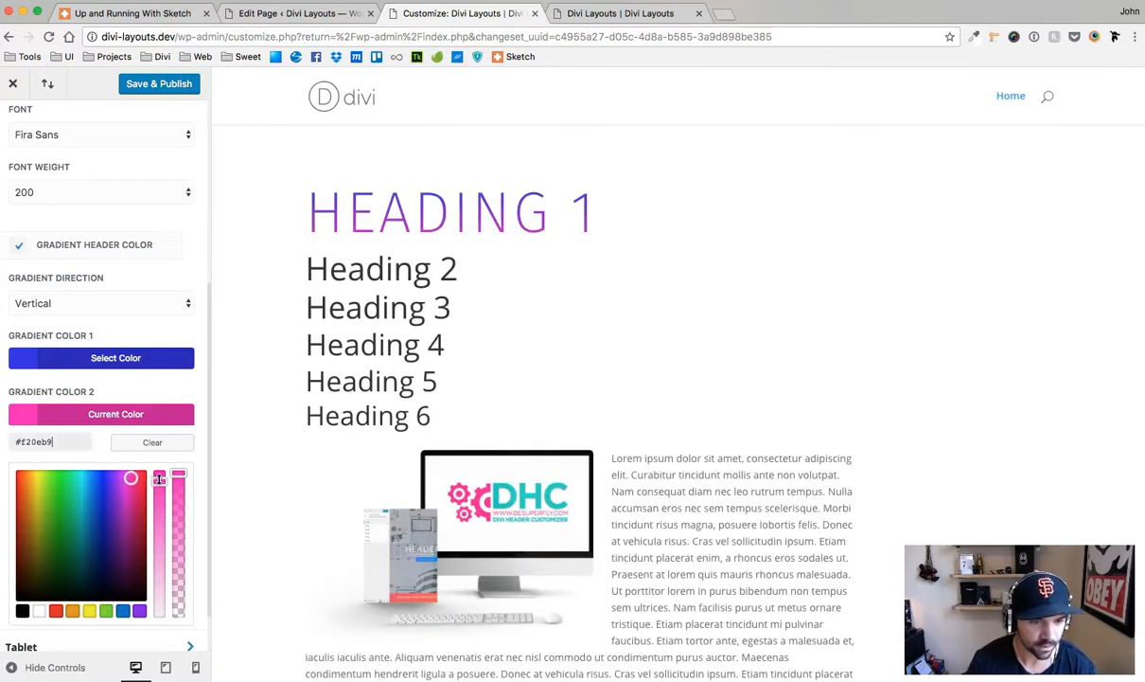
drag(159, 477, 159, 526)
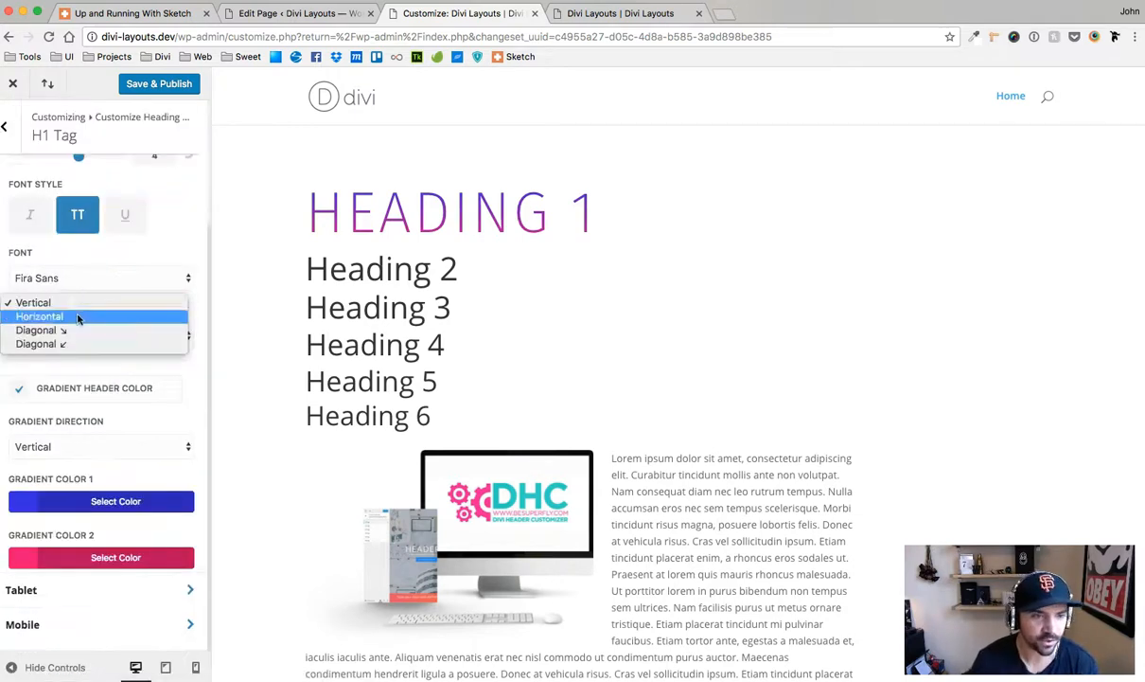
mouse_move(72, 329)
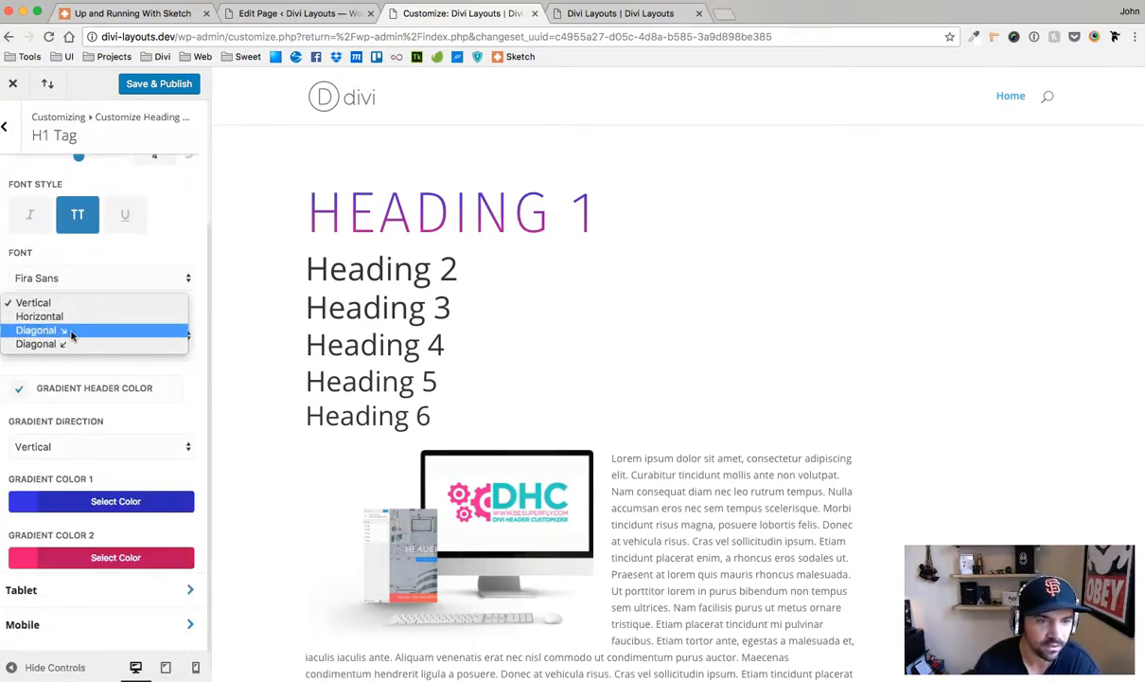
mouse_move(38, 345)
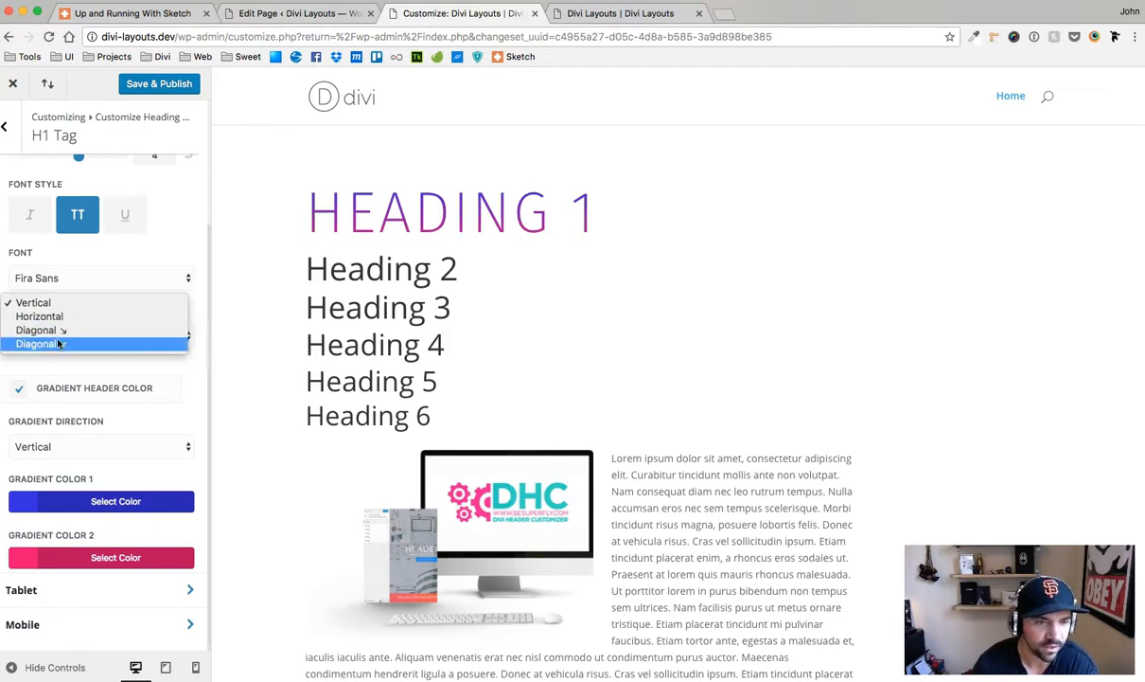
Switch the H1 gradient direction to Diagonal ↘.
click(38, 344)
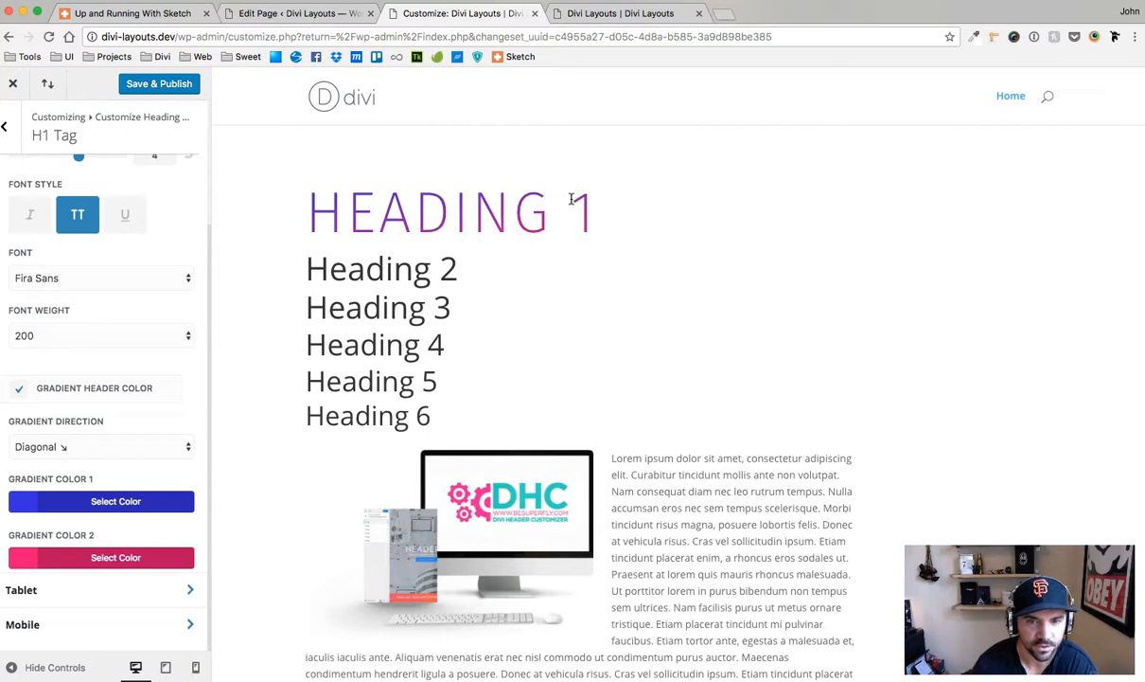
mouse_move(341, 198)
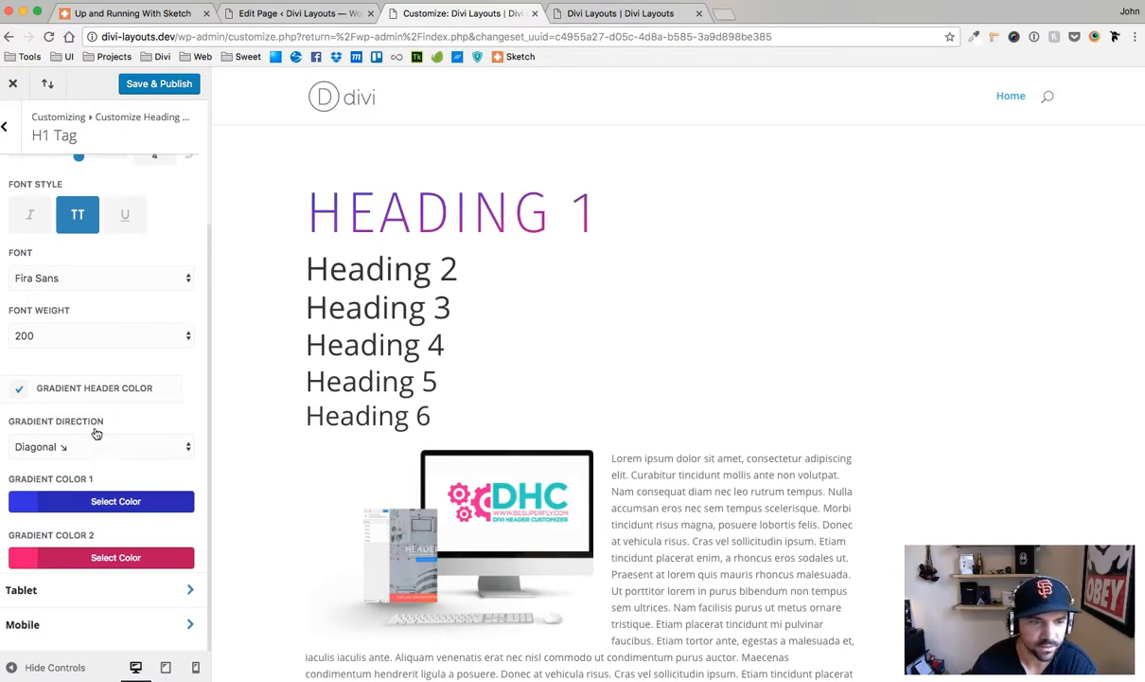
click(102, 447)
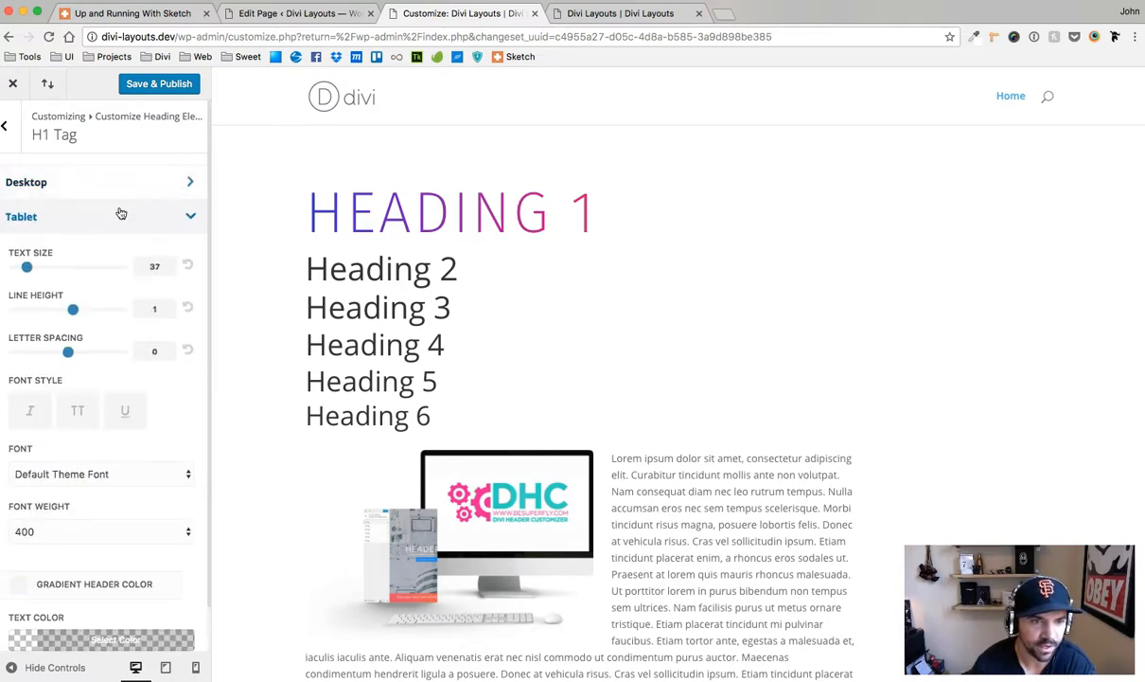
Adjust the tablet H1 to text size 60 and line height 1.1, viewed at tablet width.
drag(26, 267, 59, 267)
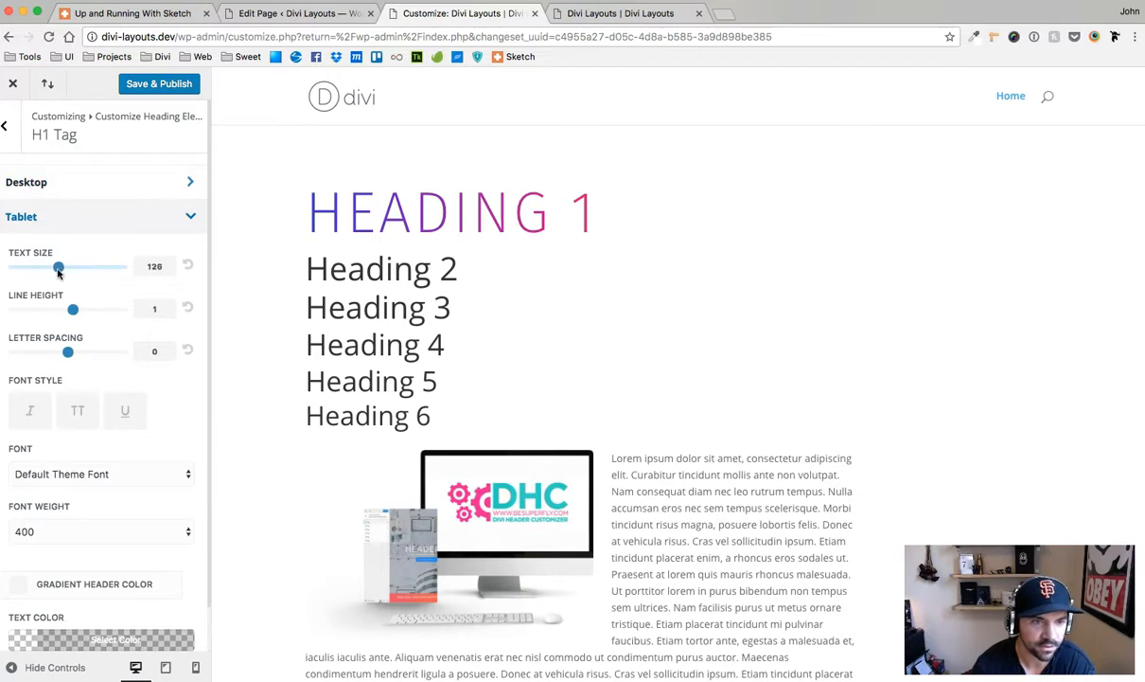
drag(59, 265, 38, 266)
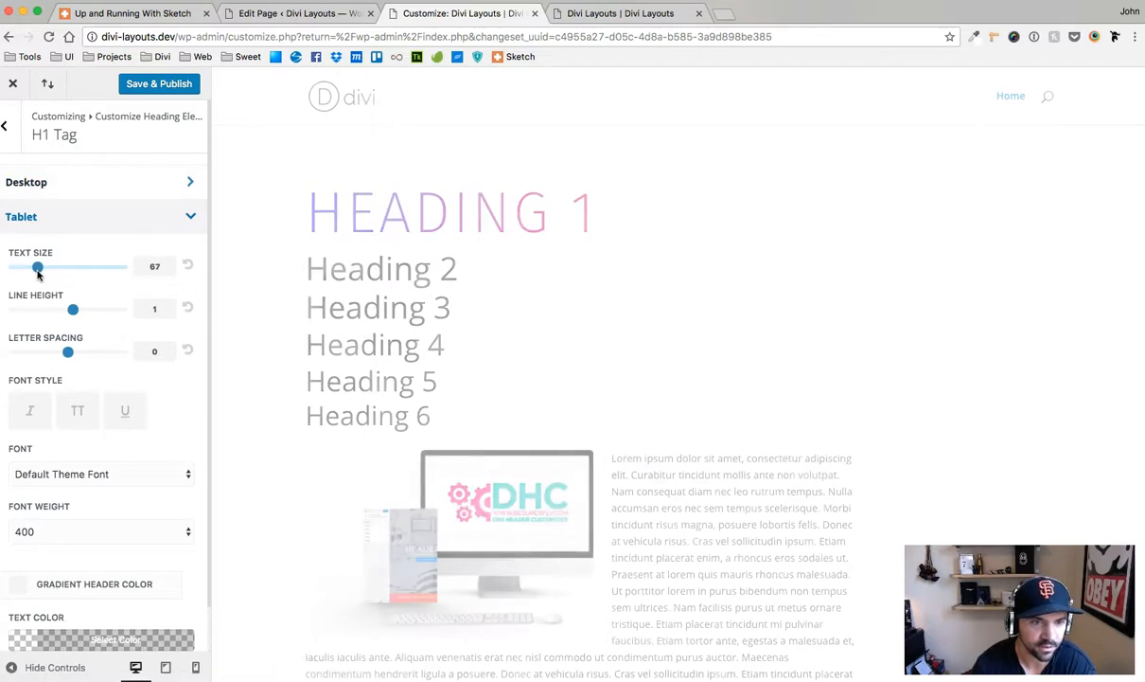
drag(38, 265, 34, 265)
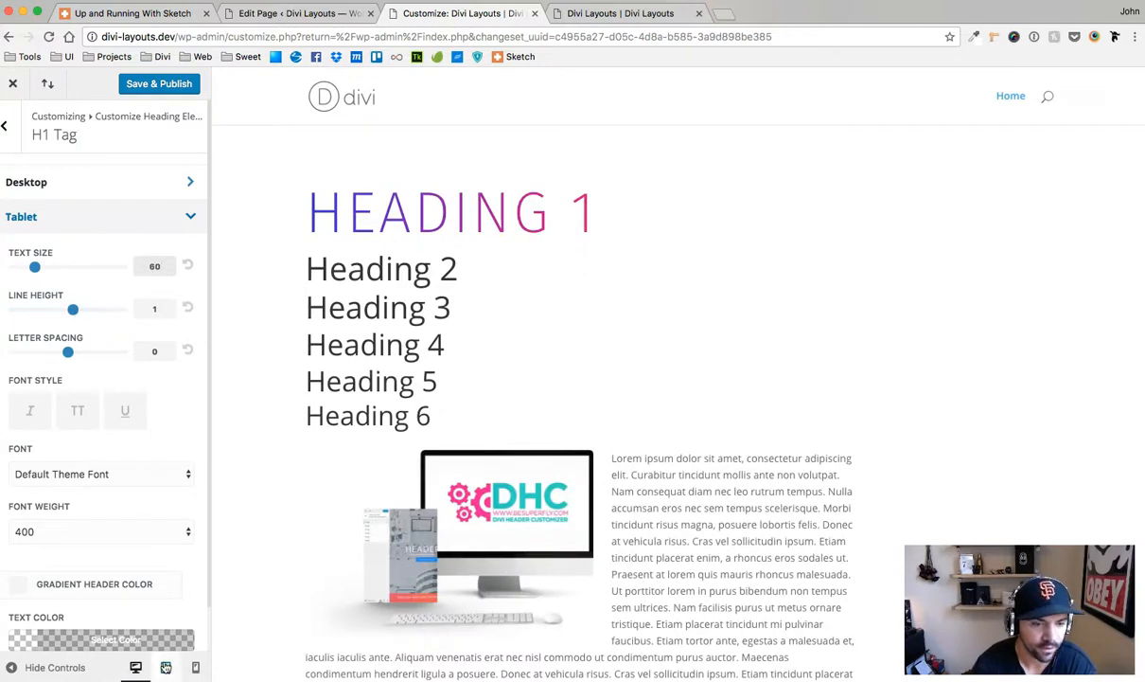
click(167, 667)
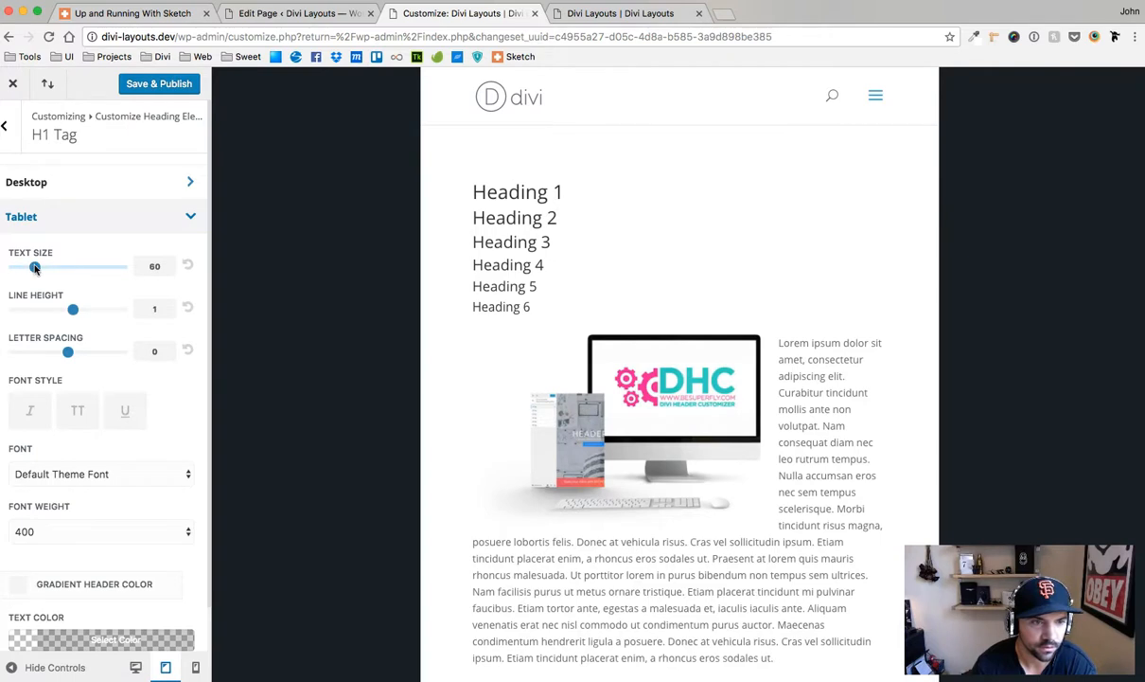
drag(34, 265, 38, 265)
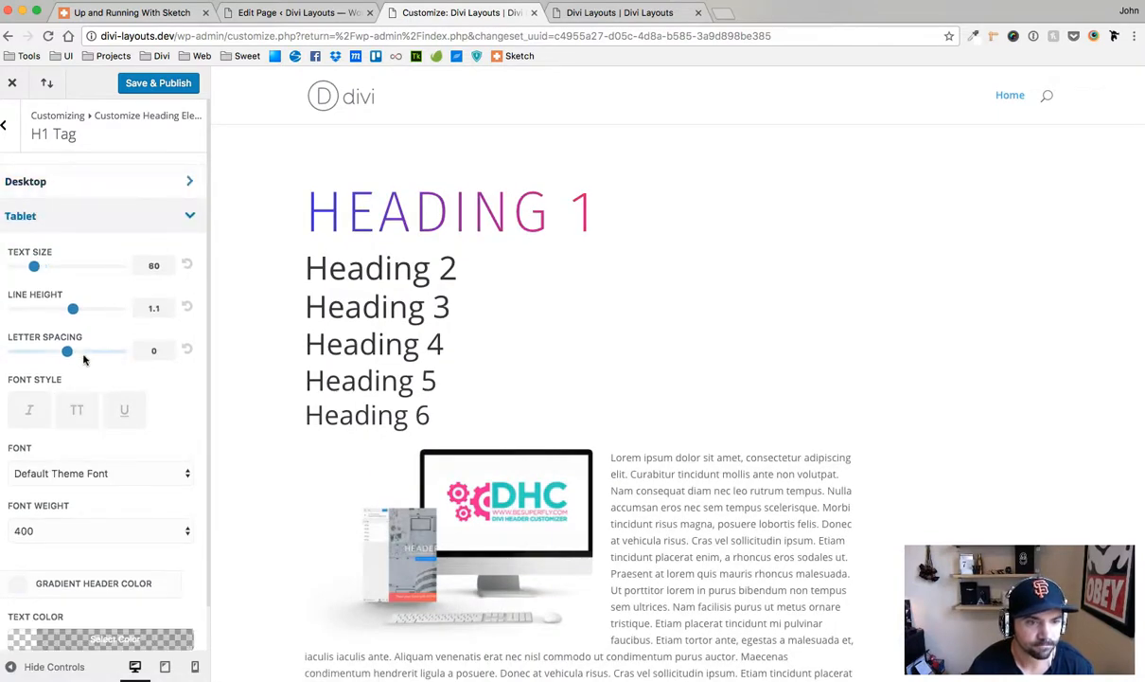
Set tablet H1 letter spacing to 4 and uppercase, then browse the font list.
drag(66, 350, 77, 350)
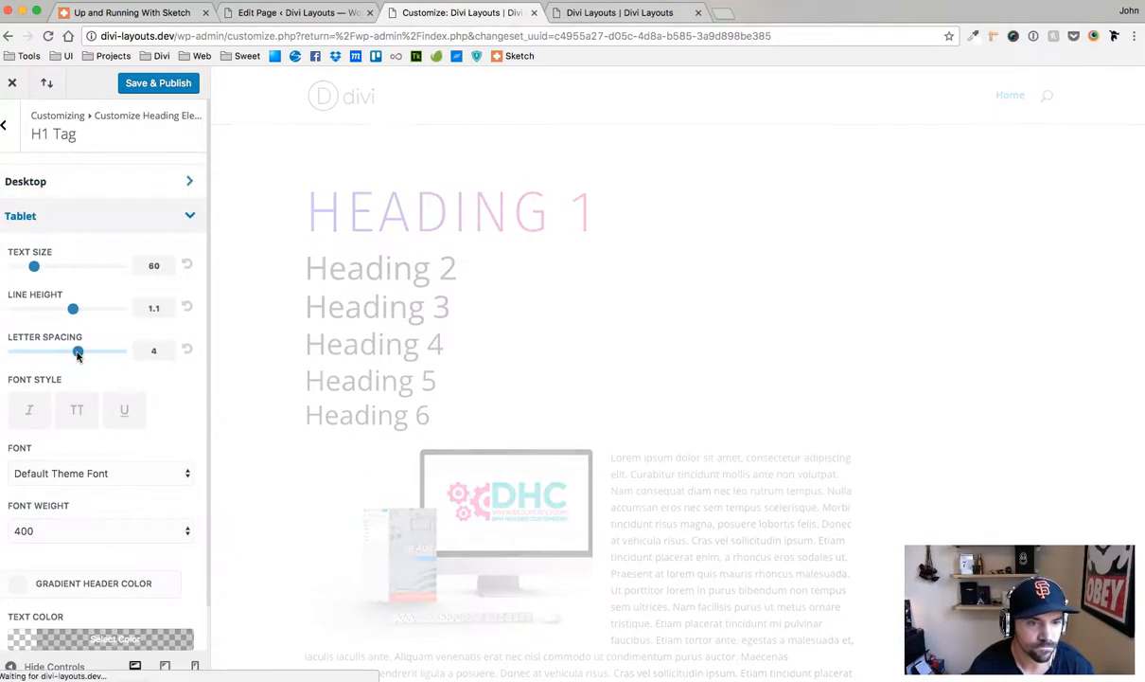
click(76, 362)
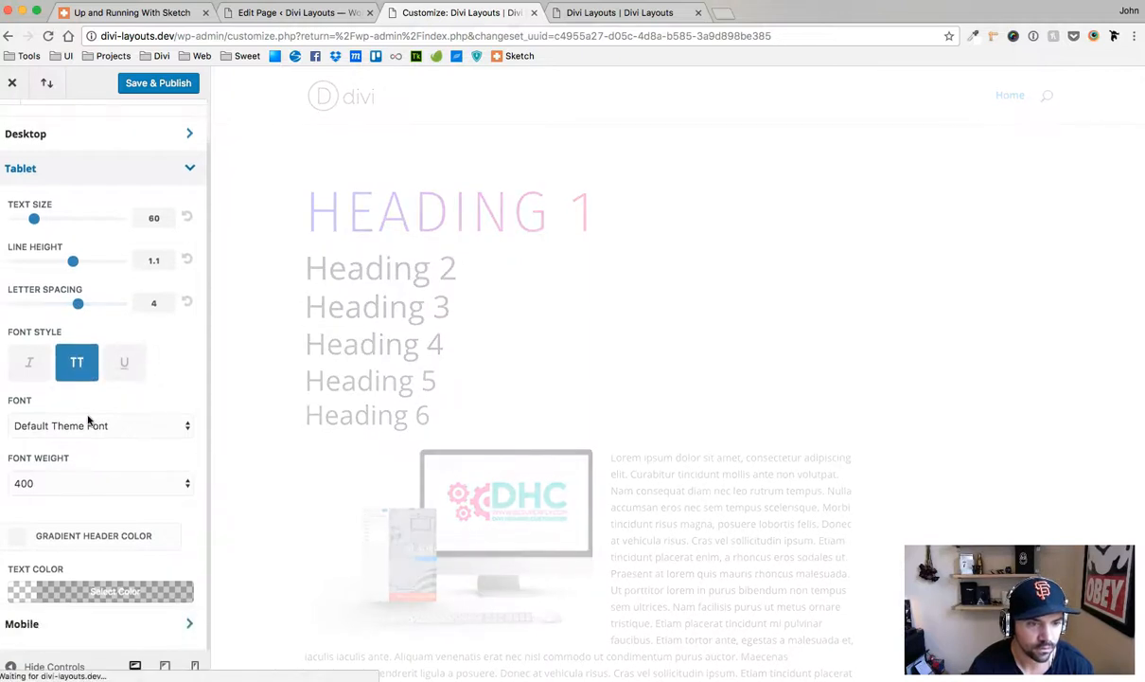
click(99, 483)
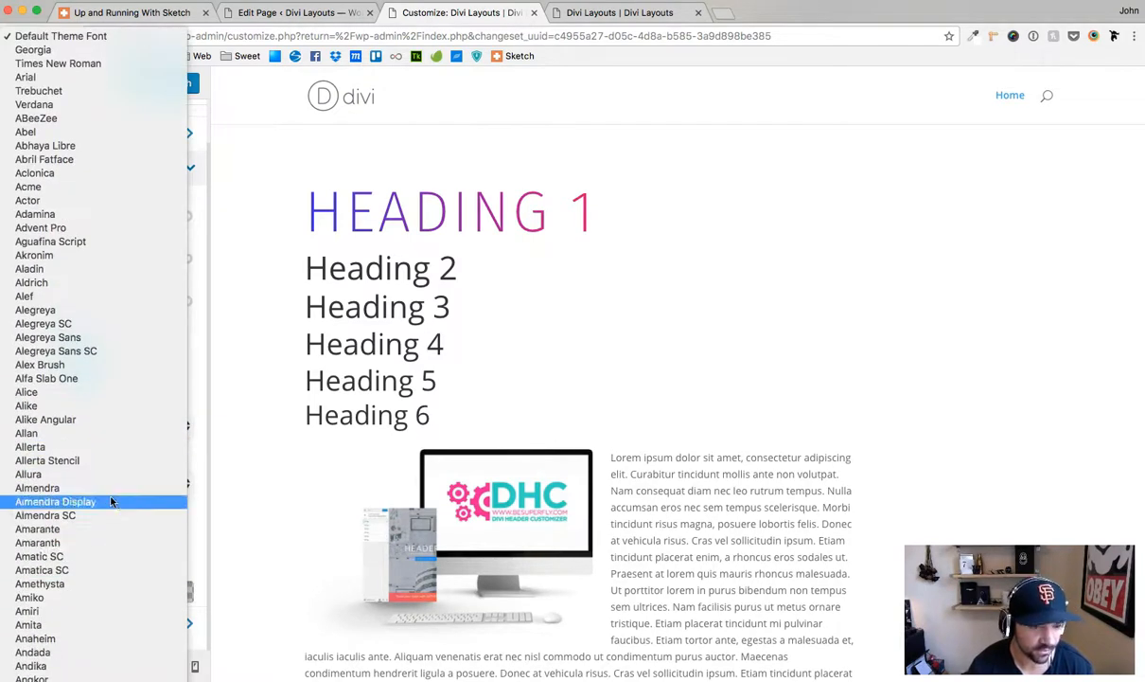
scroll(down, 3)
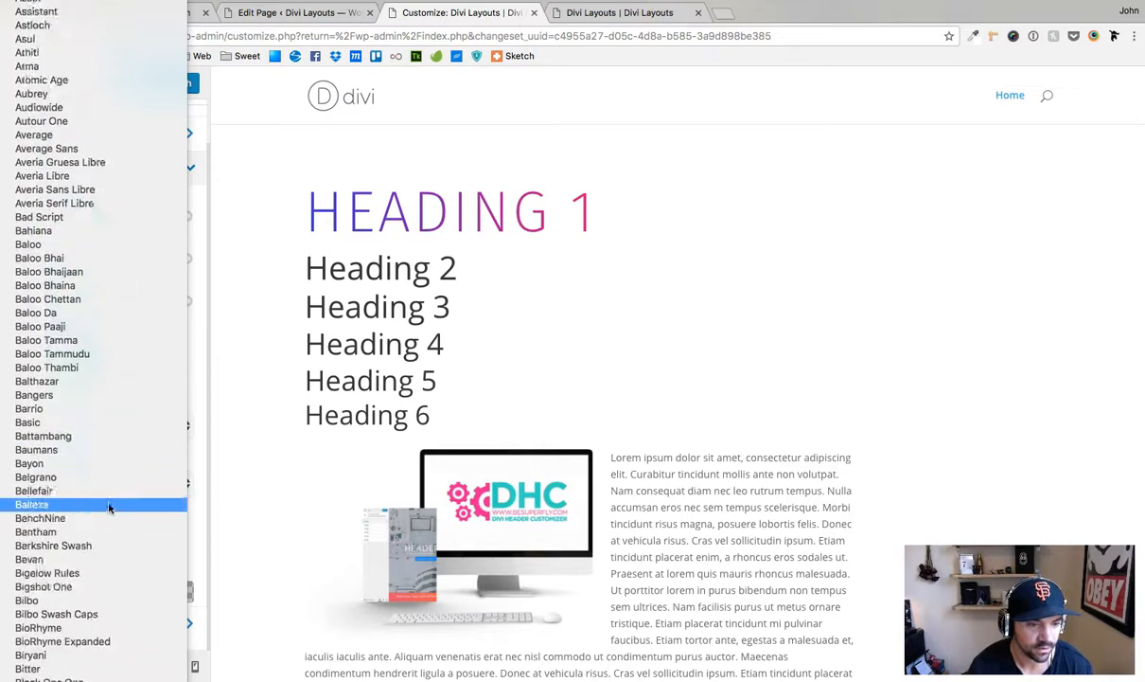
scroll(down, 3)
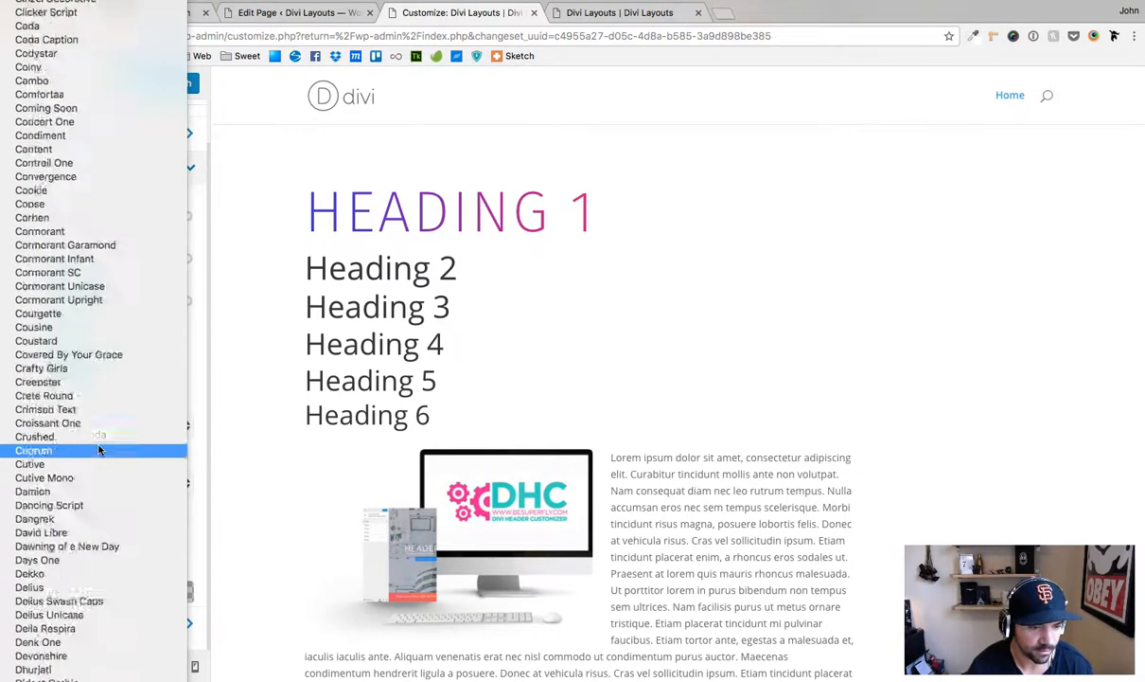
Choose Josefin Sans as the tablet H1 font with weight 600.
scroll(down, 3)
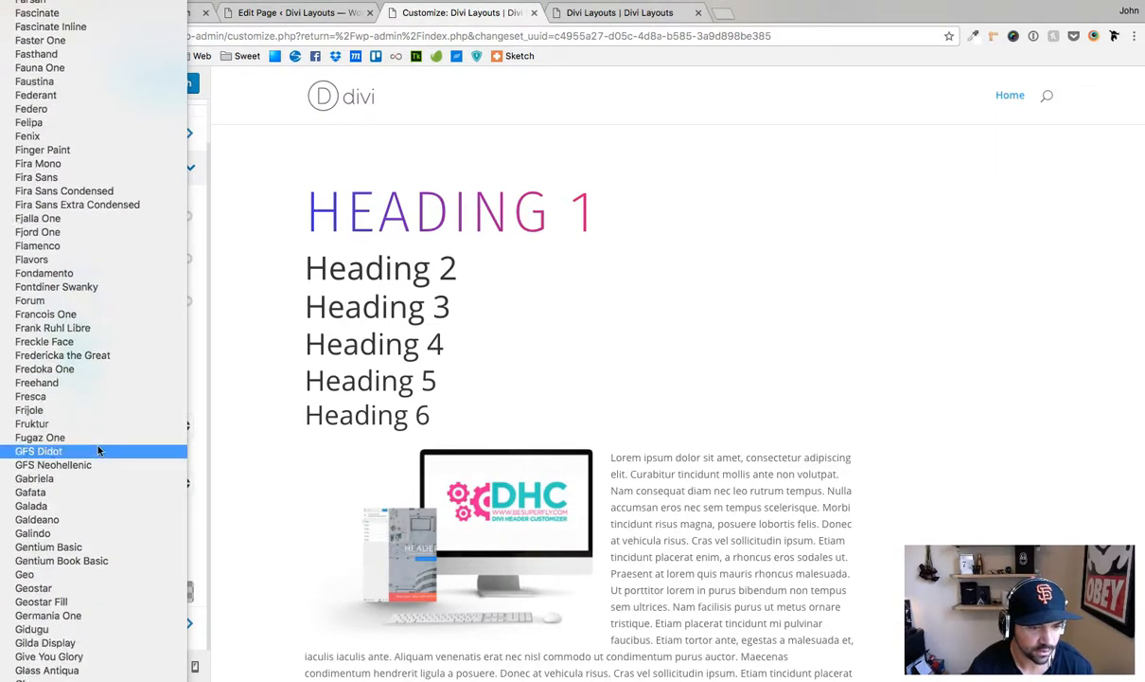
scroll(down, 3)
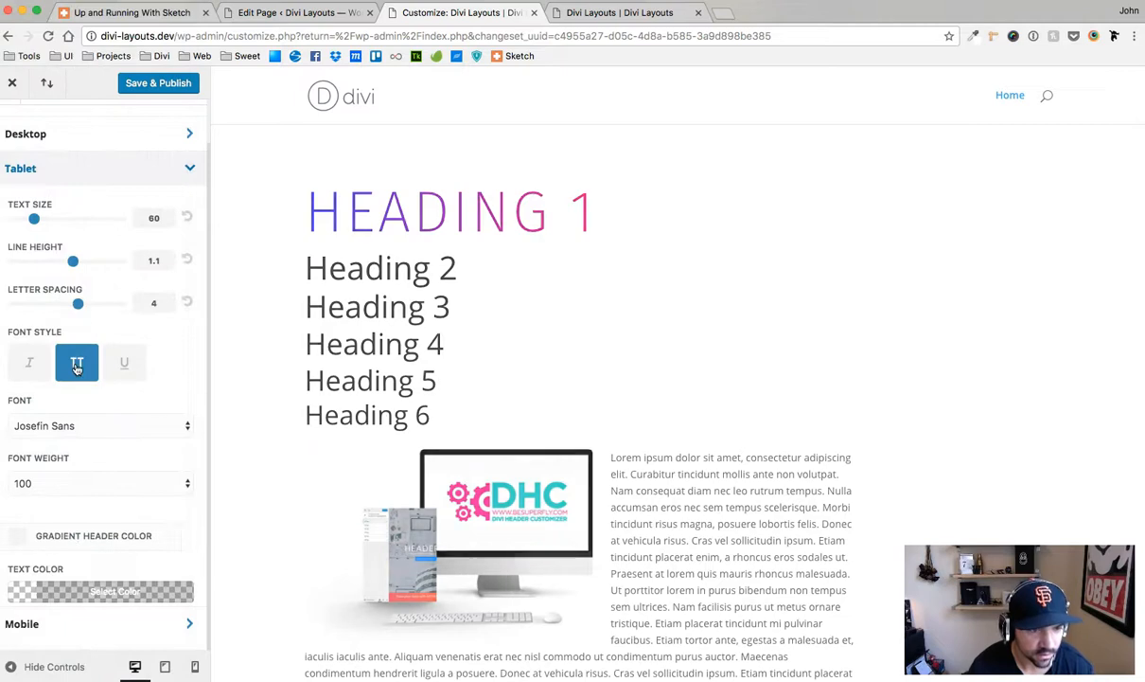
click(98, 483)
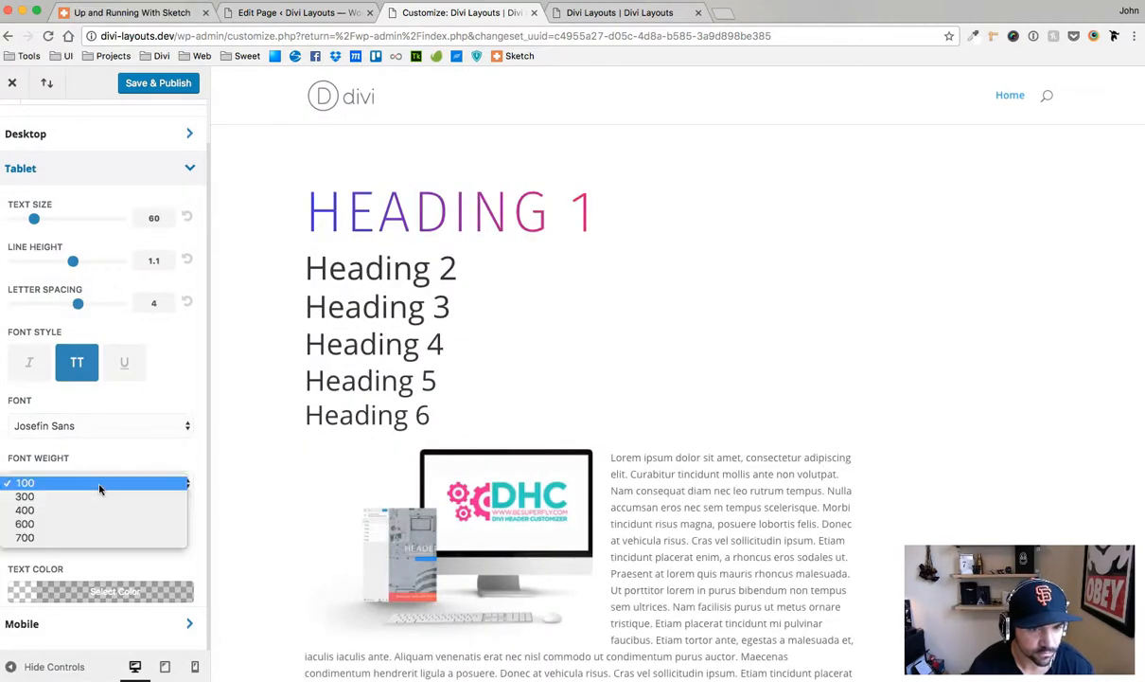
mouse_move(98, 511)
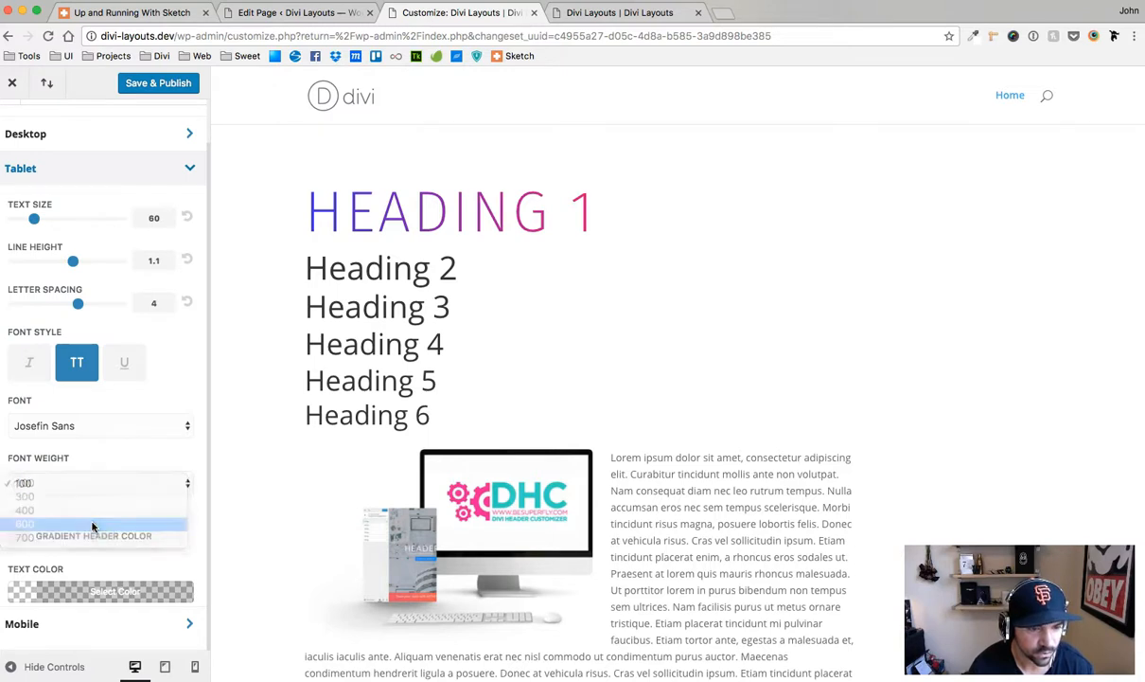
click(24, 523)
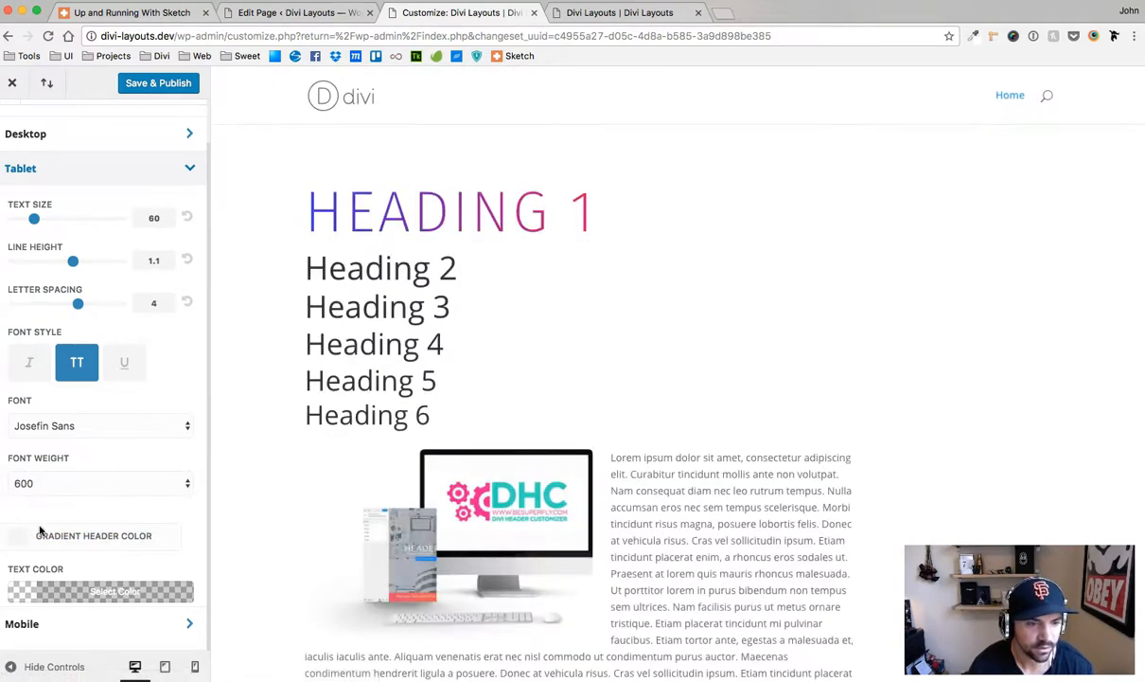
Enable Gradient Header Color for the tablet H1 and begin picking its first colour.
click(17, 534)
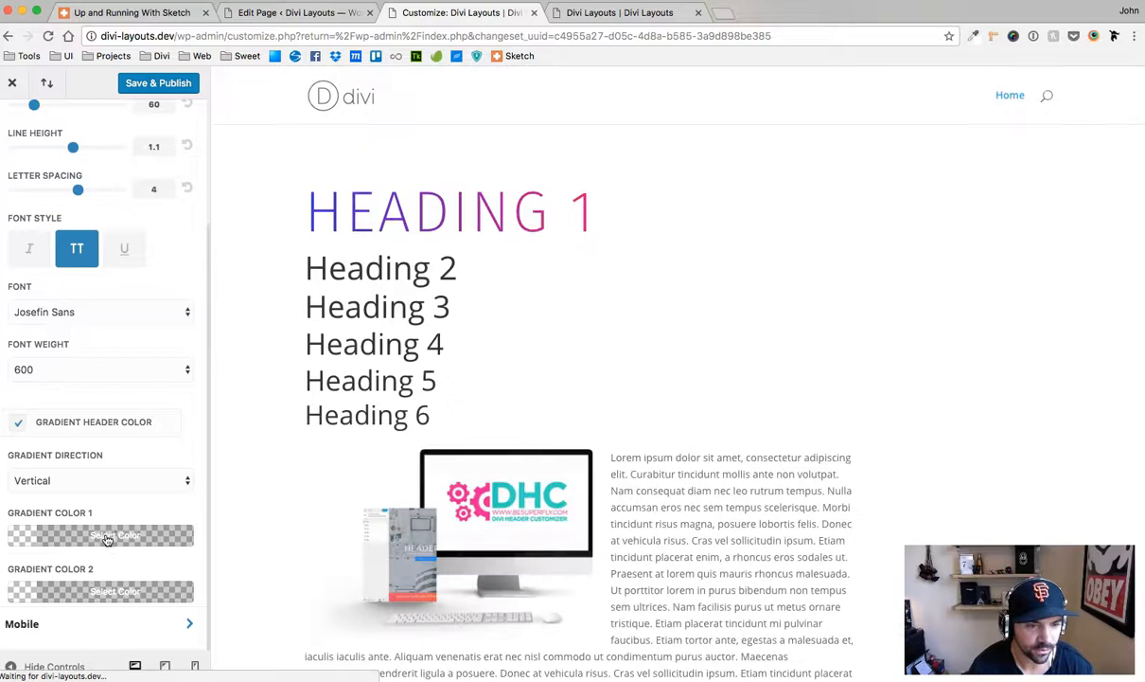
click(101, 533)
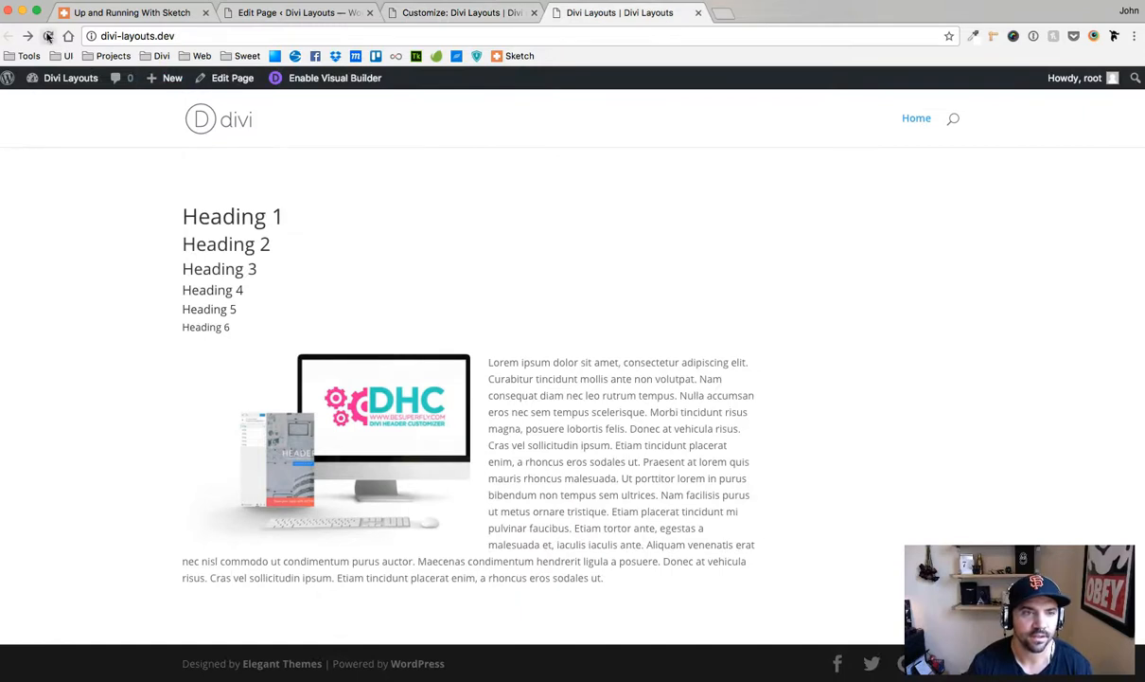
Reload the live Divi Layouts homepage to check the restyled tablet H1.
click(49, 36)
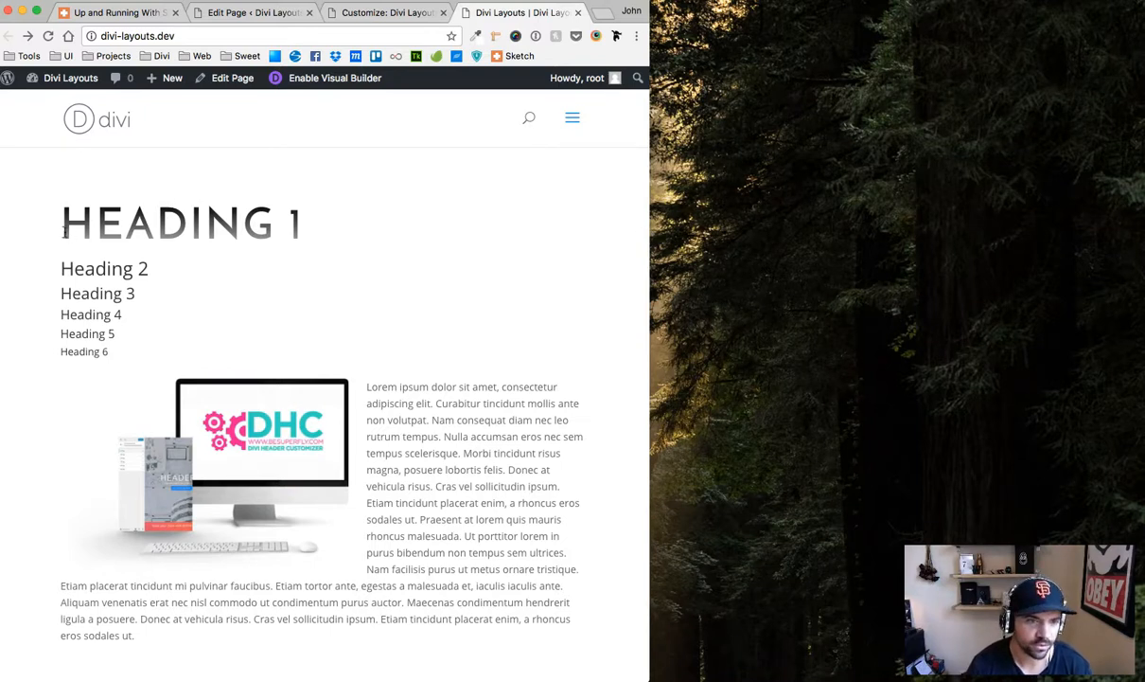
mouse_move(610, 250)
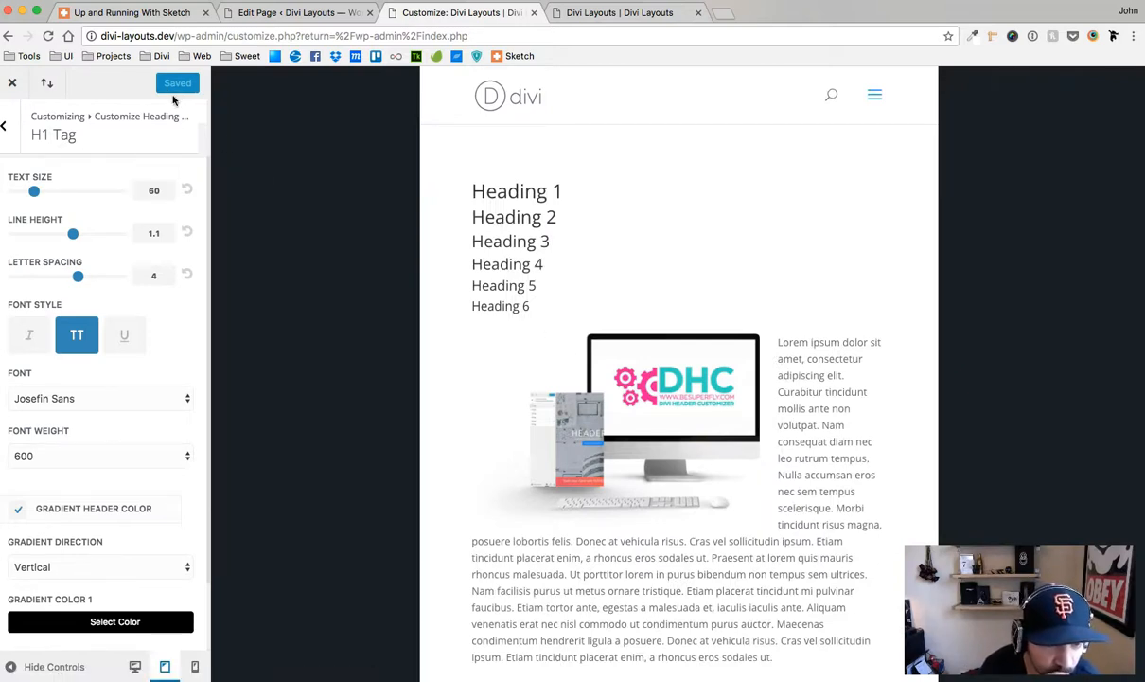
Publish the tablet H1 with a horizontal black gradient and reload the Customizer.
scroll(down, 3)
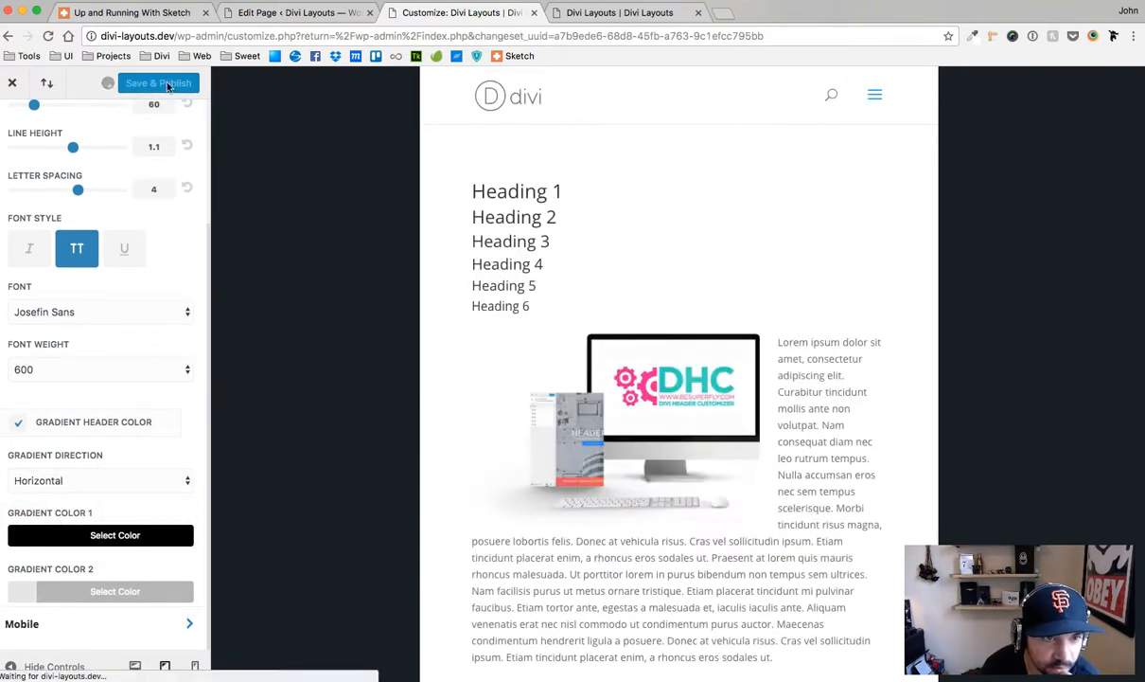
click(159, 83)
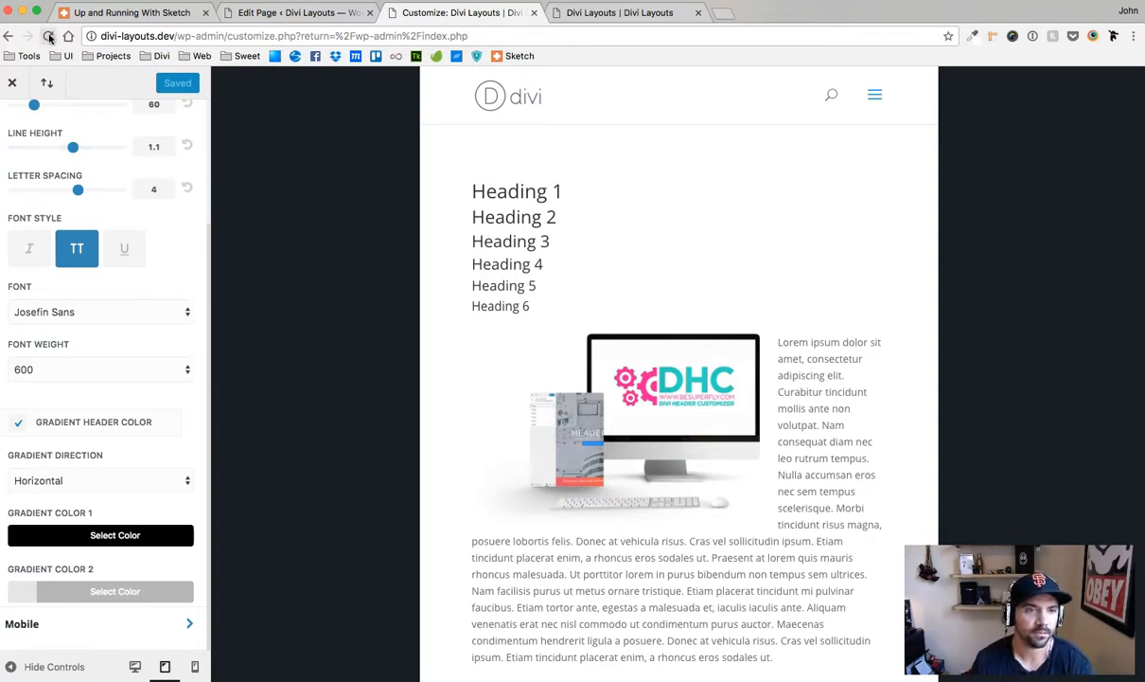
click(49, 36)
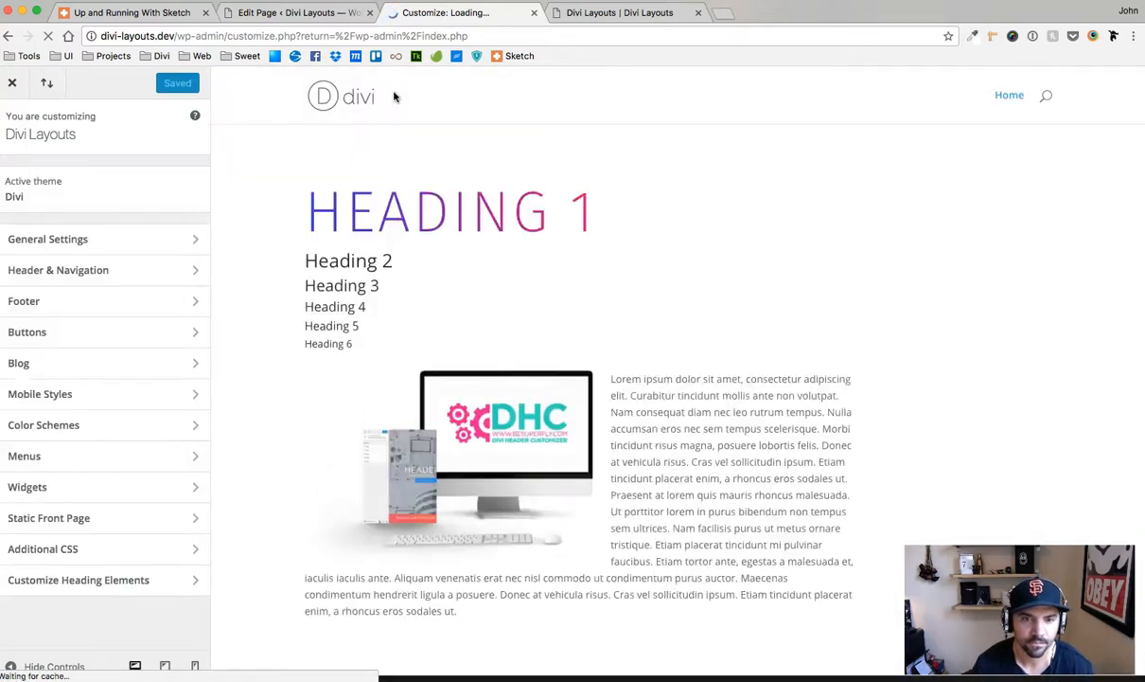
Switch the preview to phone width and reach the mobile H1 heading settings.
click(164, 666)
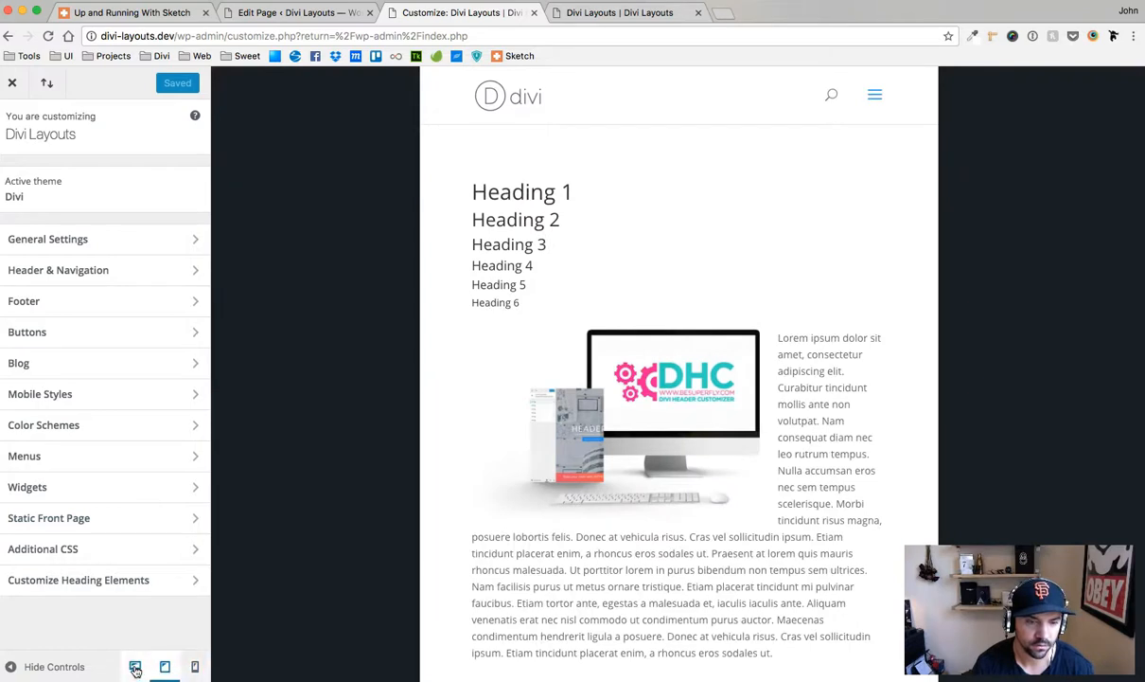
click(165, 667)
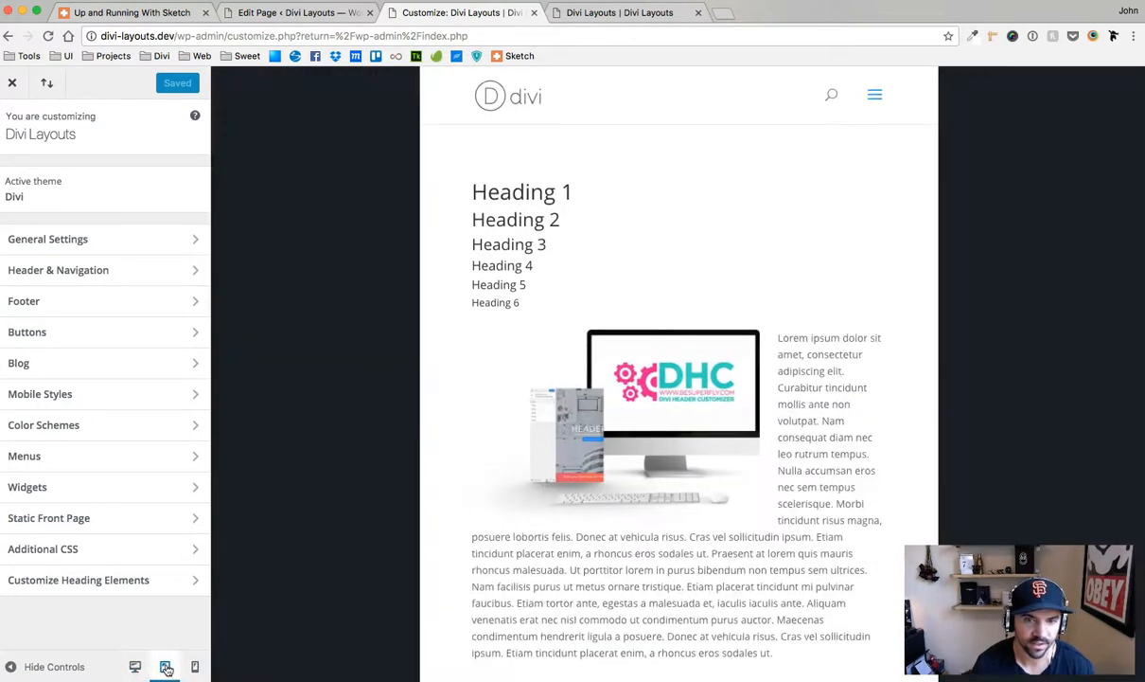
mouse_move(26, 331)
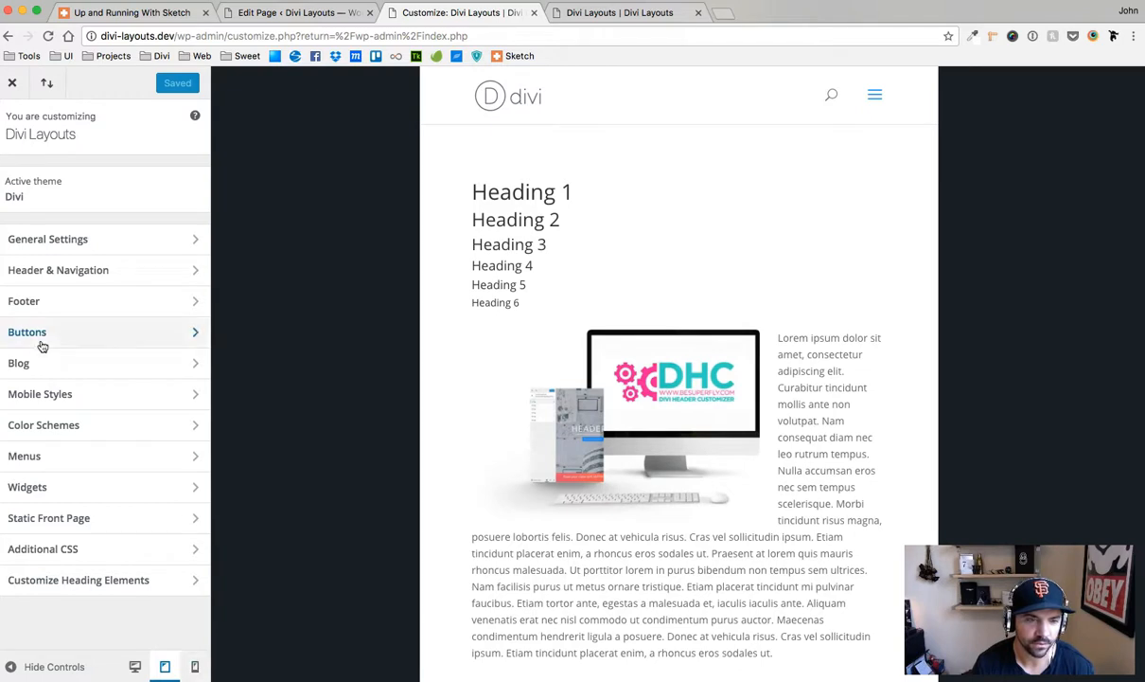
click(78, 579)
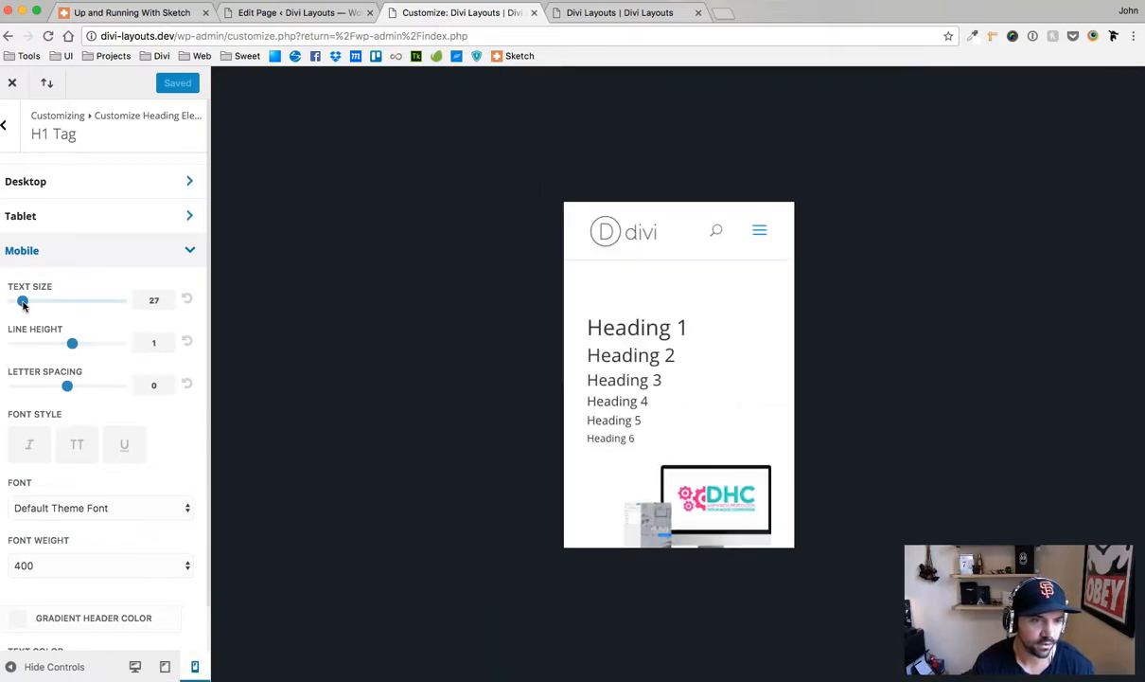
Give the mobile H1 text size 30, added letter spacing and uppercase style.
drag(23, 300, 26, 300)
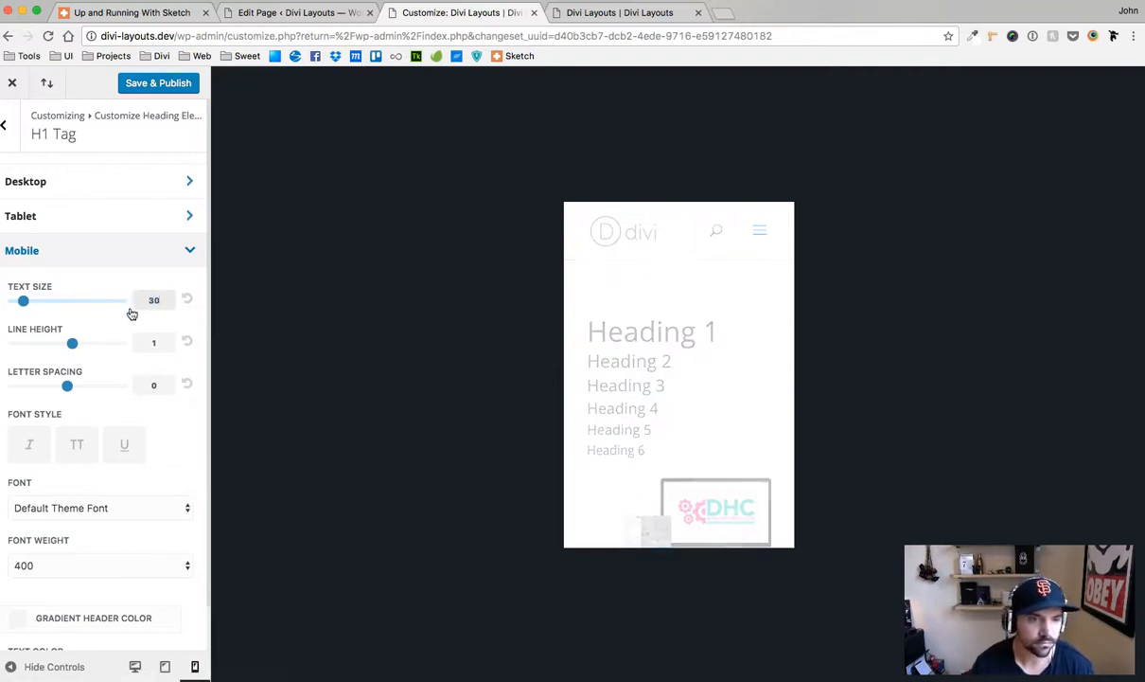
click(154, 341)
text(.1)
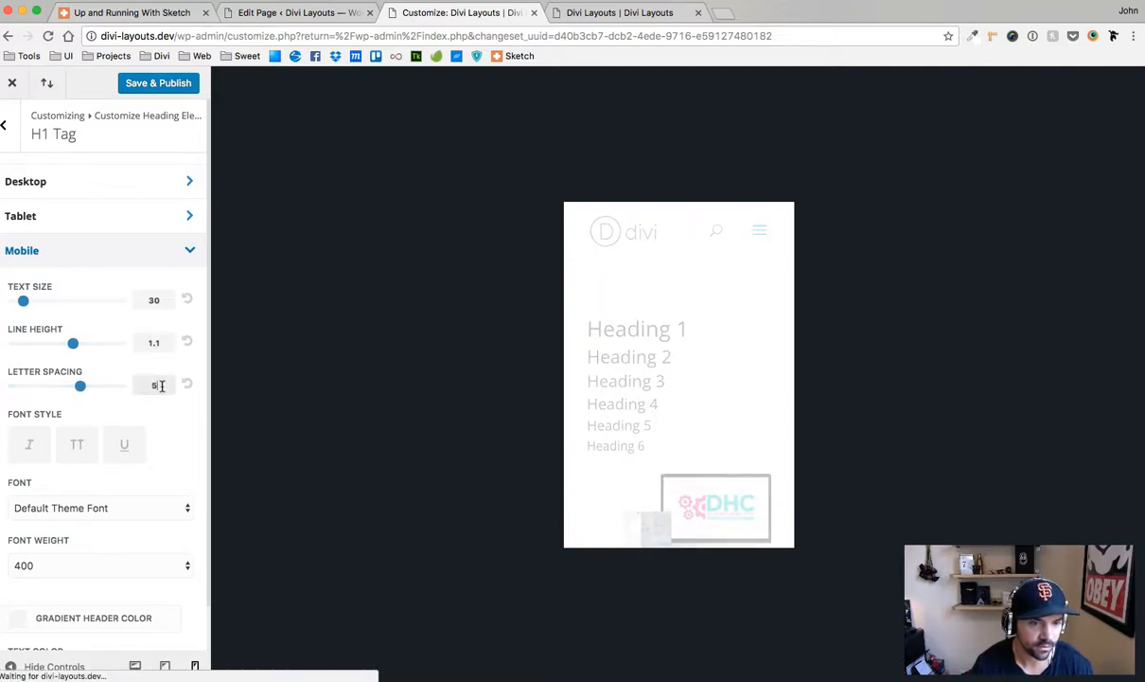
click(76, 443)
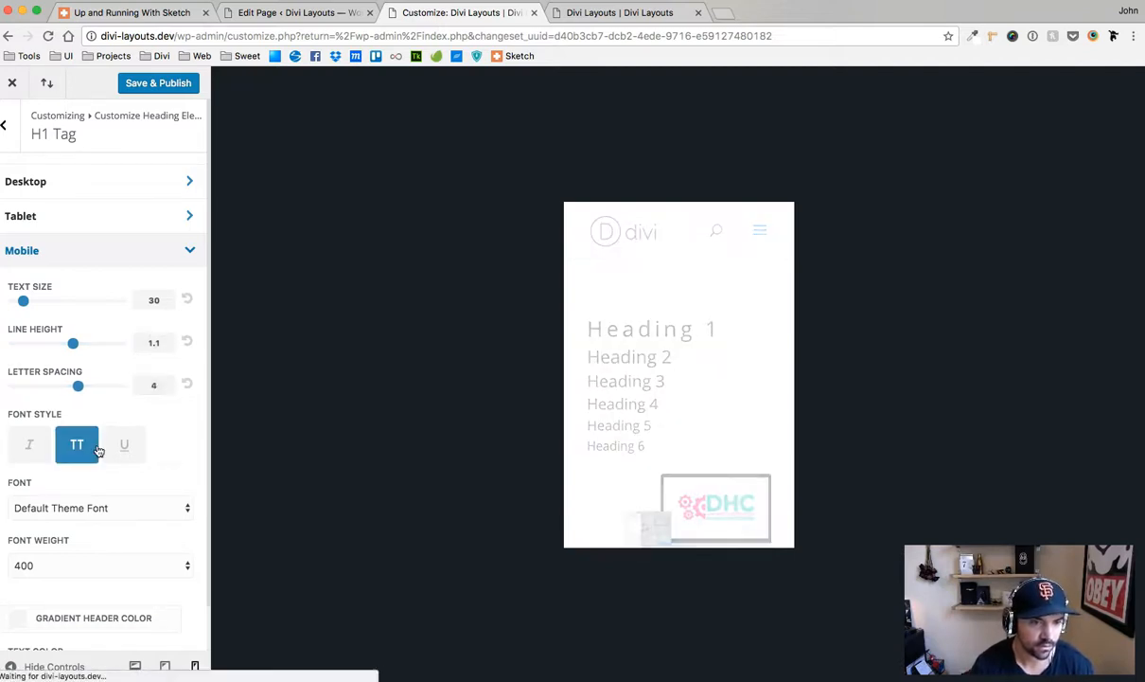
click(99, 508)
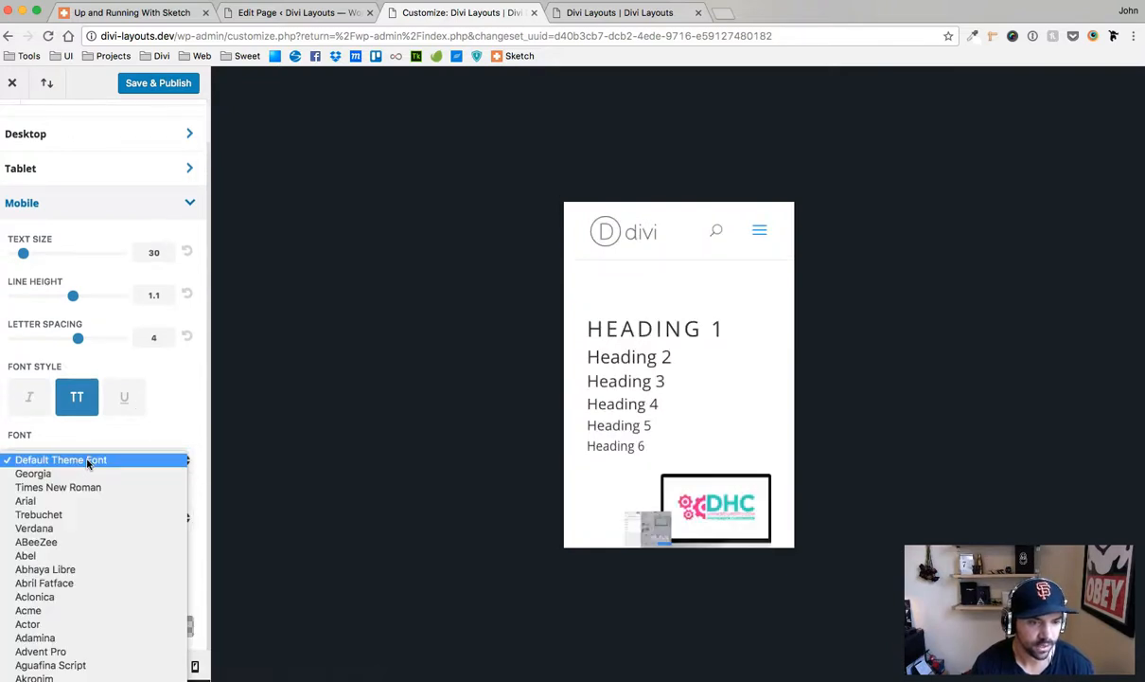
Pick Crafty Girls as the mobile H1 font, revert to normal case and enable a gradient colour.
scroll(down, 3)
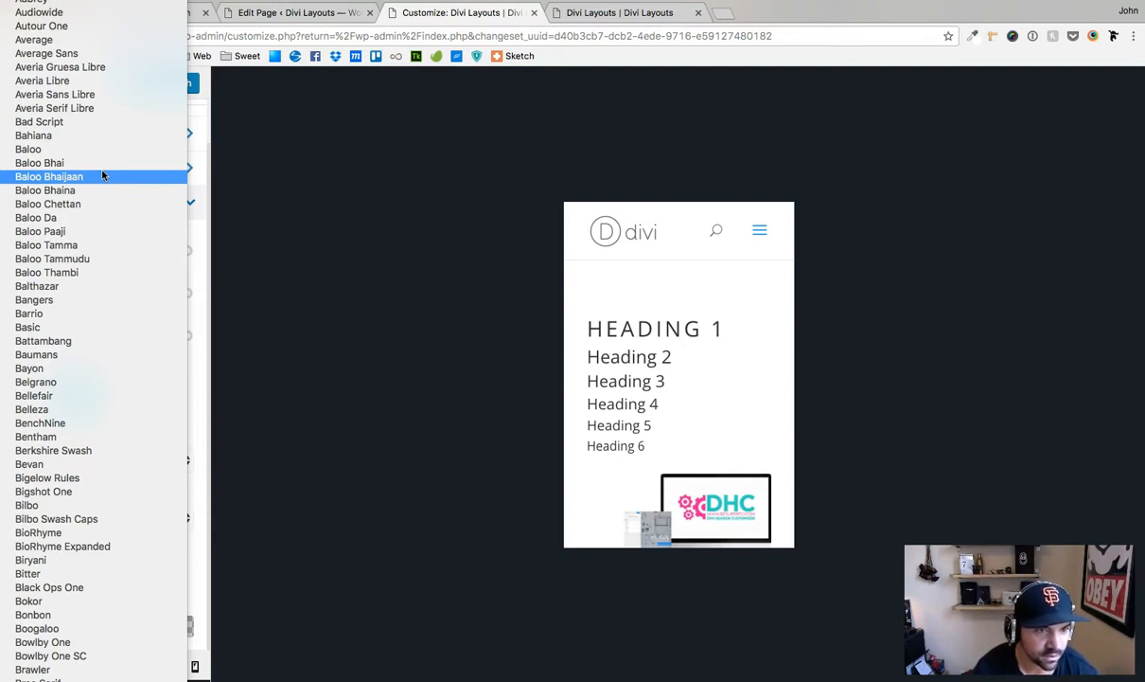
scroll(down, 3)
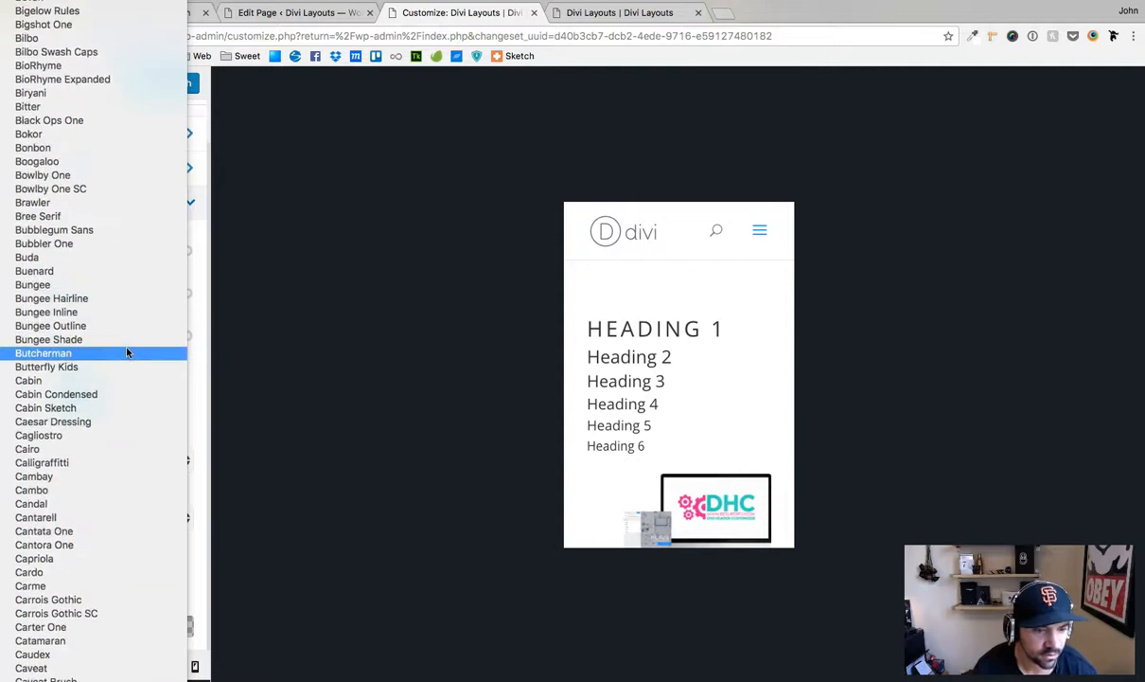
scroll(down, 3)
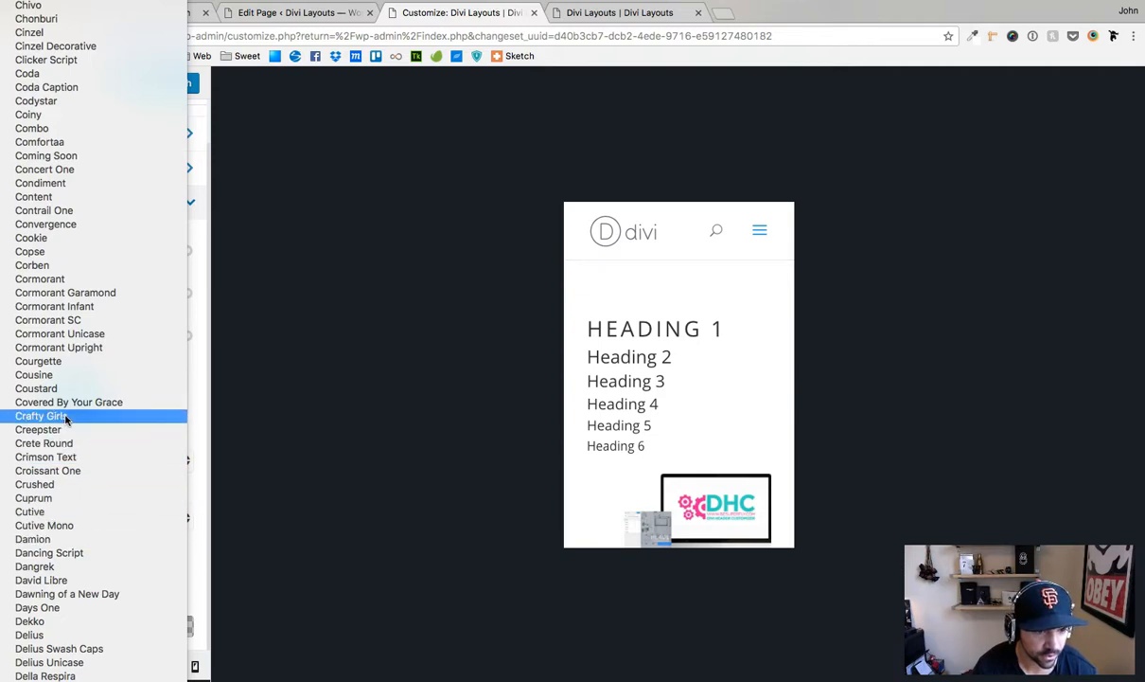
click(42, 417)
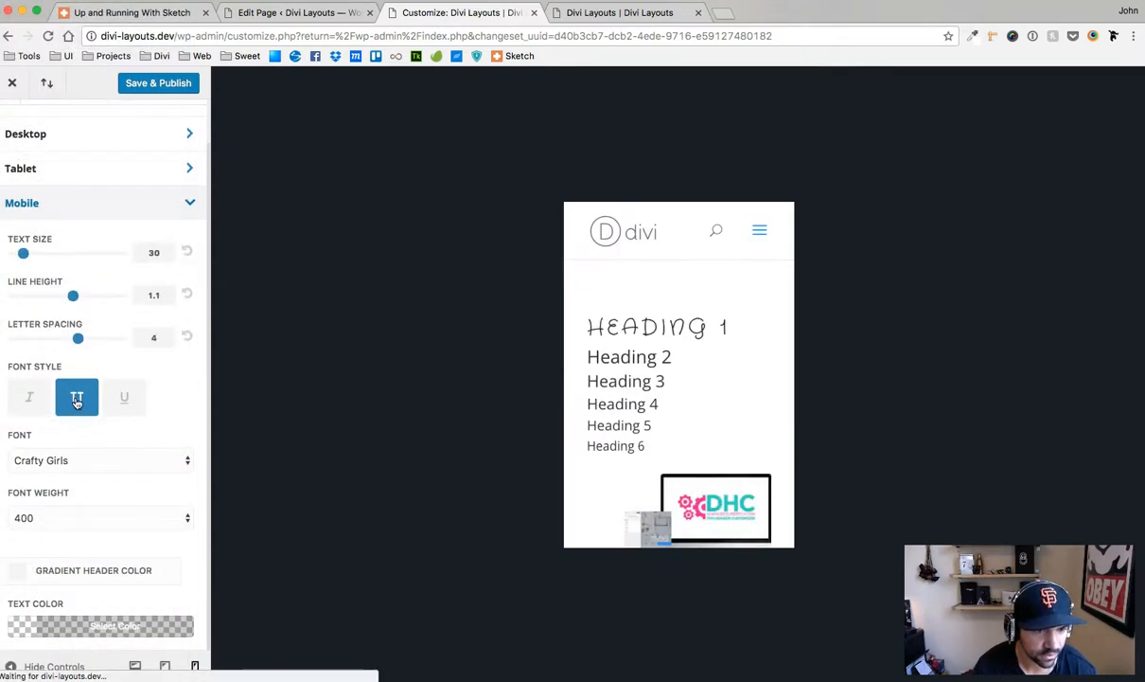
click(75, 398)
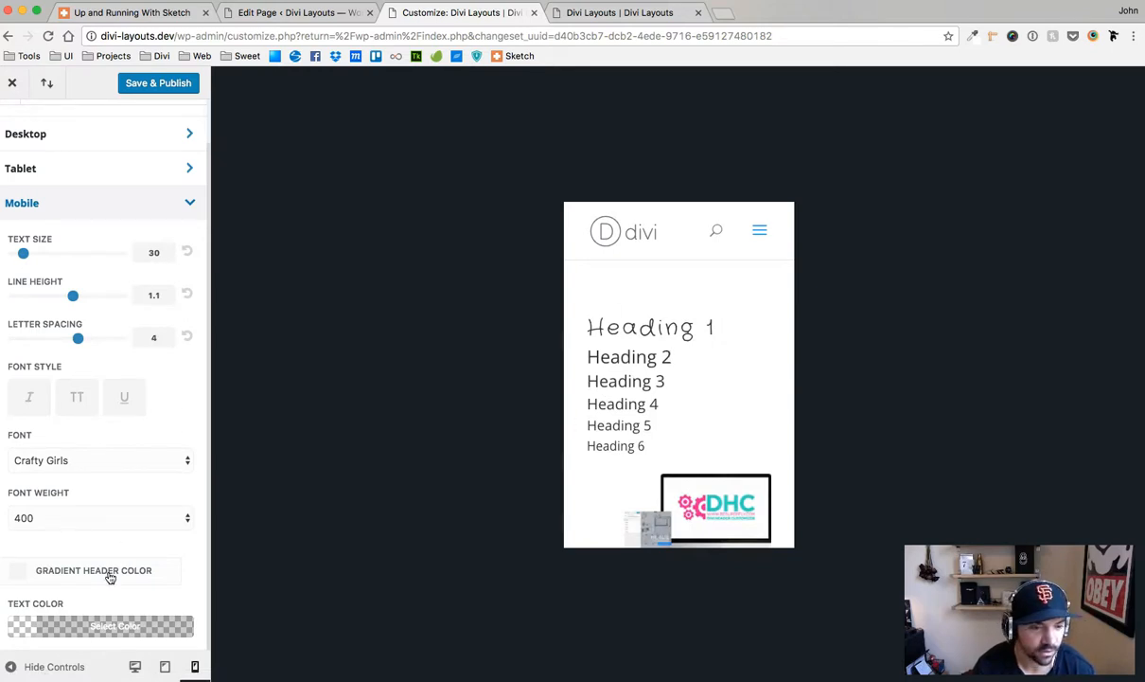
click(19, 570)
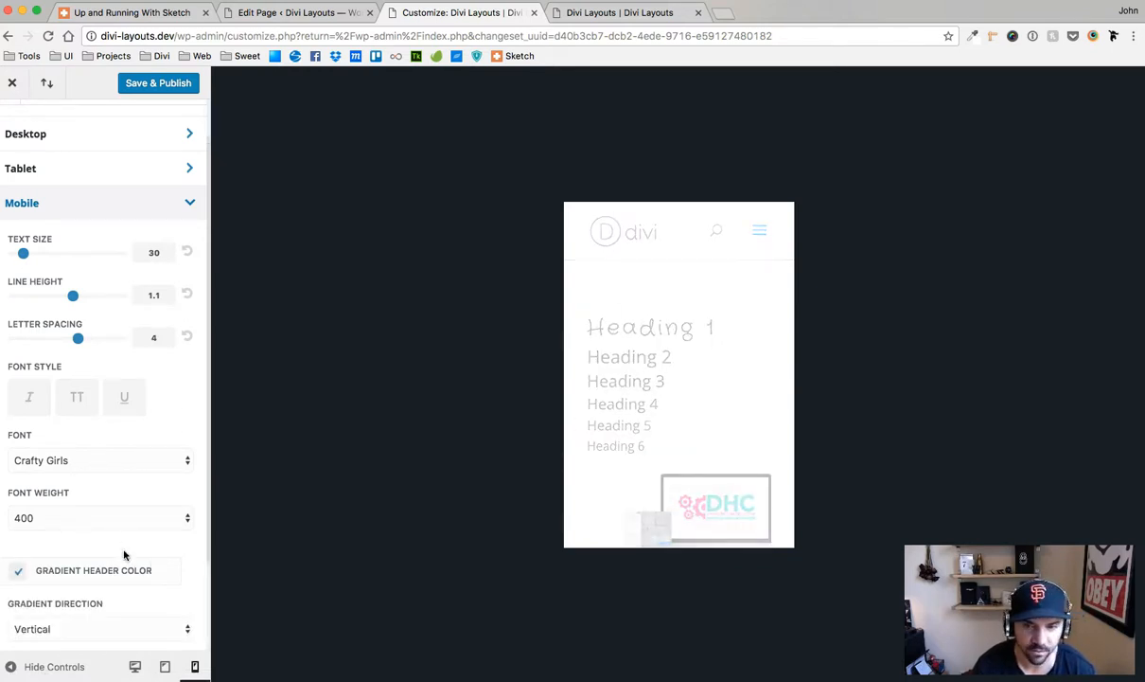
Make the mobile H1 gradient diagonal, pink as colour 1 and teal as colour 2.
click(99, 628)
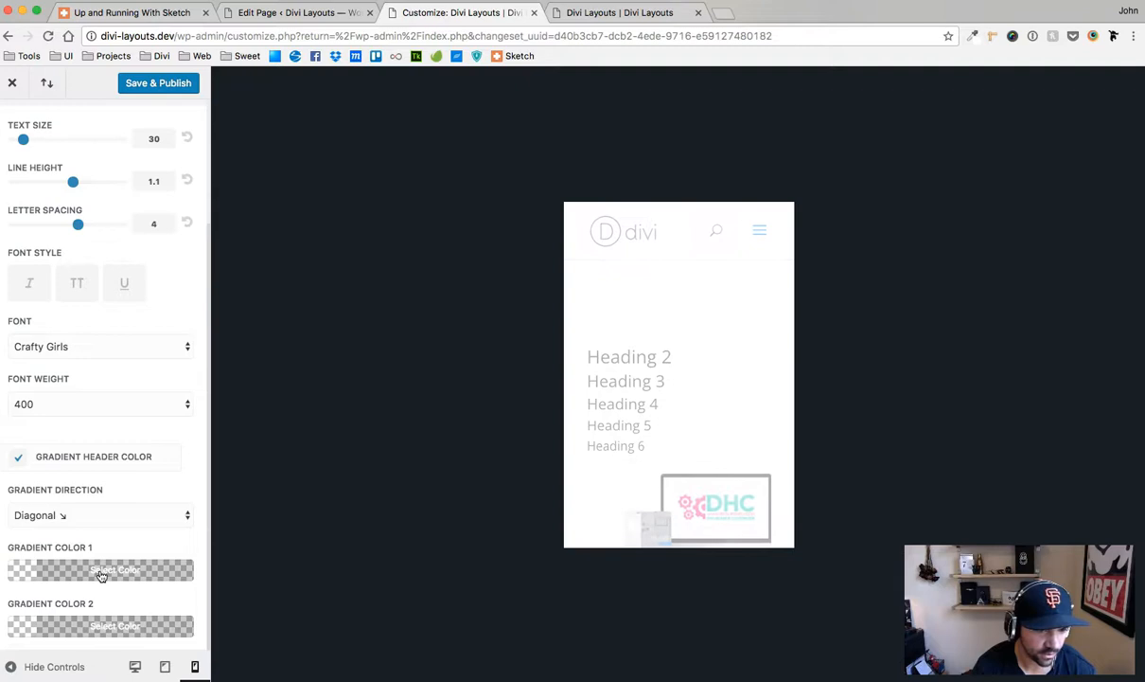
click(101, 568)
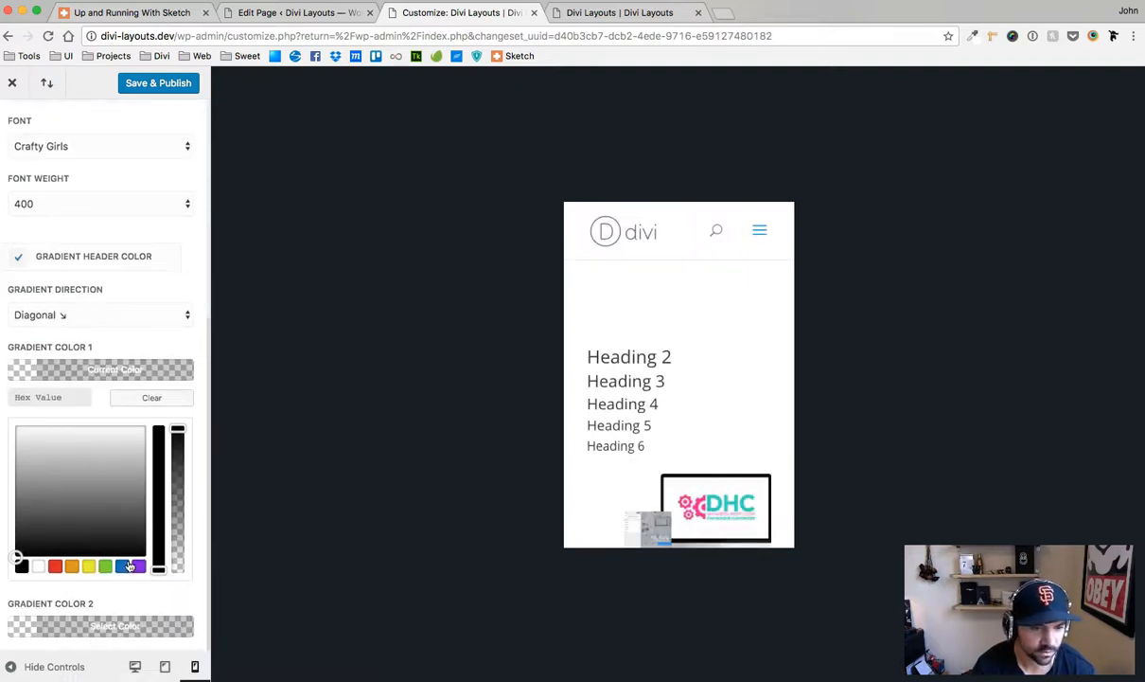
click(128, 564)
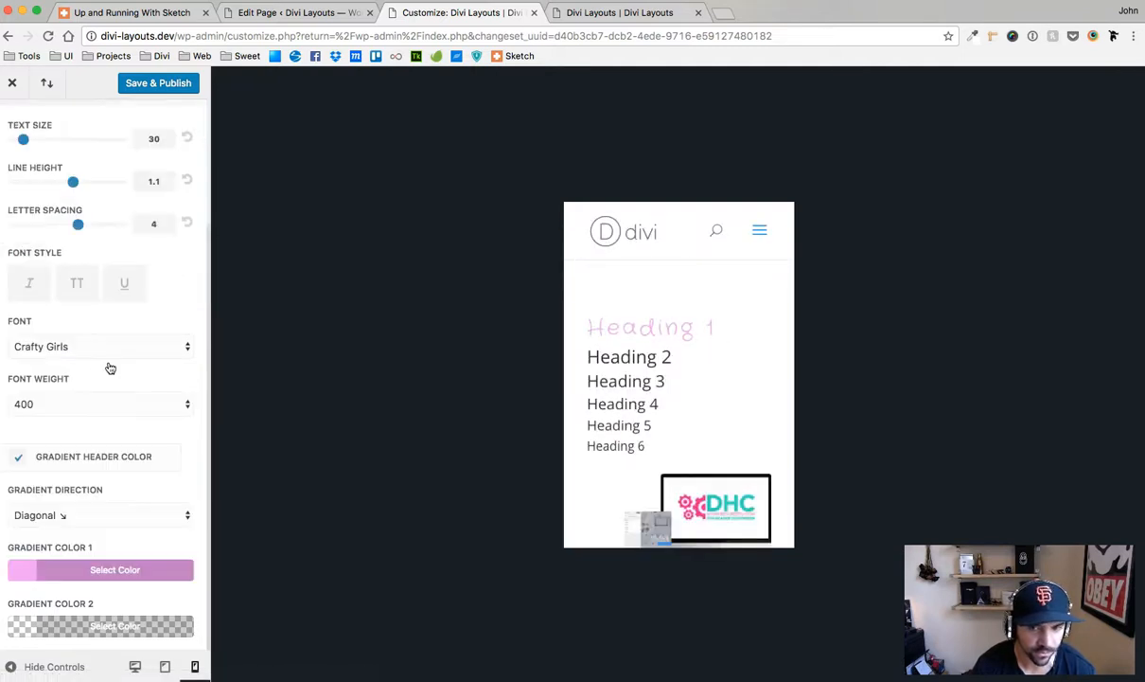
click(113, 625)
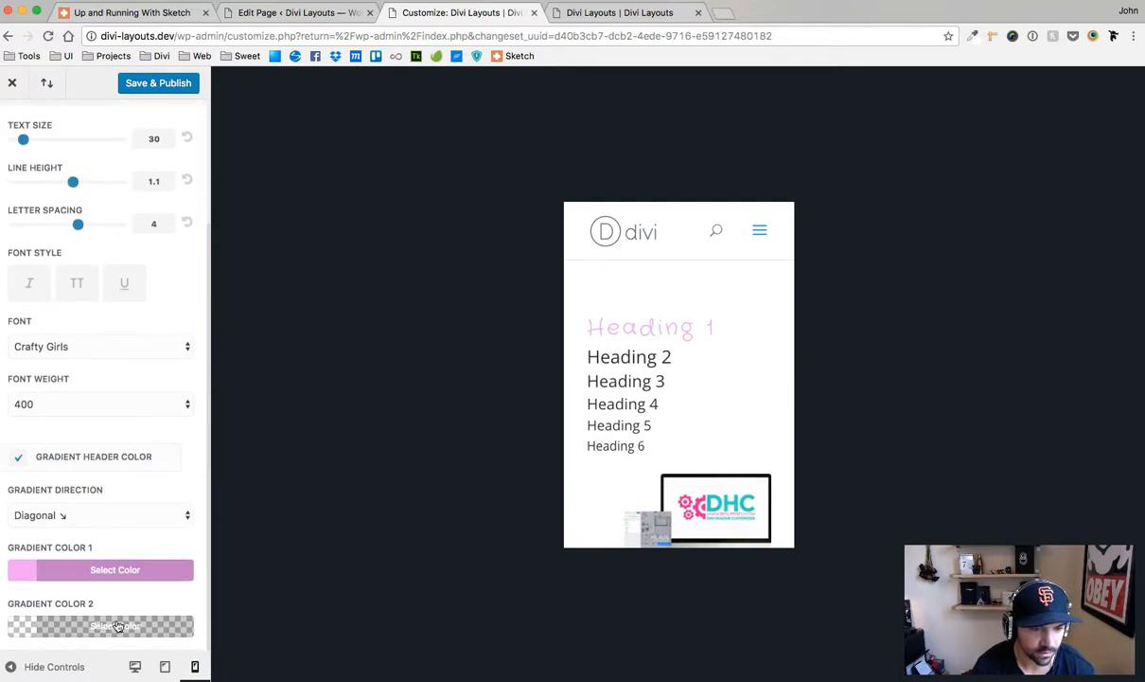
click(114, 625)
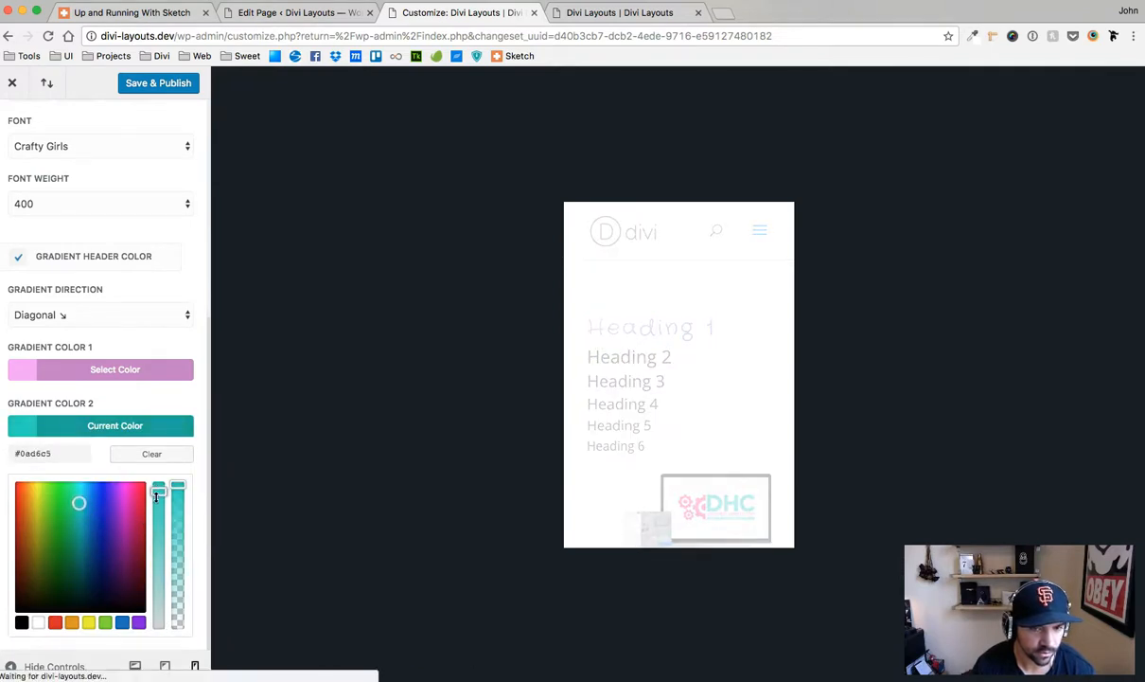
drag(159, 500, 159, 542)
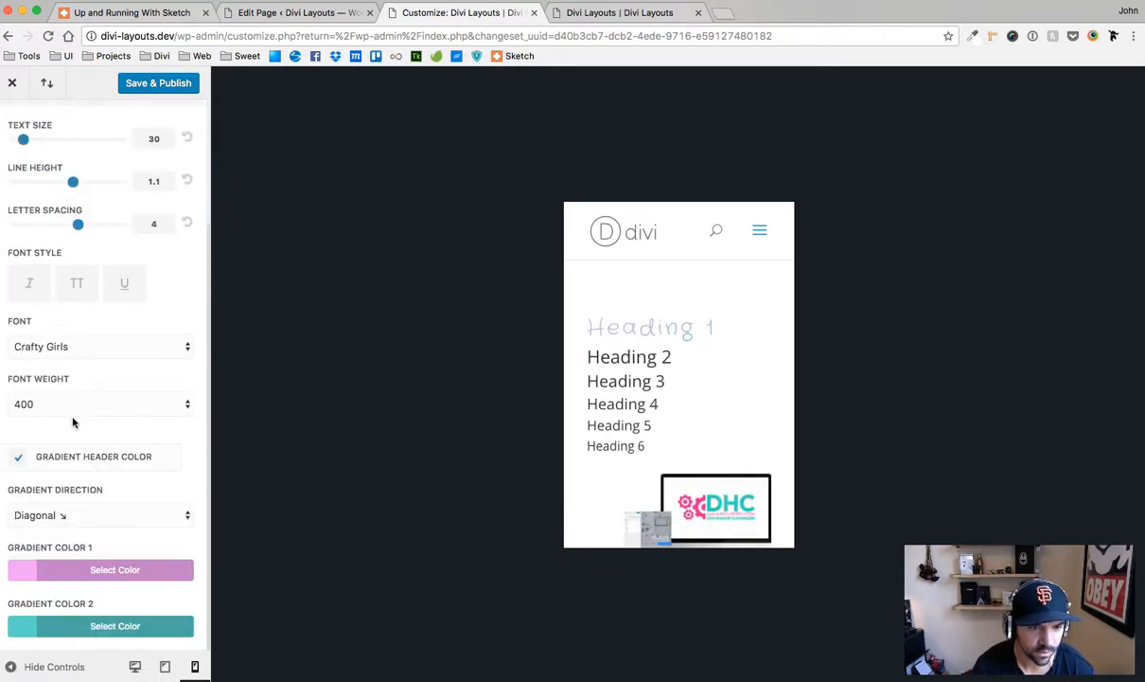
mouse_move(125, 331)
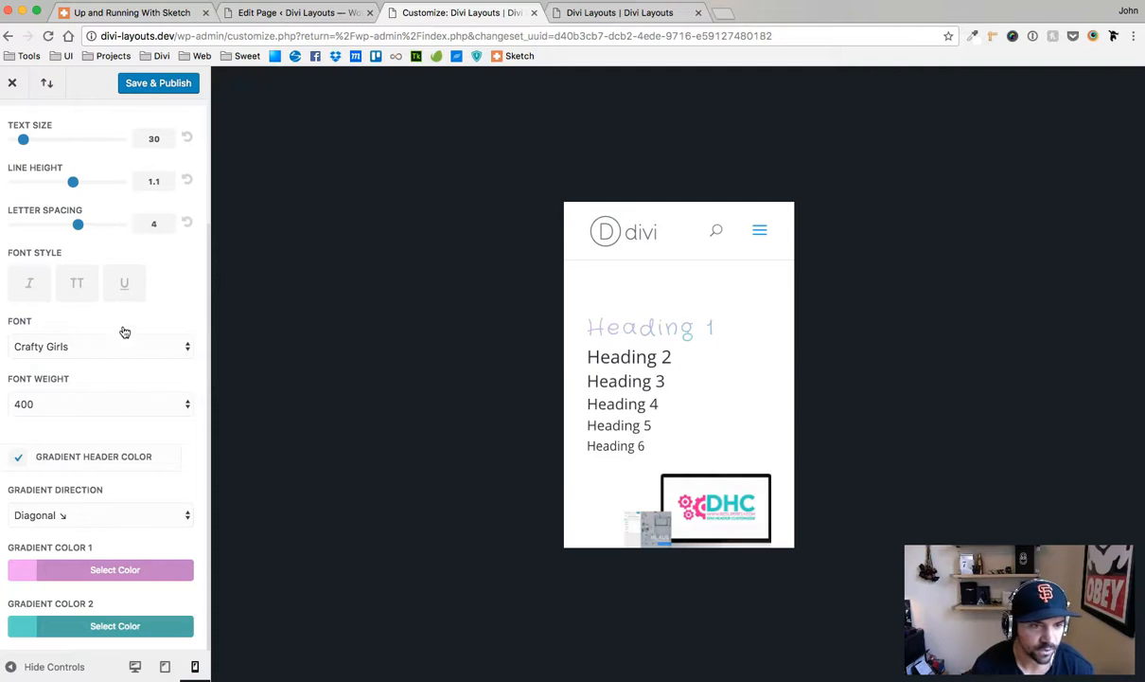
Reduce the mobile H1 letter spacing down to 0.
drag(78, 223, 68, 223)
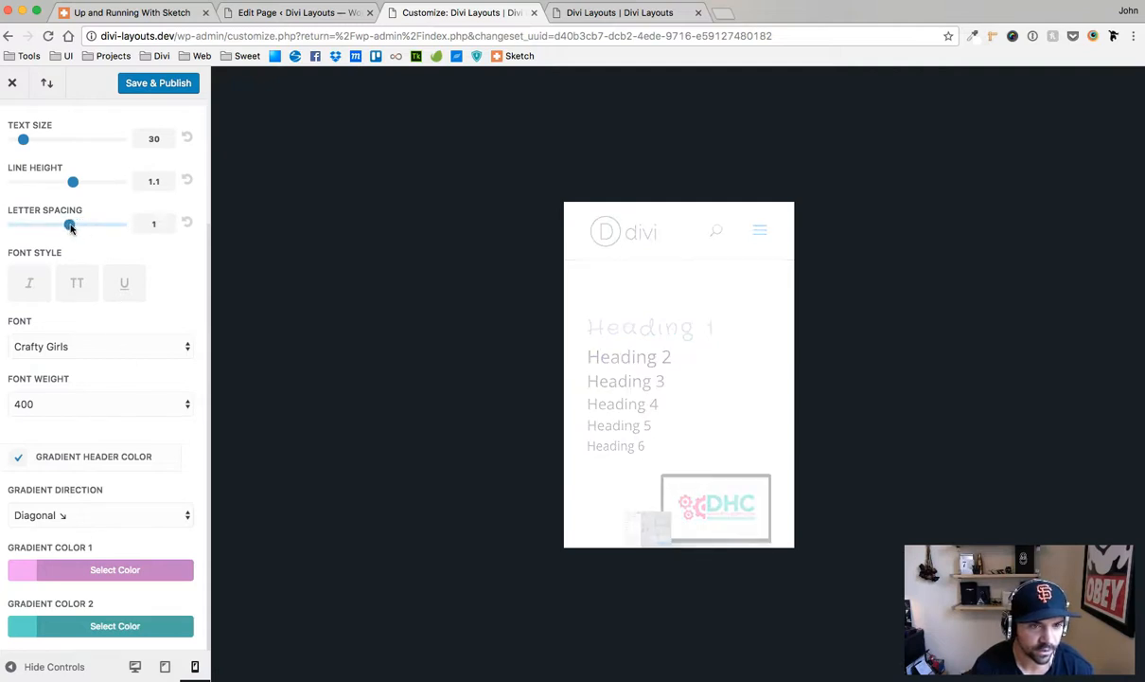
drag(68, 223, 66, 224)
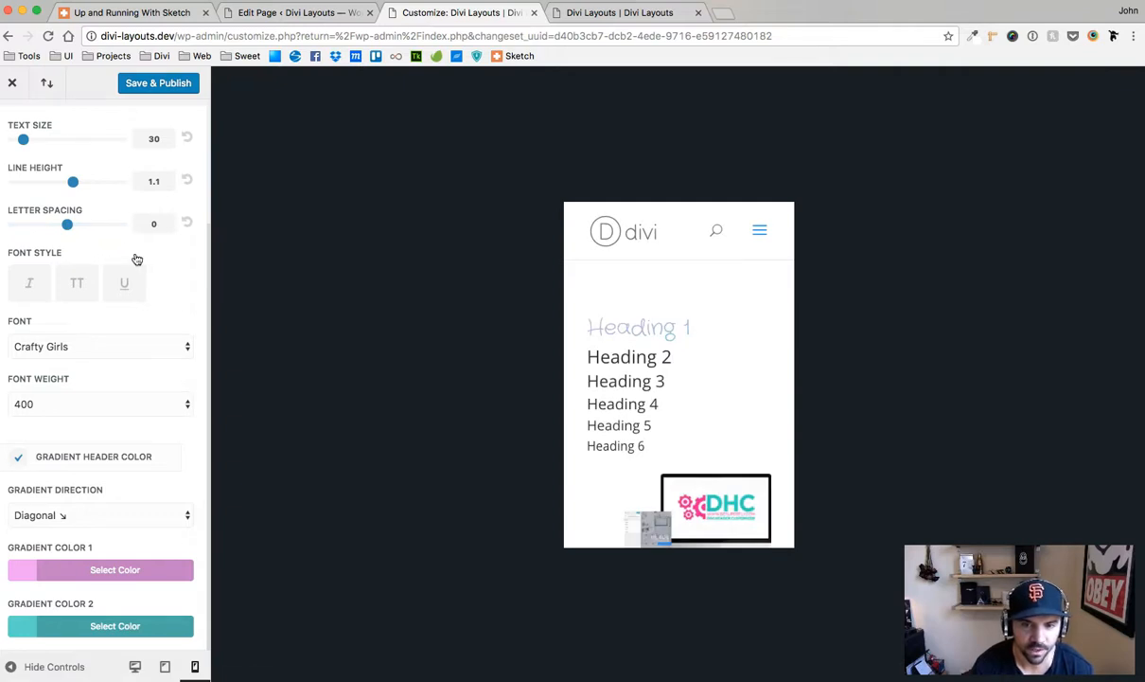
mouse_move(159, 83)
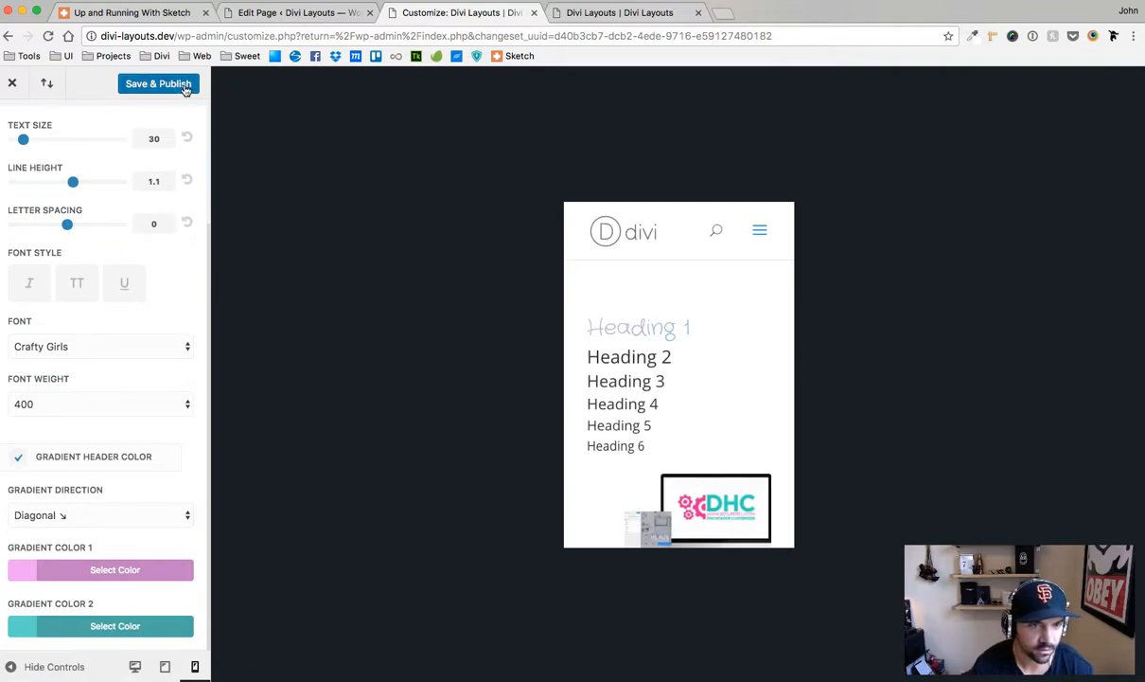
Publish the mobile H1 styles, check the live homepage and return to the Customizer.
click(159, 83)
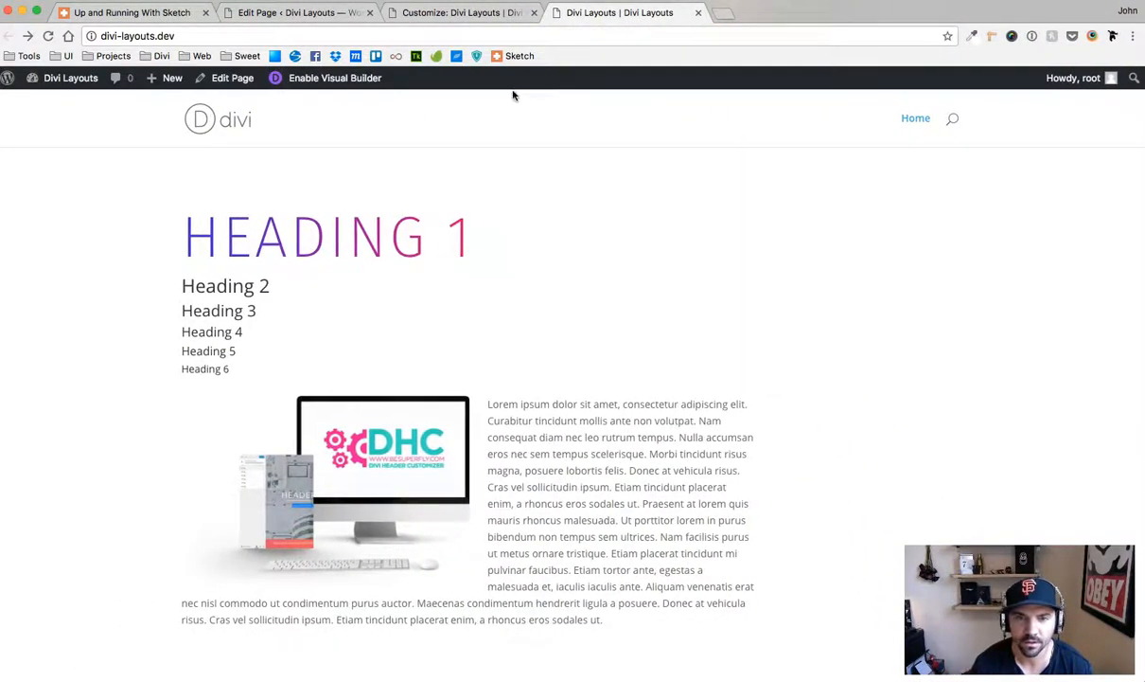
click(462, 12)
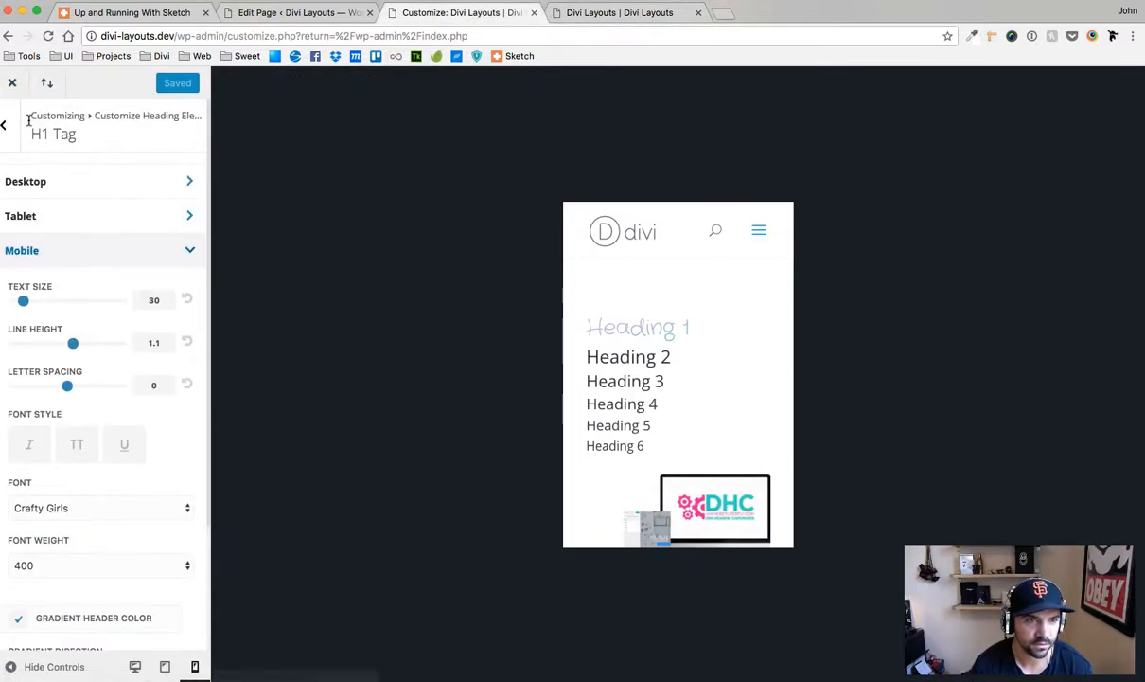
Return to the heading tag list and view the uppercase gradient Heading 1 at desktop width.
click(11, 125)
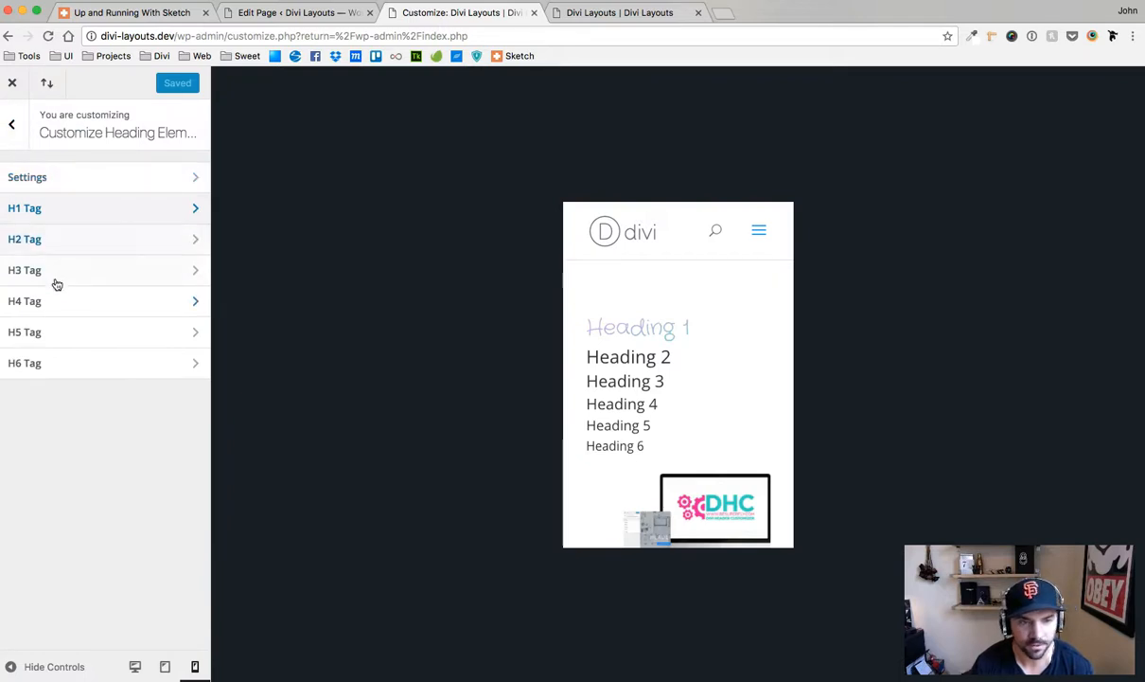
mouse_move(638, 291)
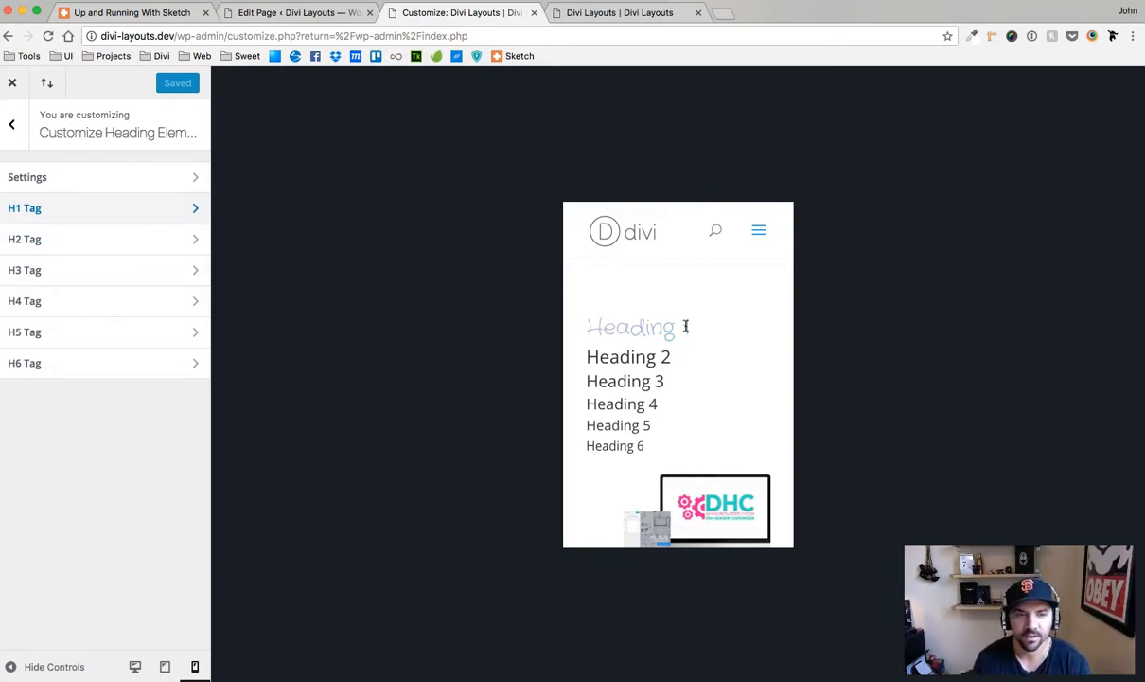
click(136, 667)
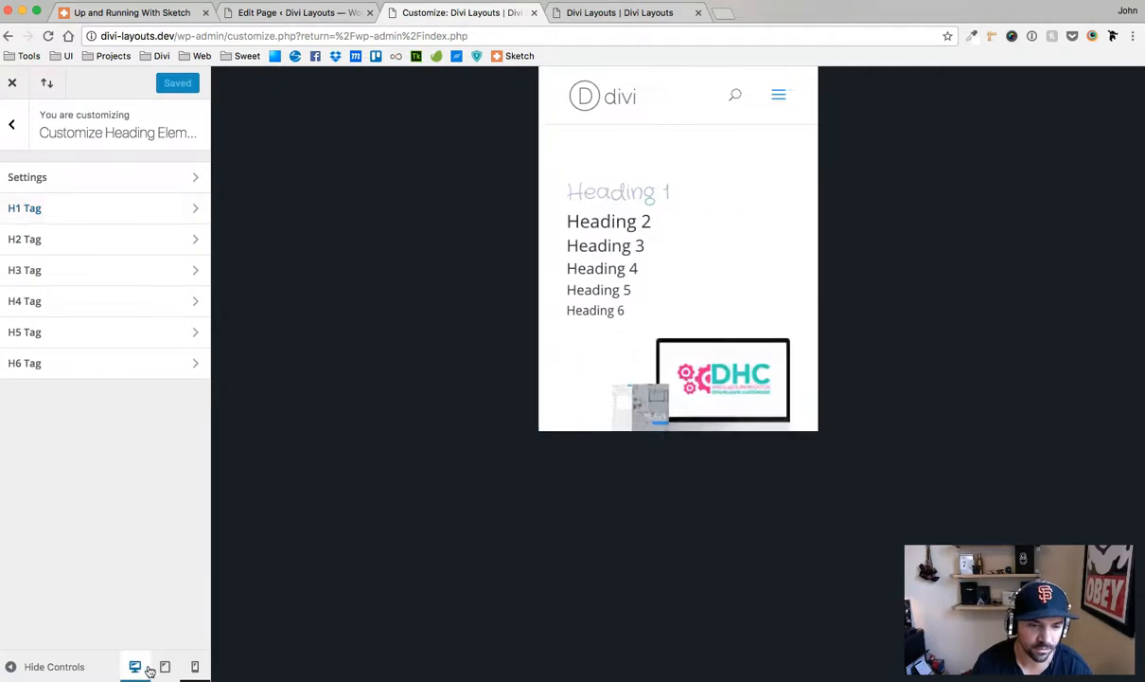
click(134, 666)
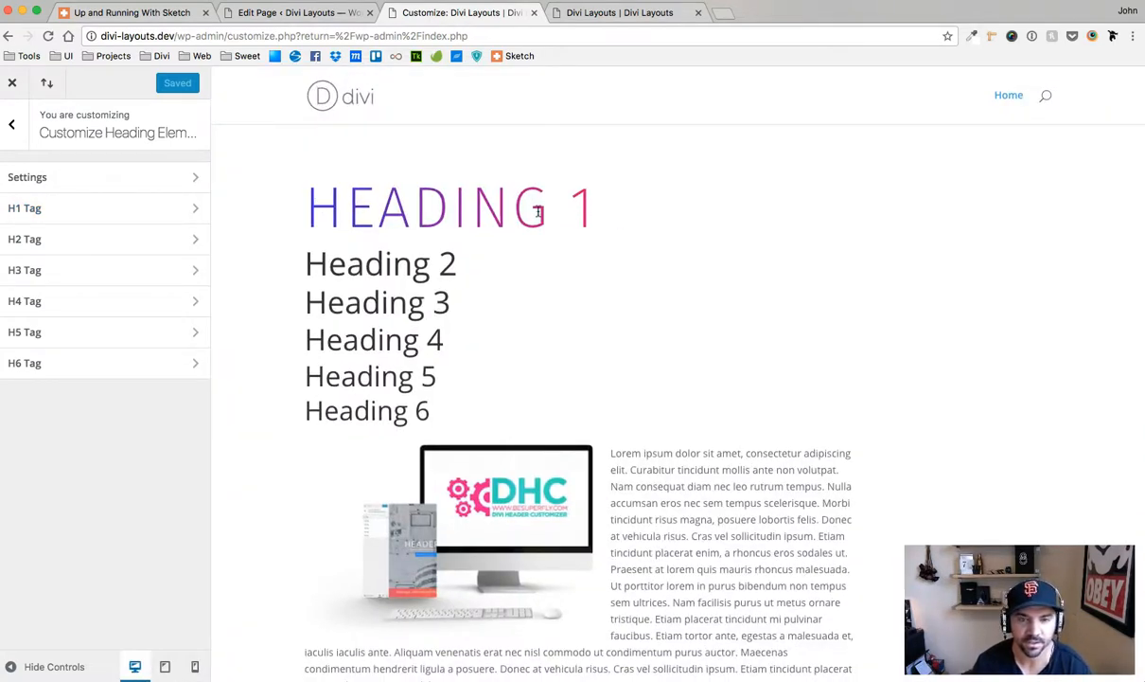
mouse_move(621, 223)
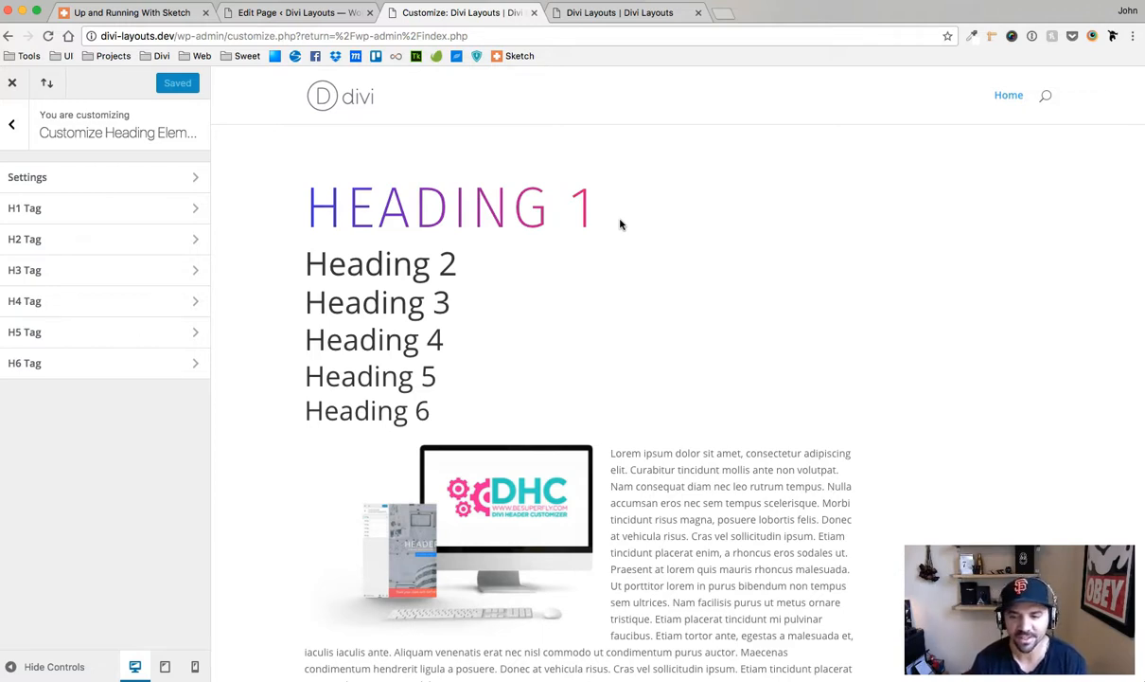
mouse_move(617, 258)
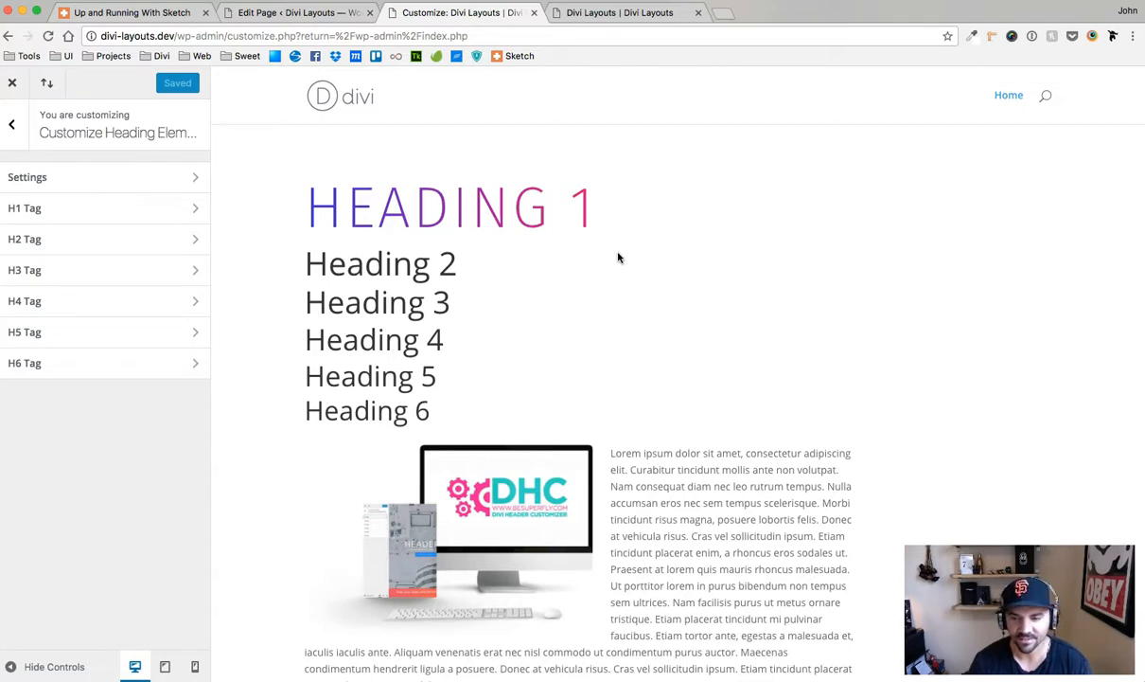